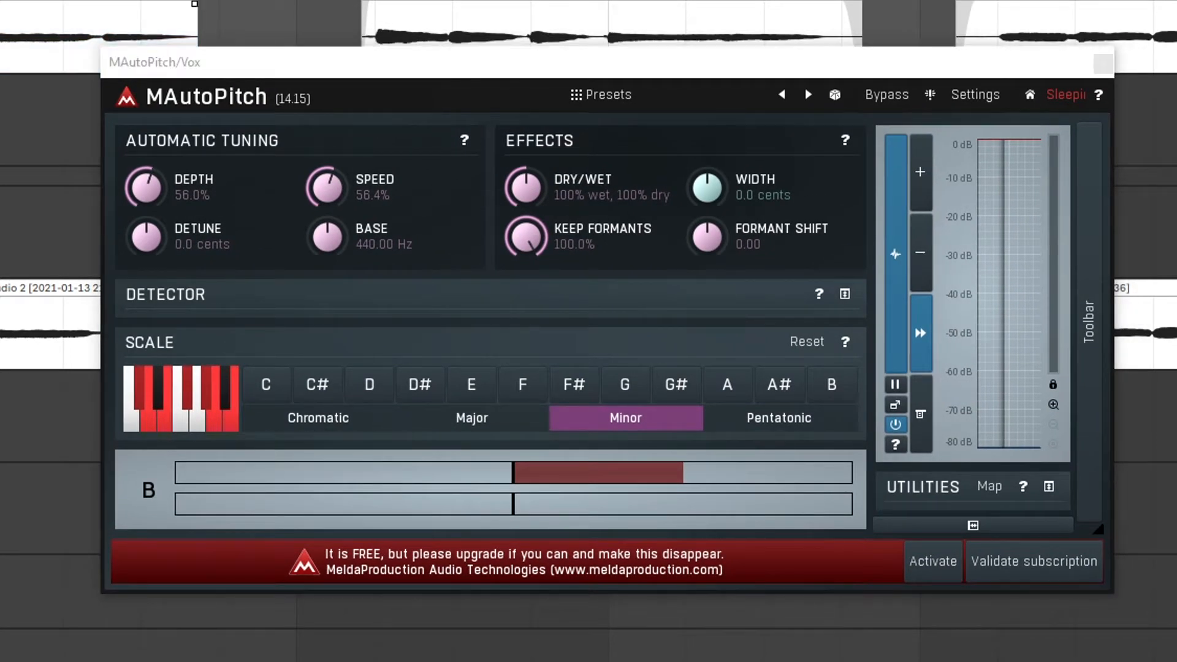
mouse_move(64, 15)
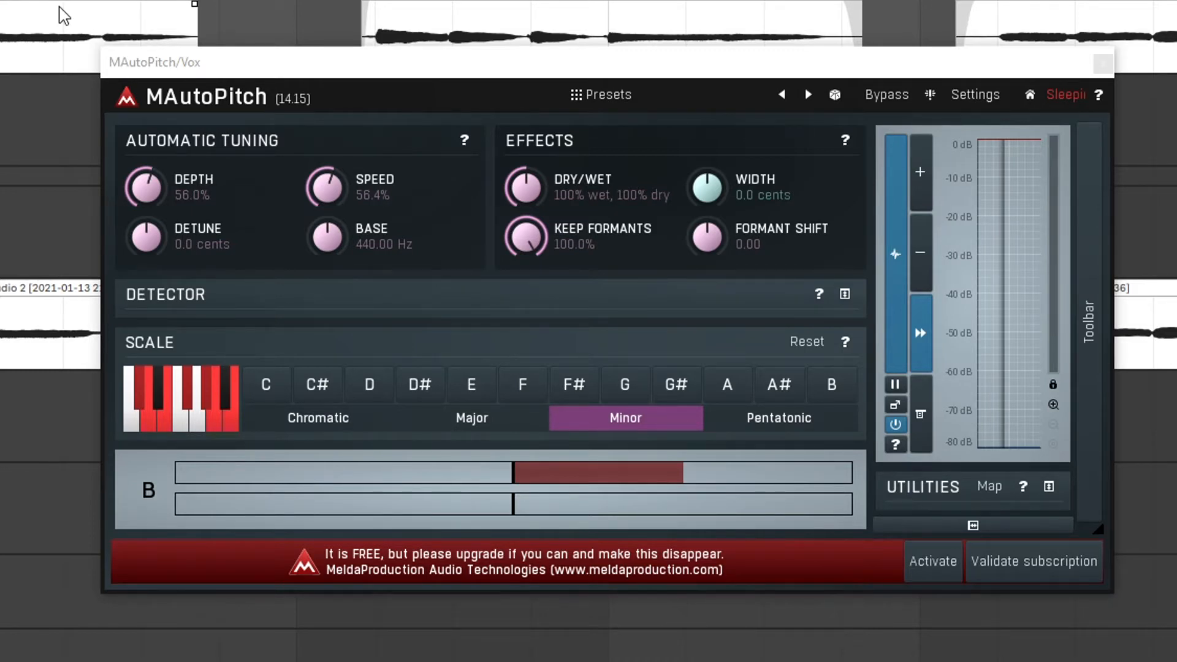
mouse_move(250, 355)
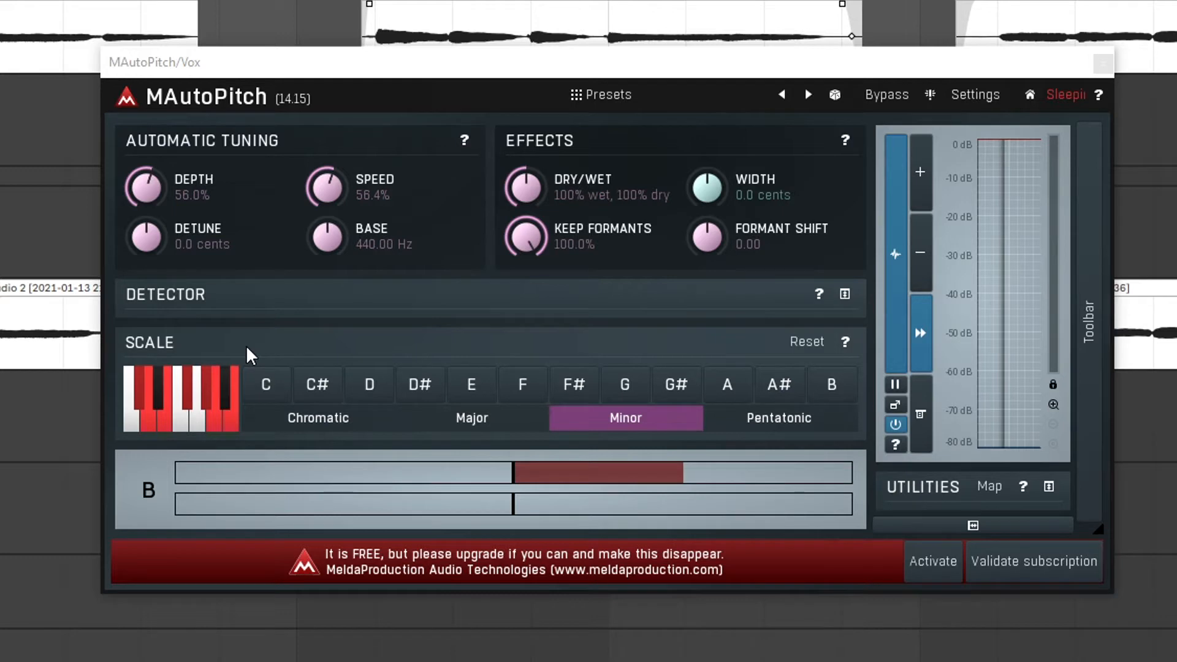
mouse_move(690, 423)
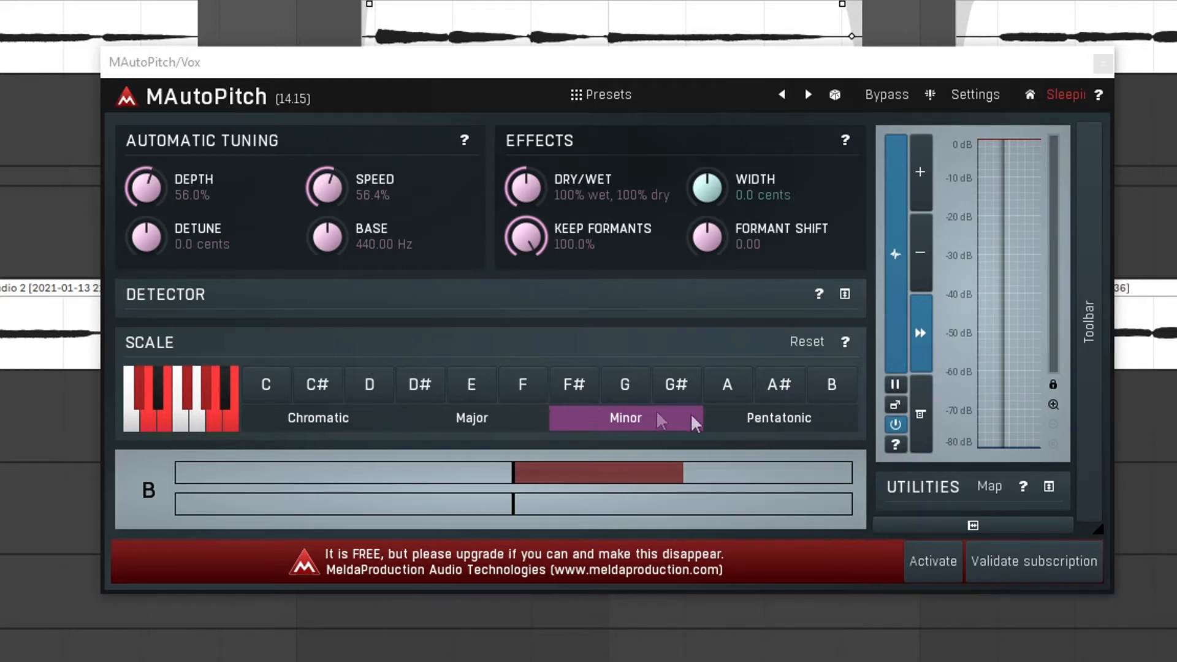
- Try the Pentatonic scale, return to Minor, then raise tuning depth to 100%
left_click(779, 418)
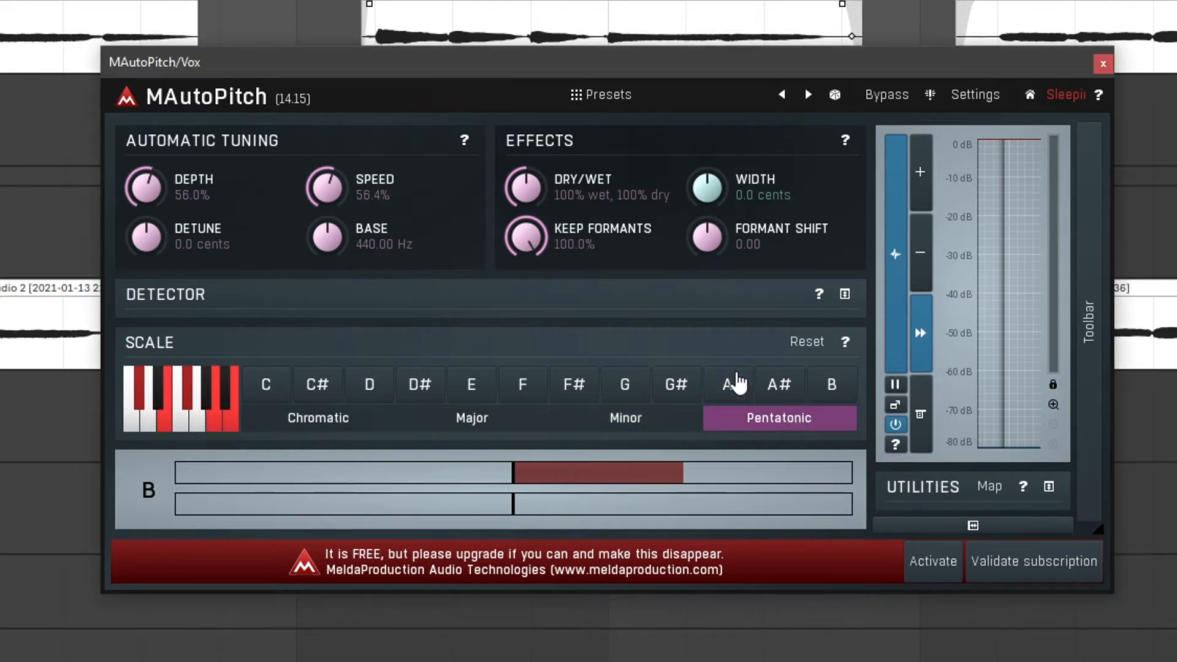
mouse_move(146, 413)
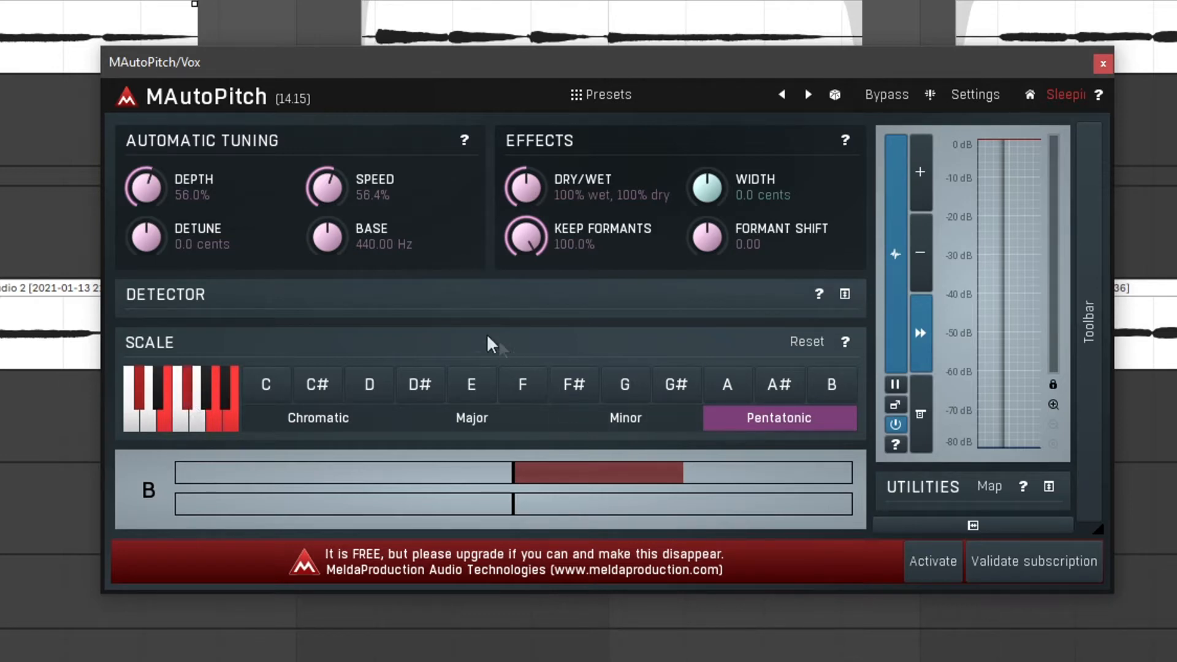
mouse_move(625, 418)
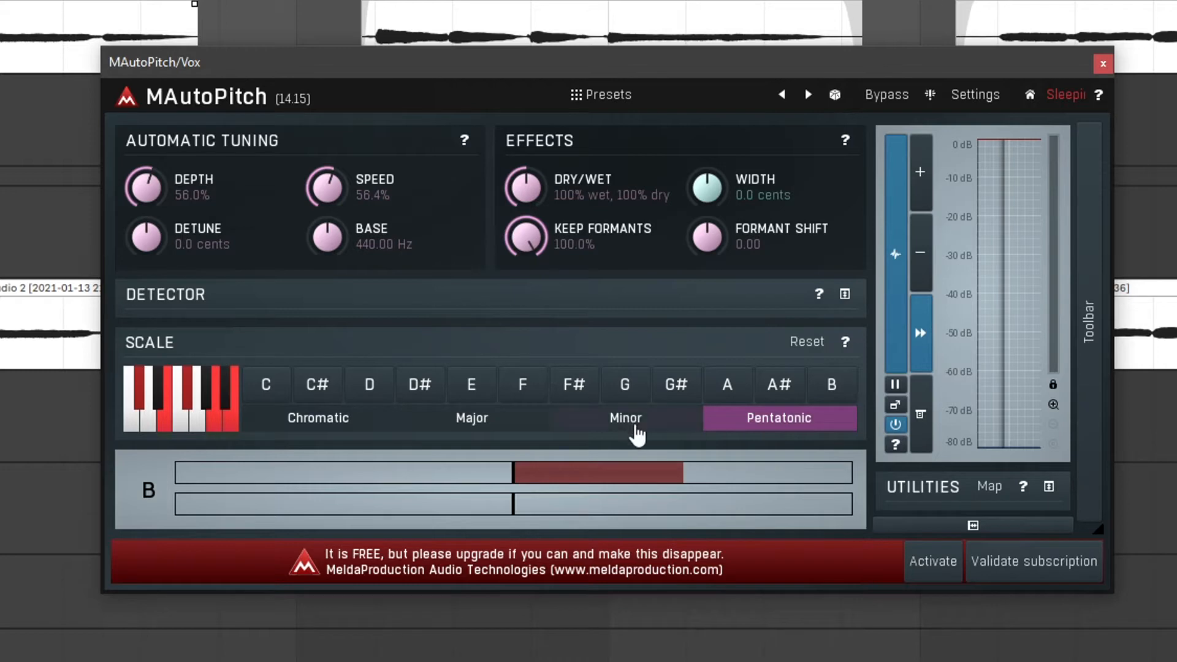
left_click(625, 418)
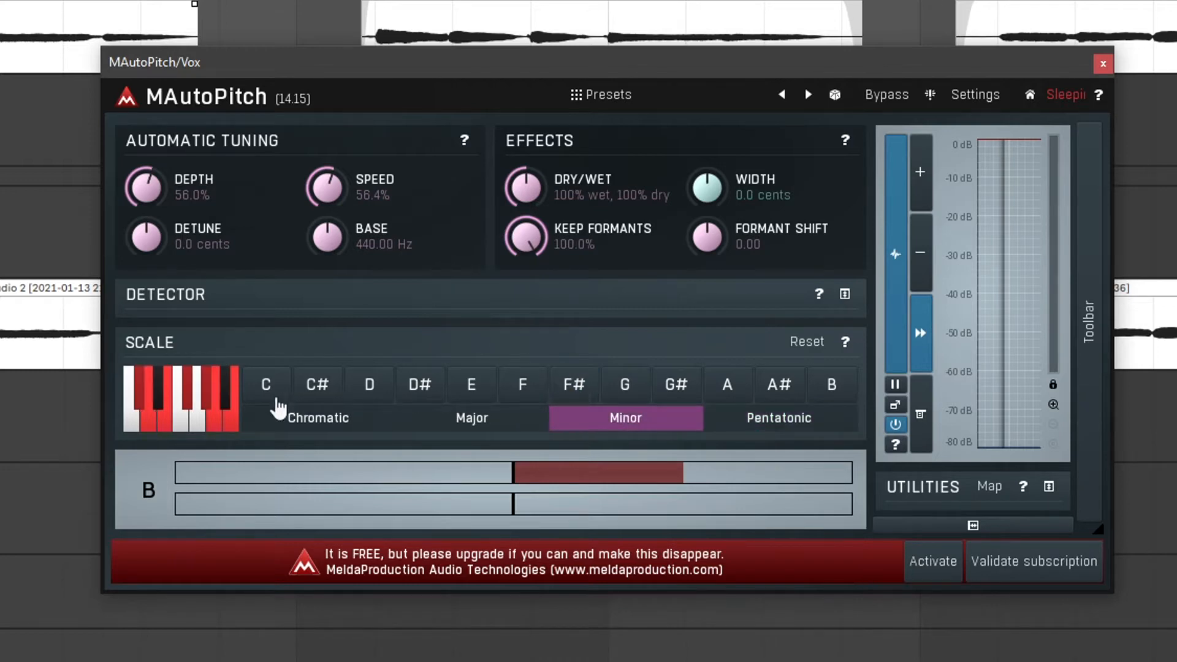
mouse_move(149, 162)
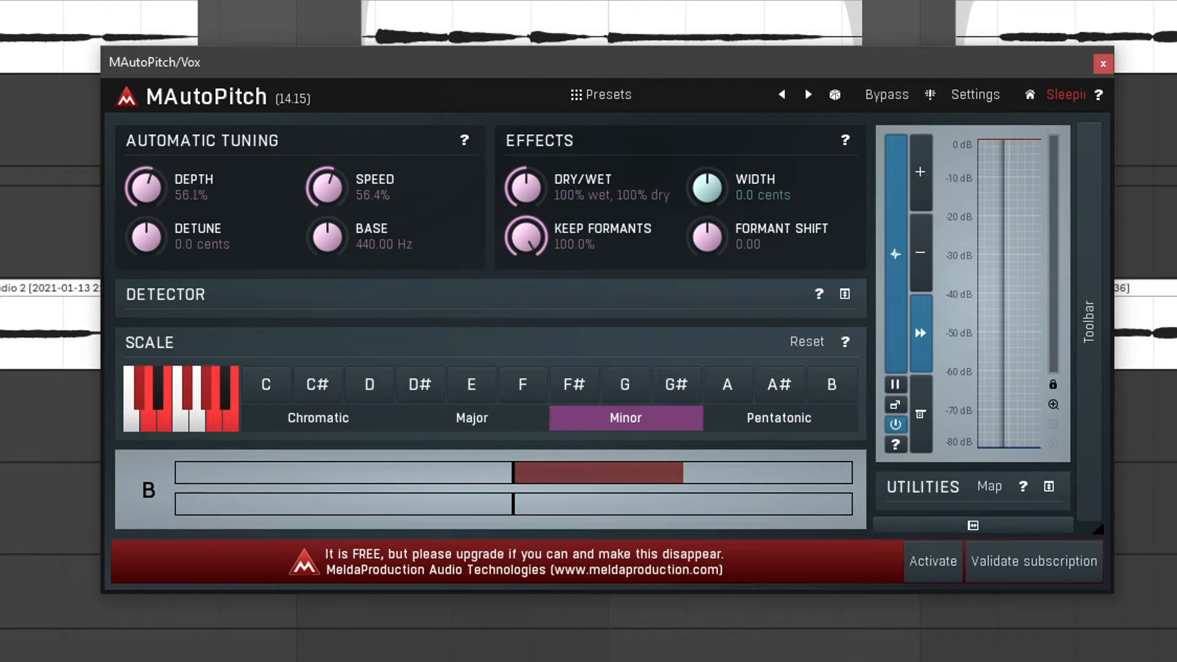
mouse_move(314, 69)
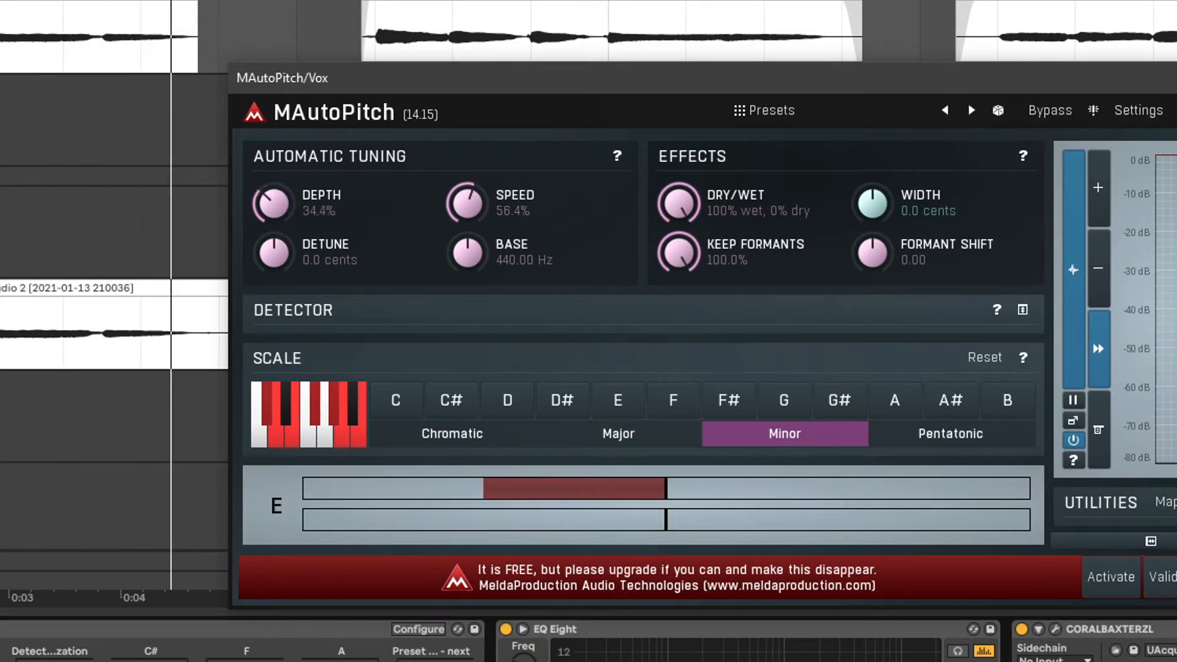
left_click_drag(272, 204, 273, 213)
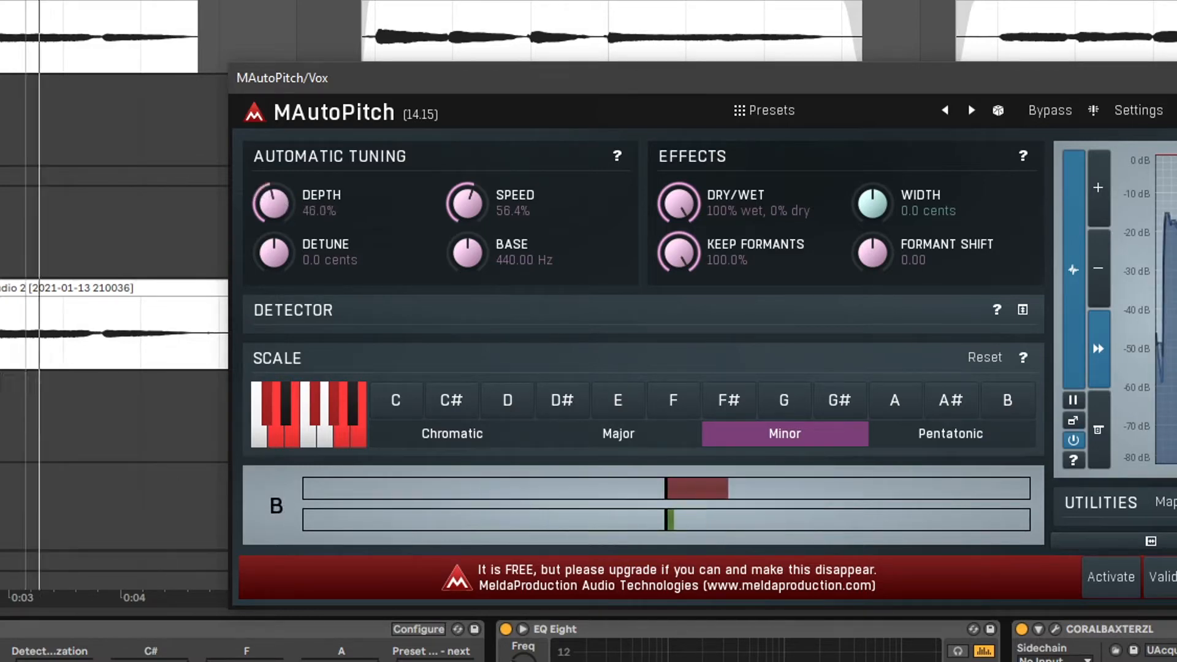
left_click_drag(273, 204, 272, 166)
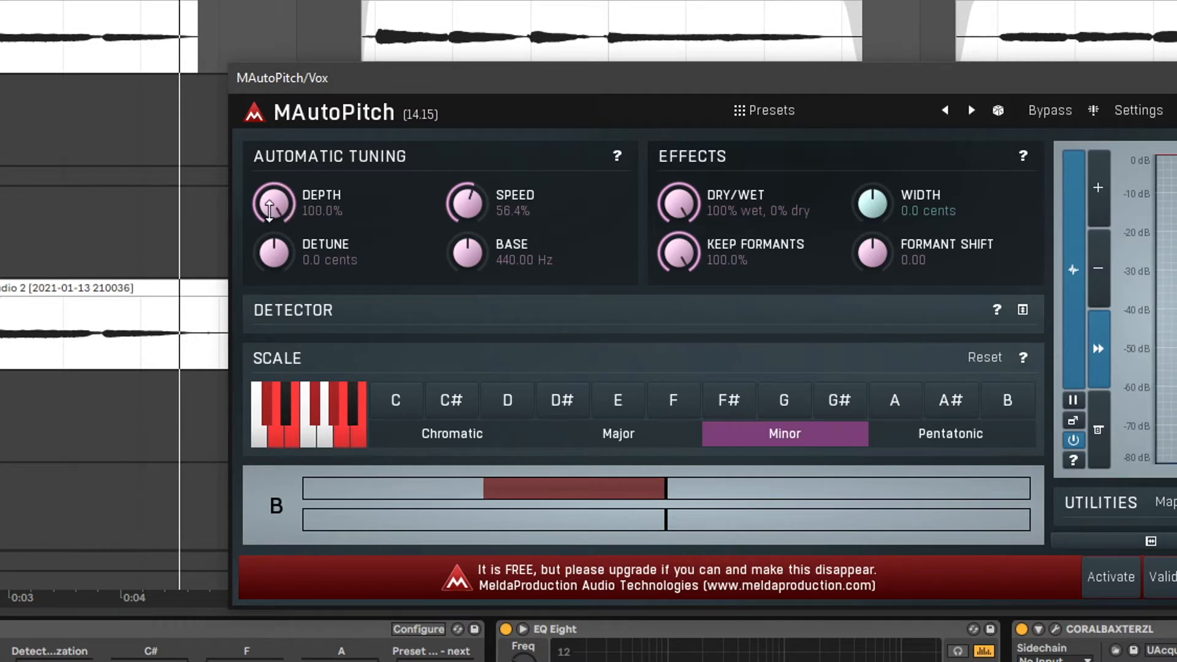
mouse_move(477, 239)
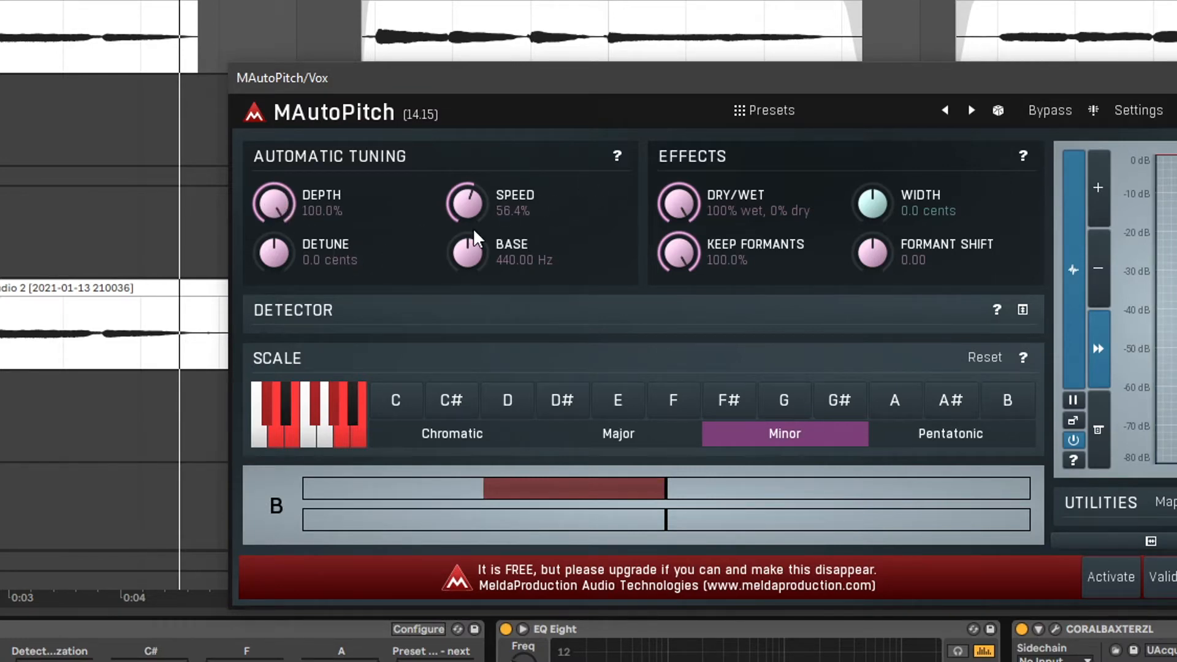
mouse_move(480, 201)
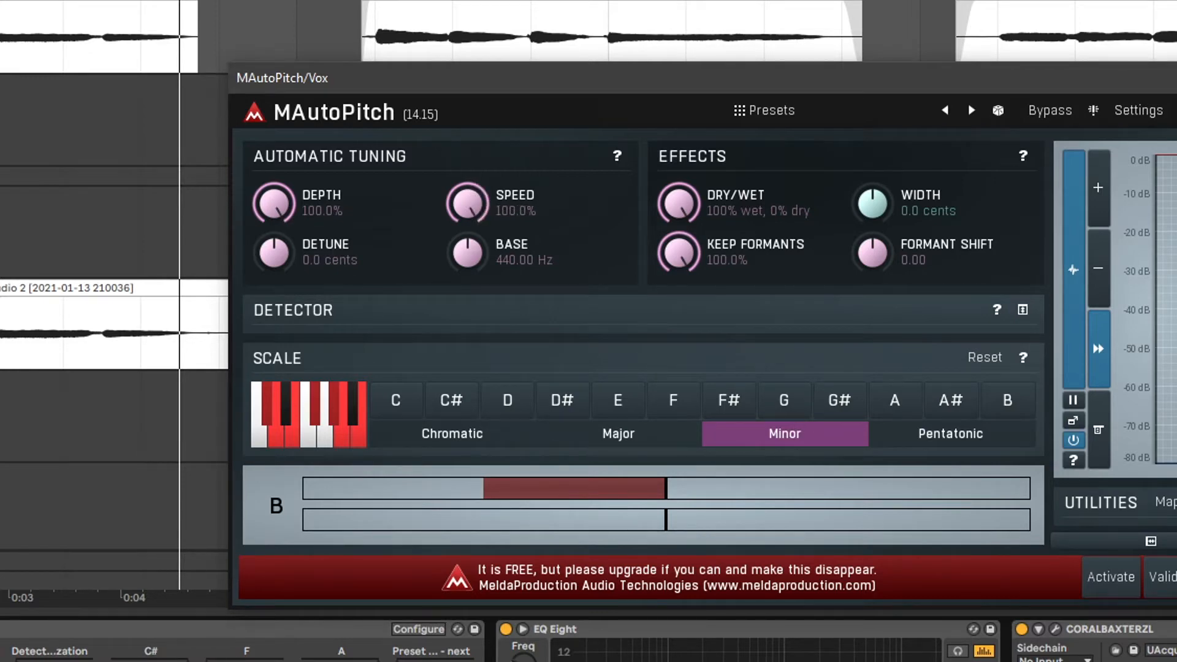
mouse_move(89, 72)
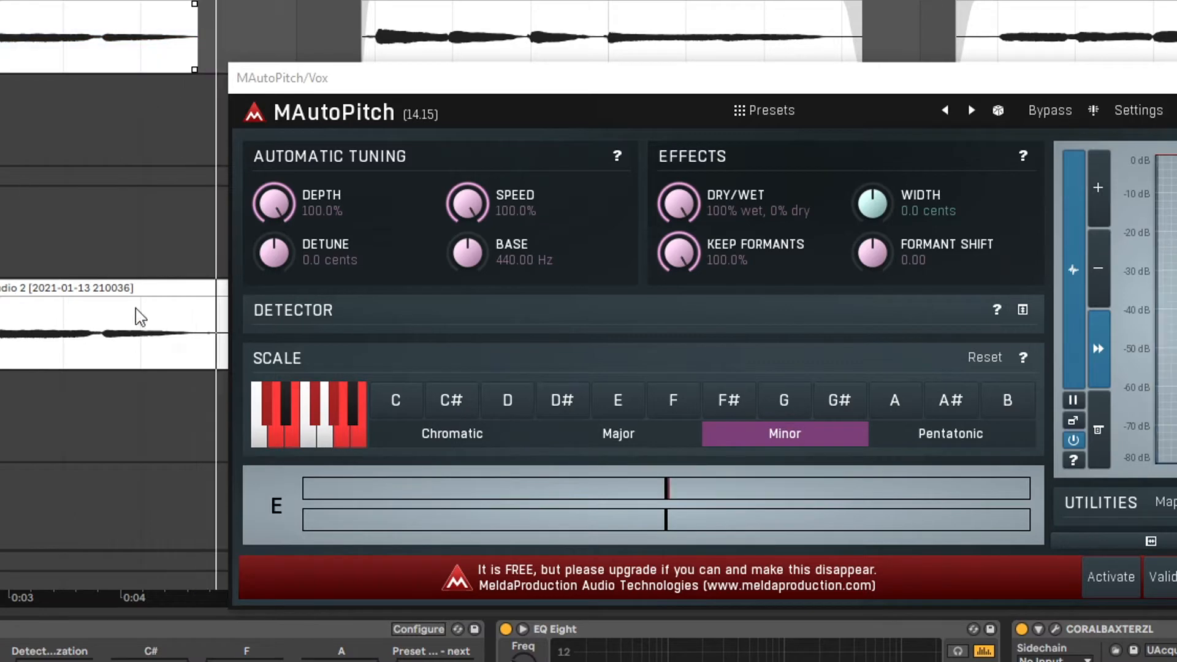
mouse_move(481, 504)
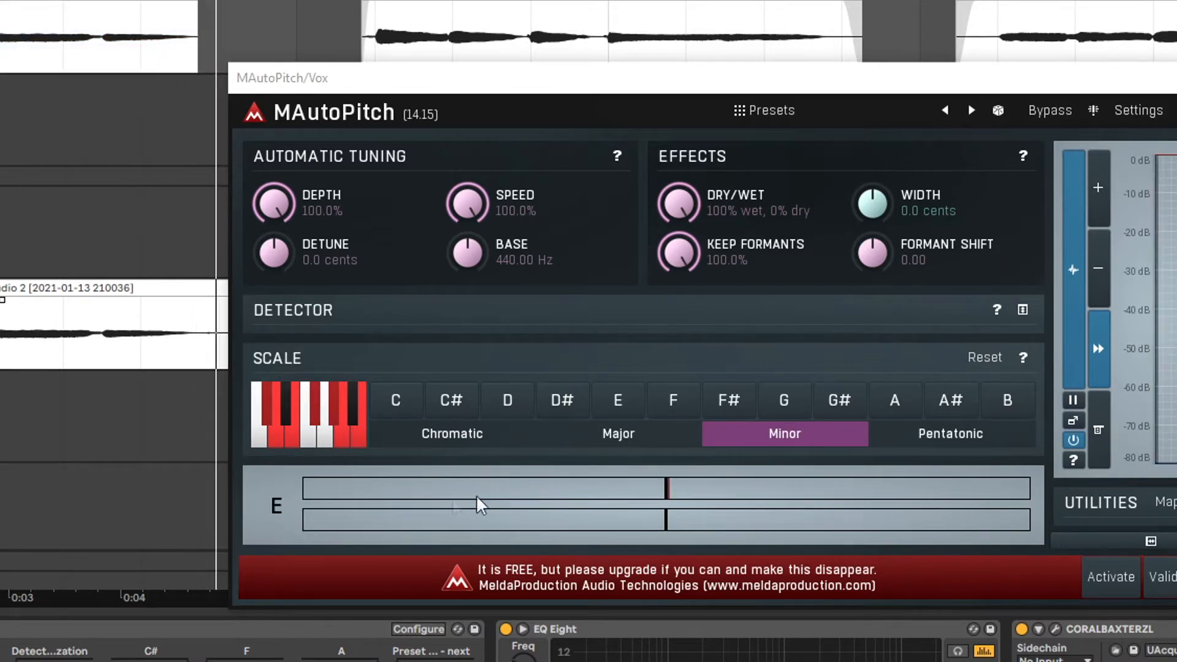
mouse_move(669, 518)
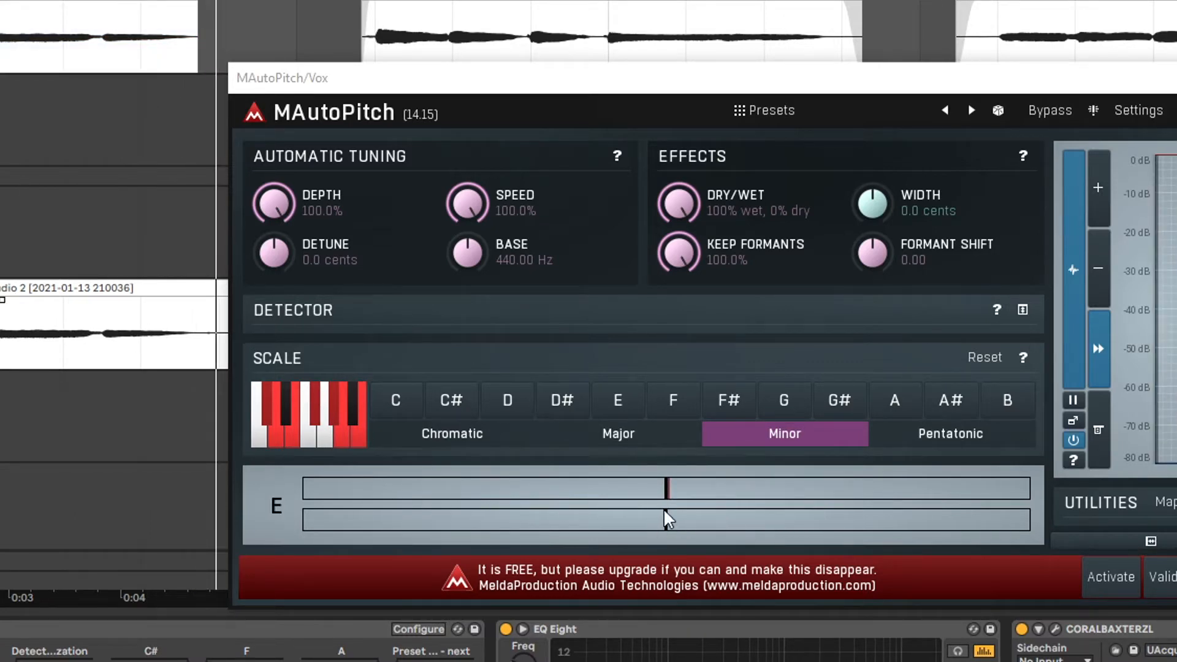
mouse_move(272, 256)
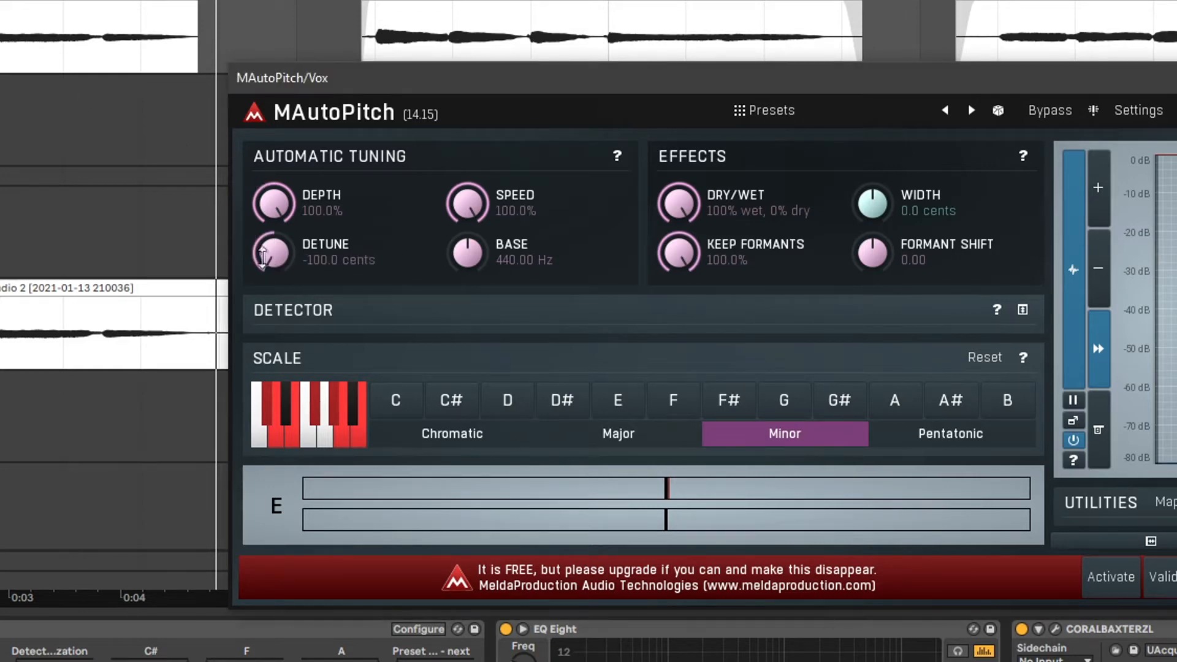
left_click_drag(273, 253, 272, 210)
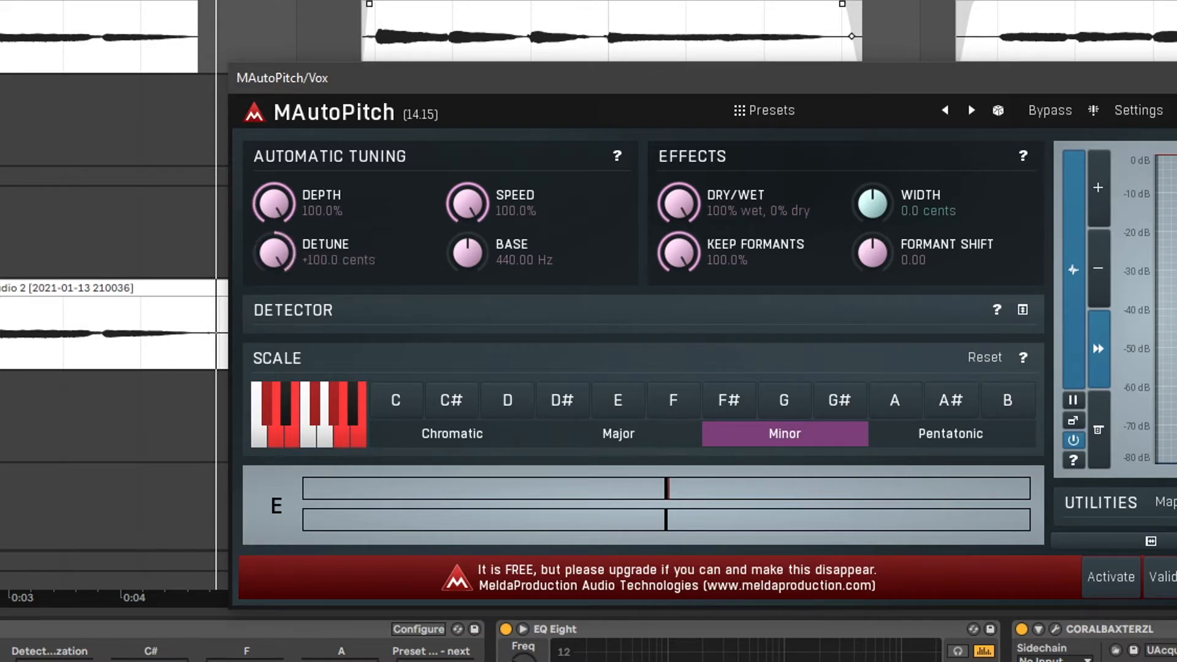
mouse_move(7, 18)
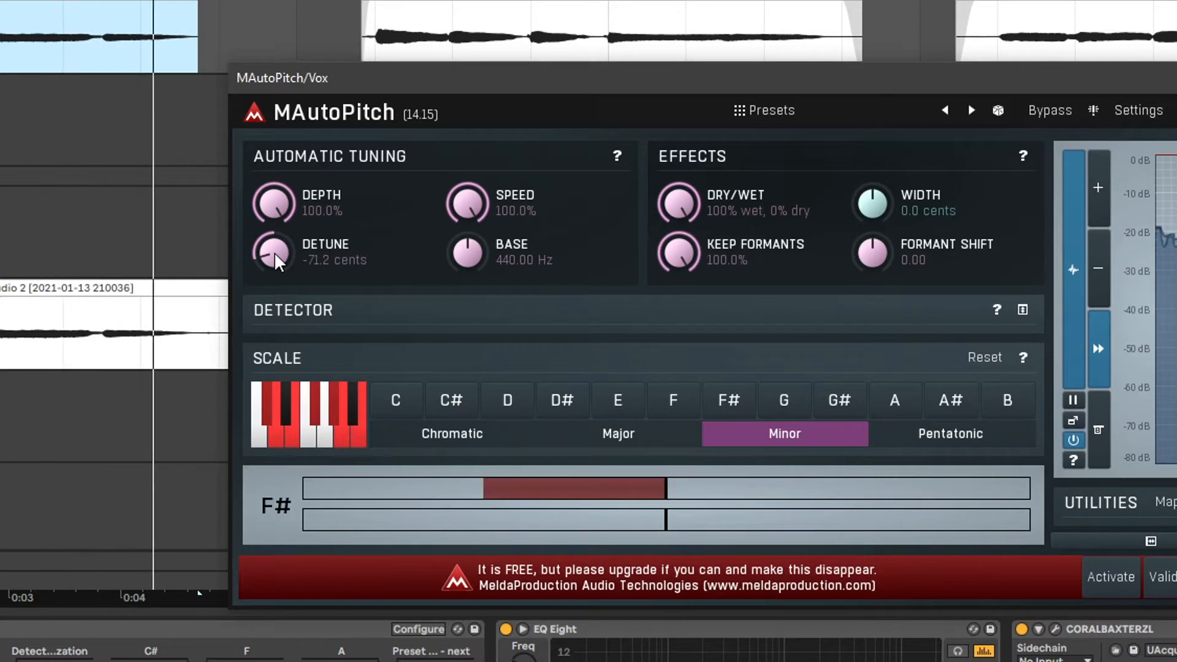
double_click(272, 252)
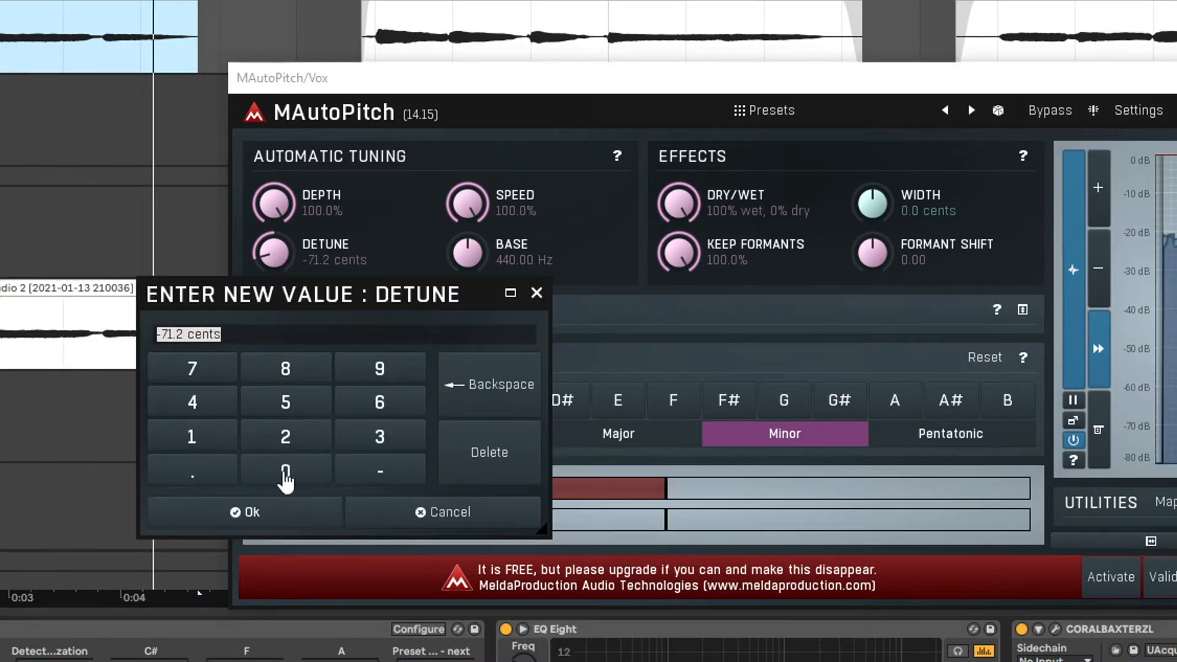
left_click(285, 471)
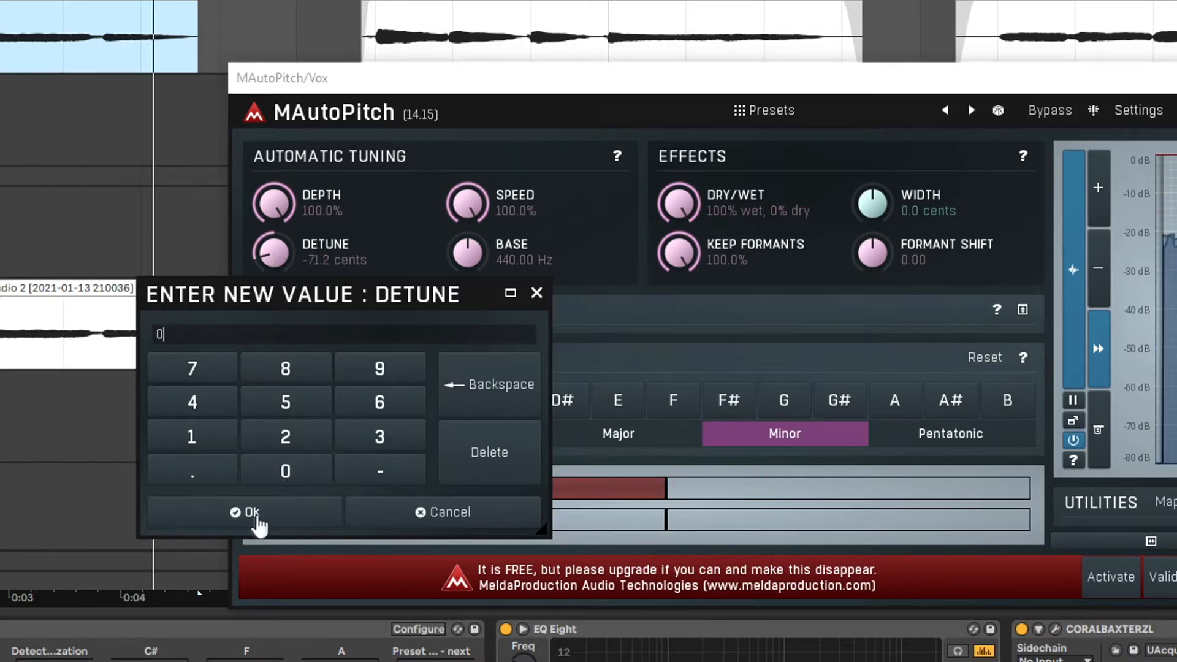
left_click(250, 513)
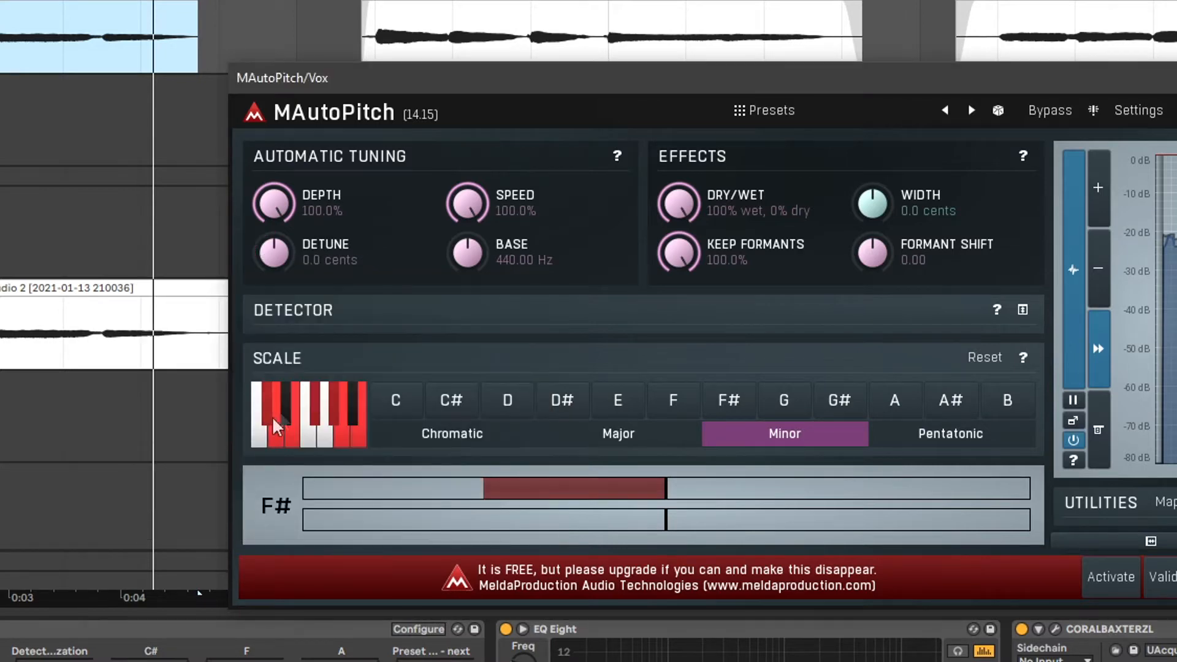
mouse_move(510, 266)
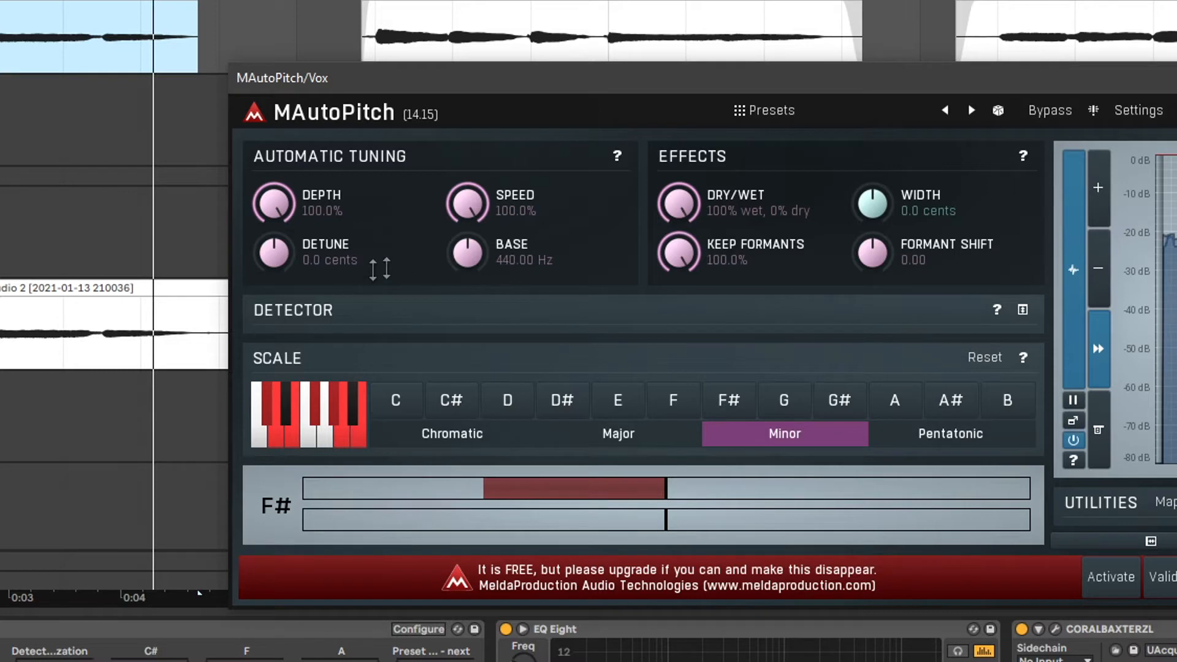
mouse_move(562, 254)
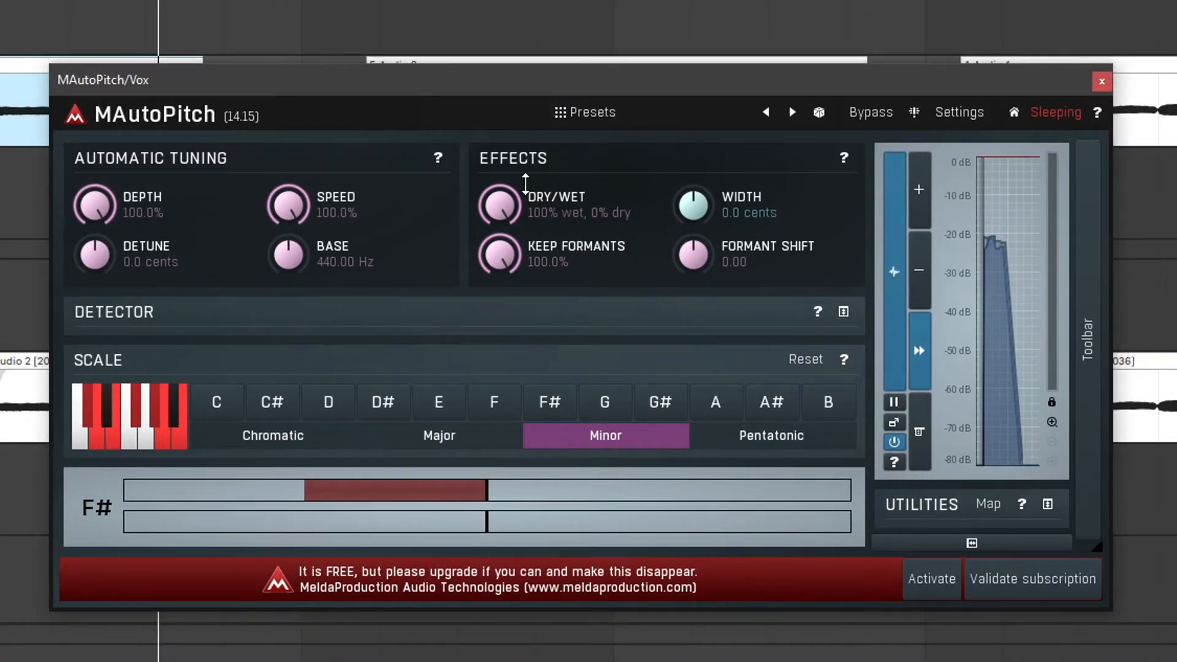
mouse_move(618, 184)
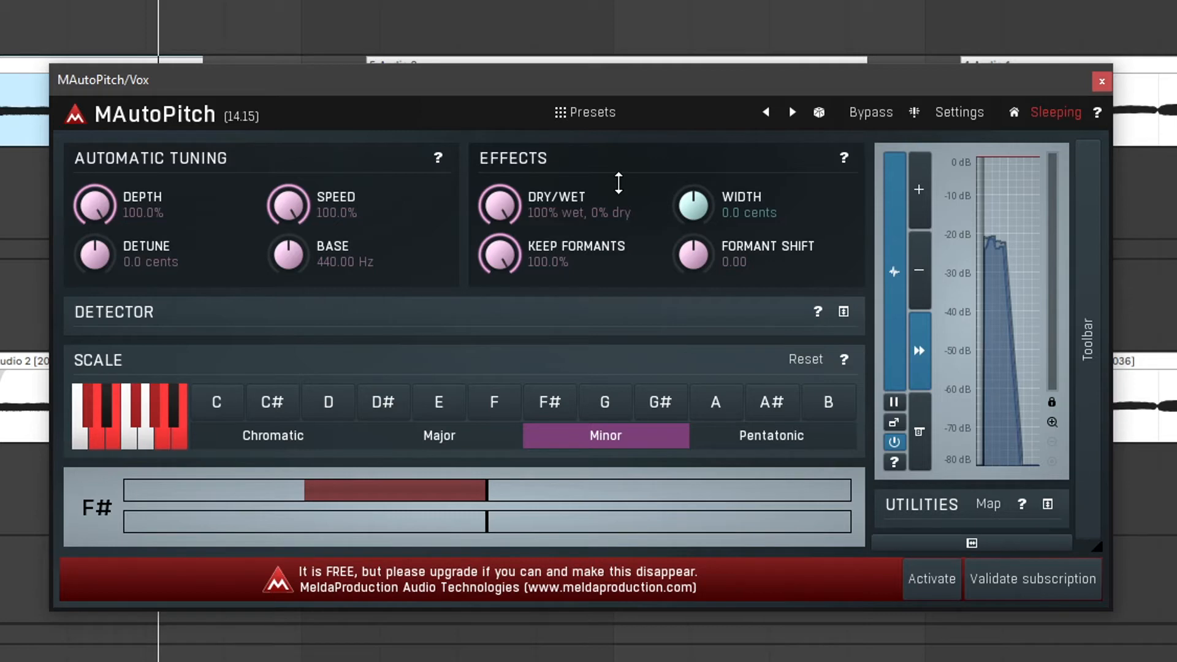
mouse_move(499, 212)
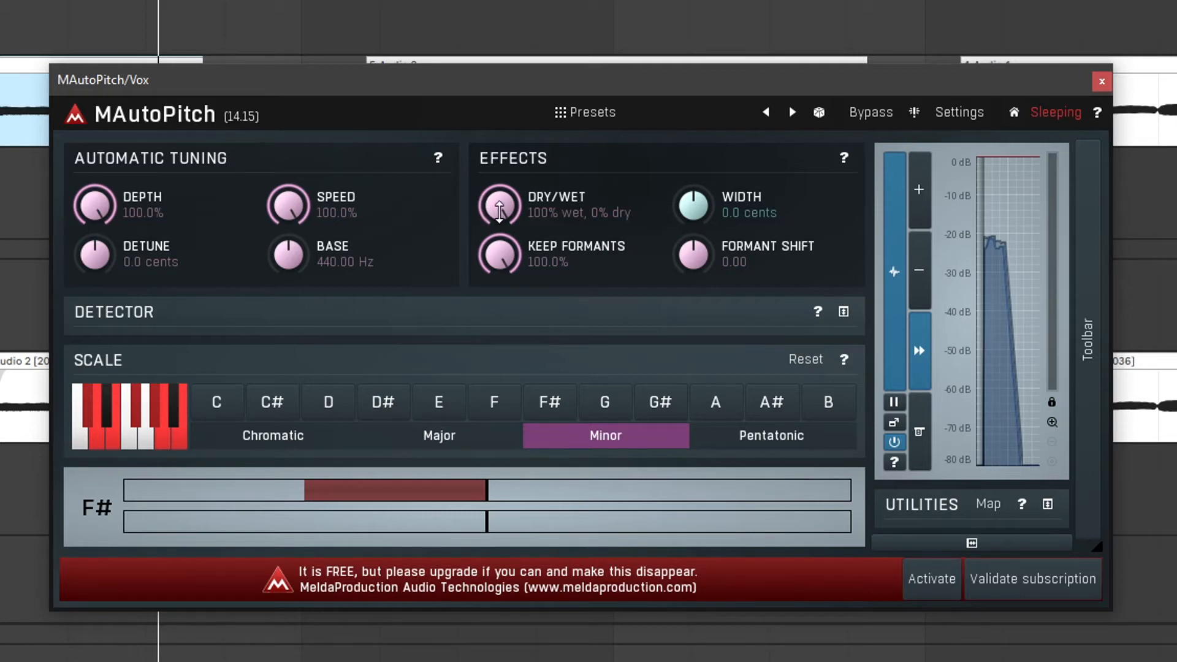
mouse_move(499, 216)
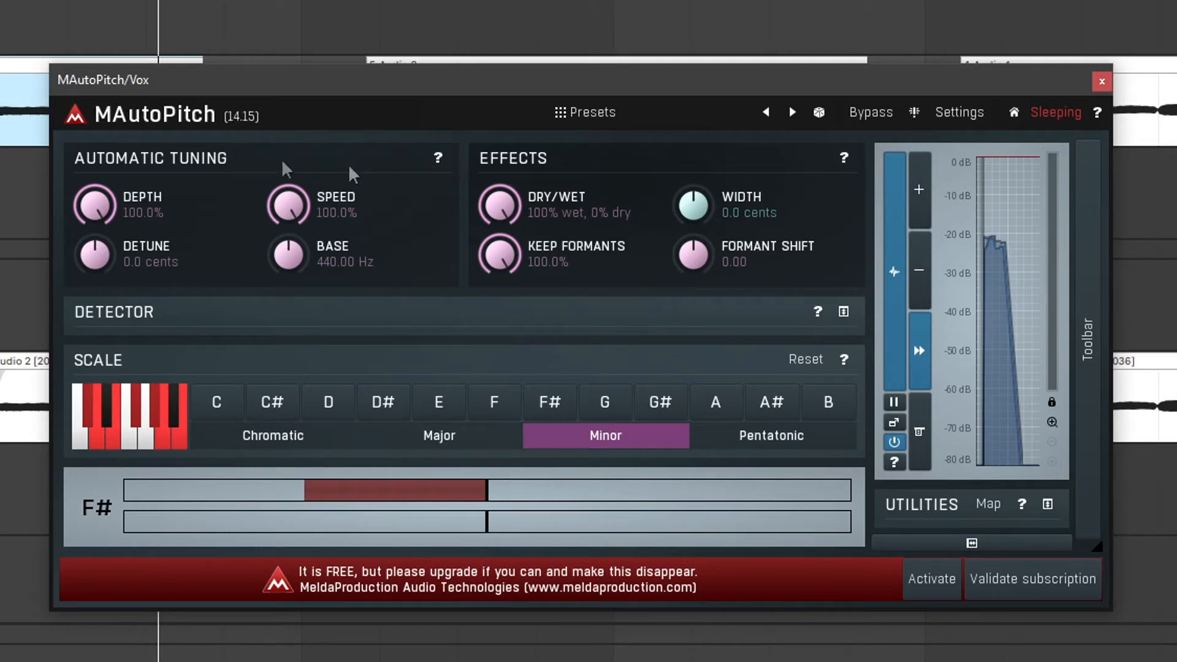
mouse_move(353, 174)
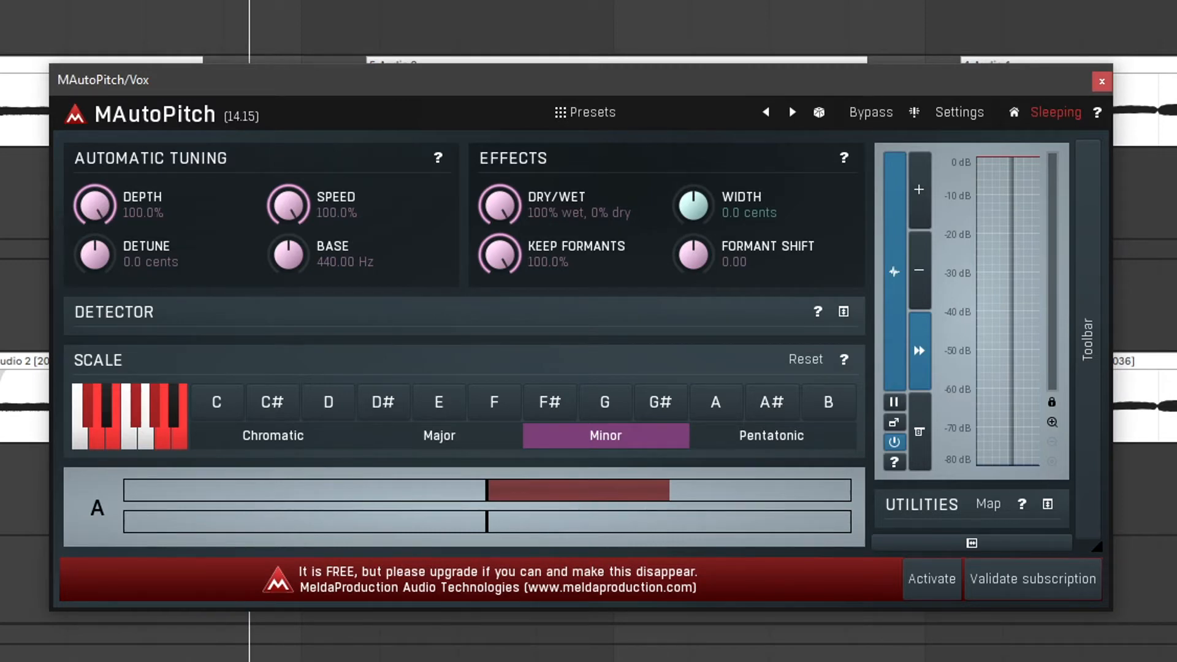
mouse_move(55, 374)
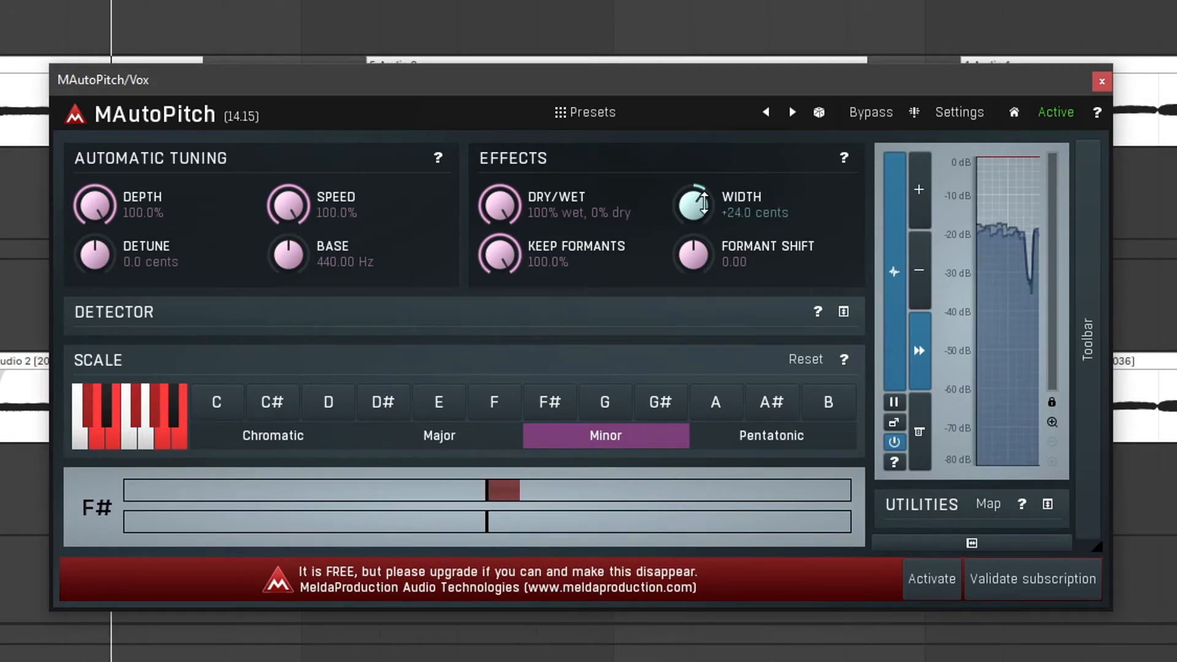
double_click(690, 206)
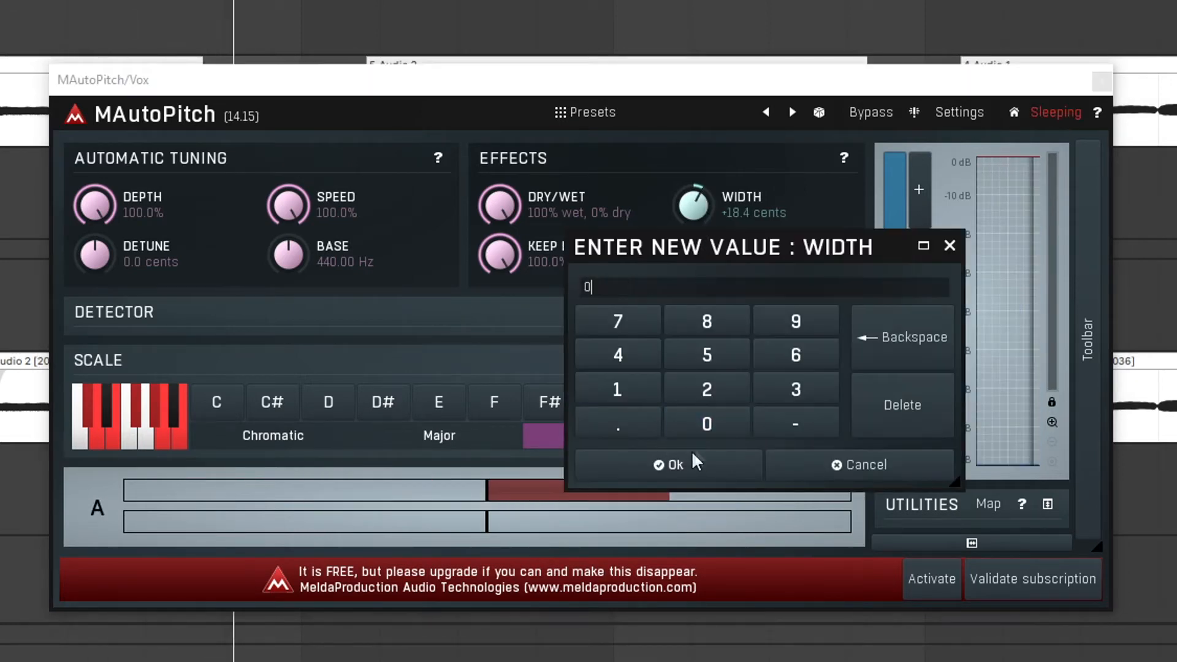
left_click(667, 464)
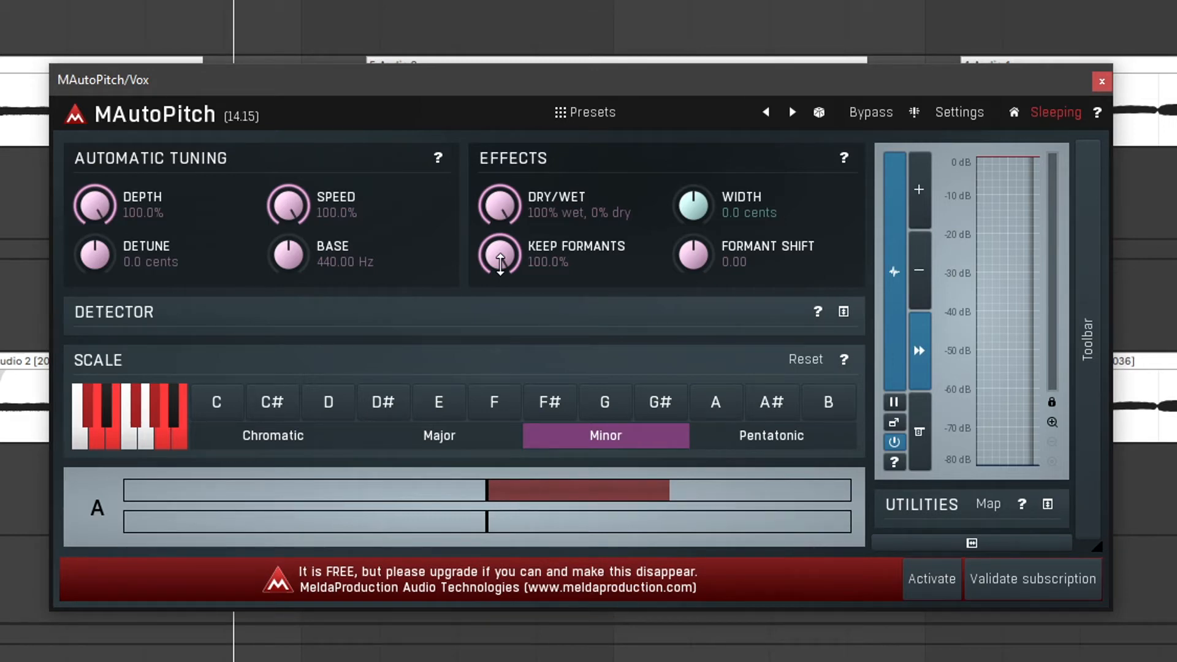
mouse_move(750, 196)
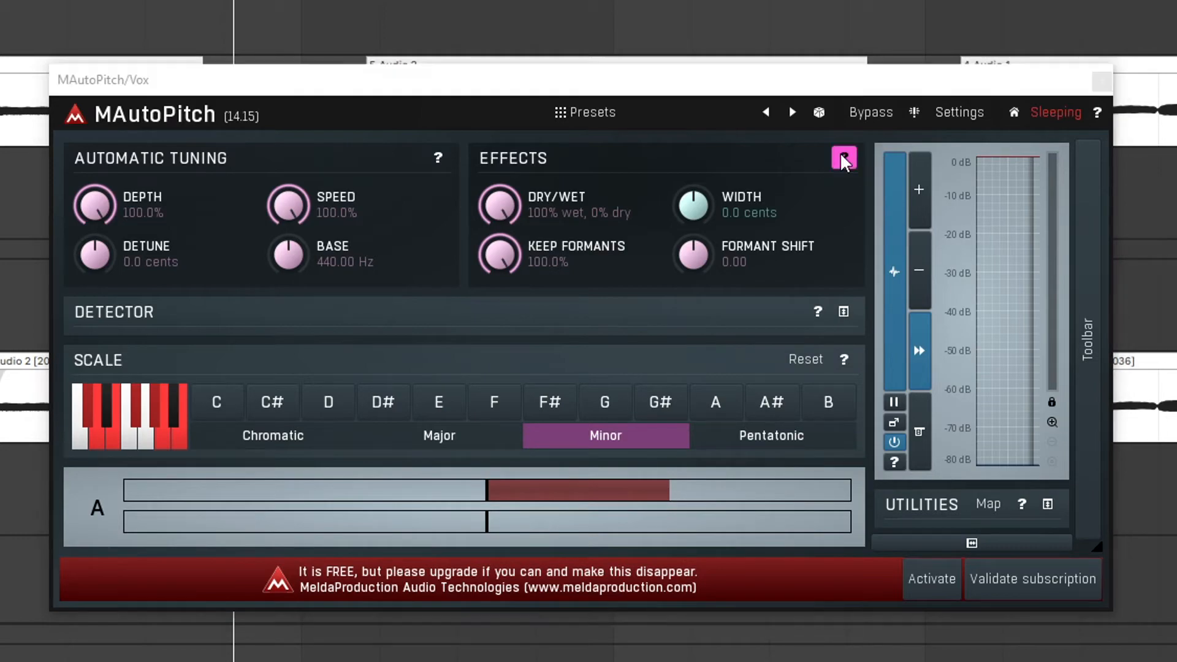
left_click(842, 159)
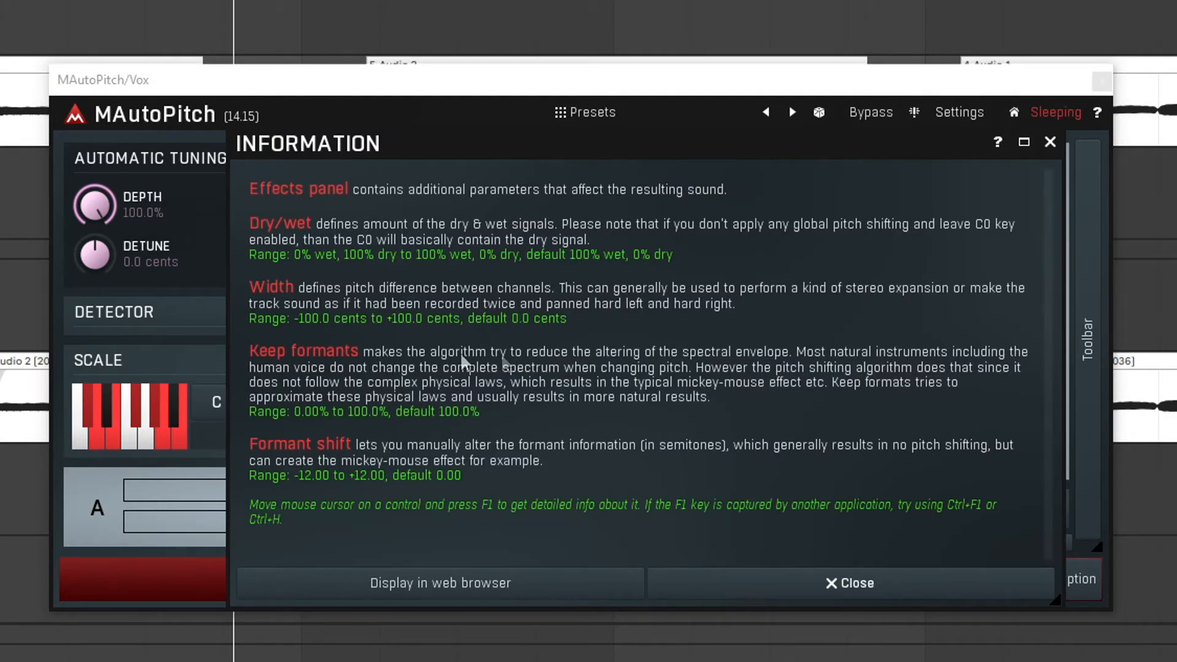
left_click(850, 583)
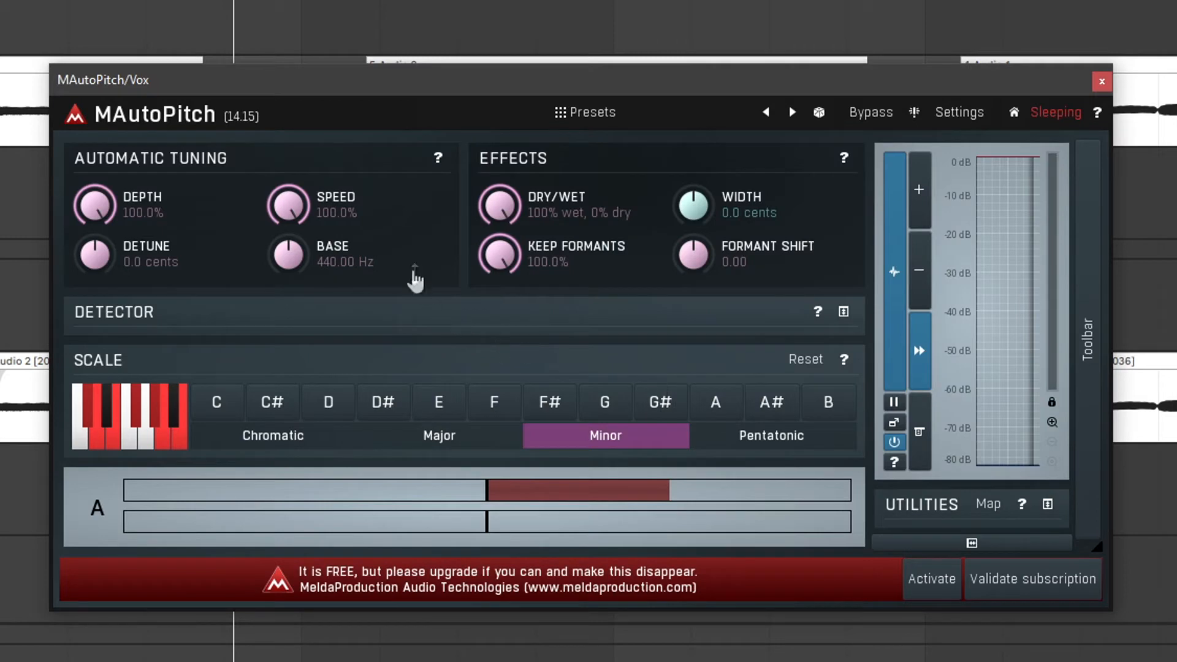
mouse_move(834, 371)
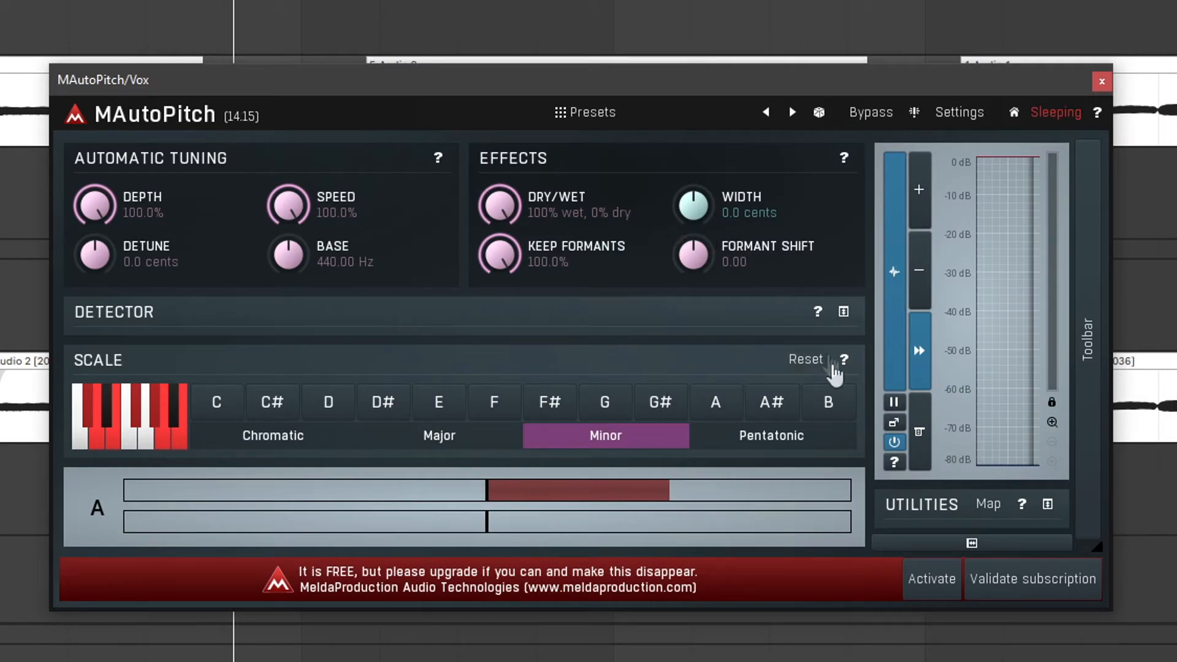
mouse_move(796, 376)
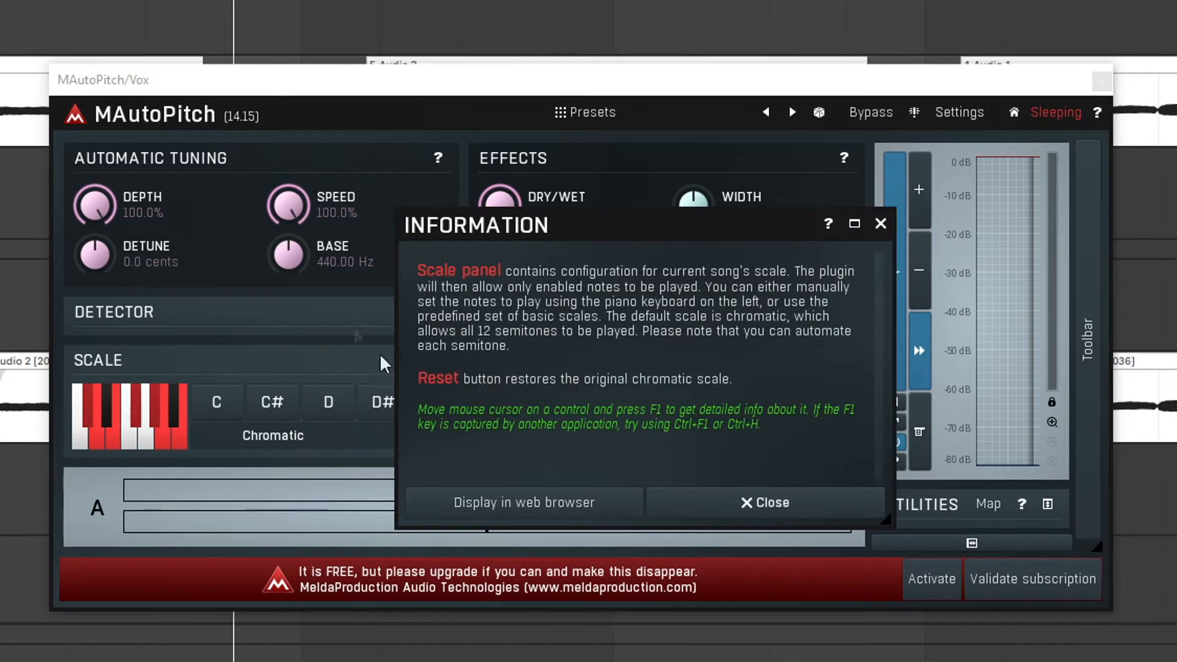
left_click(765, 503)
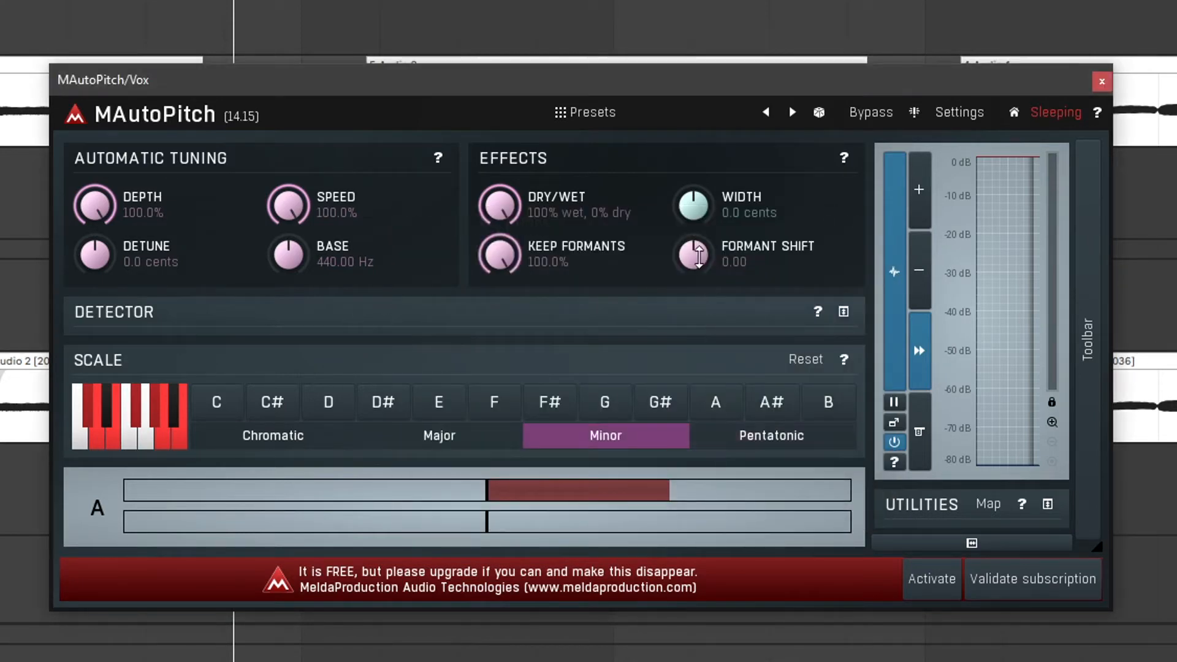
mouse_move(694, 255)
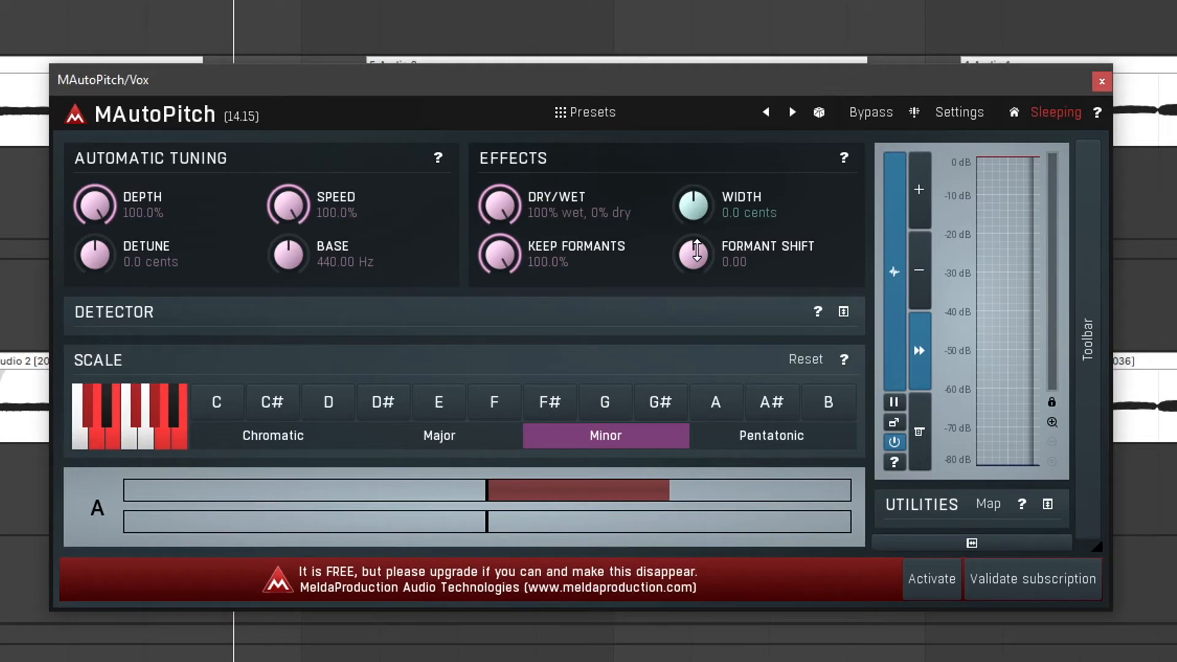
mouse_move(204, 210)
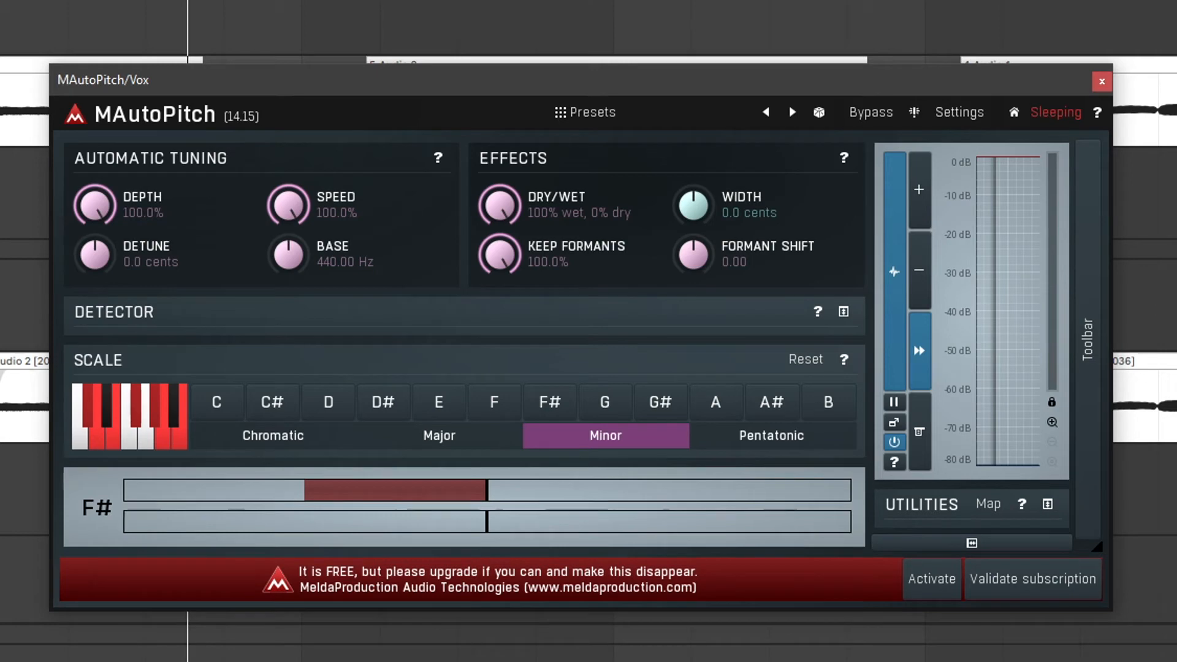
mouse_move(578, 144)
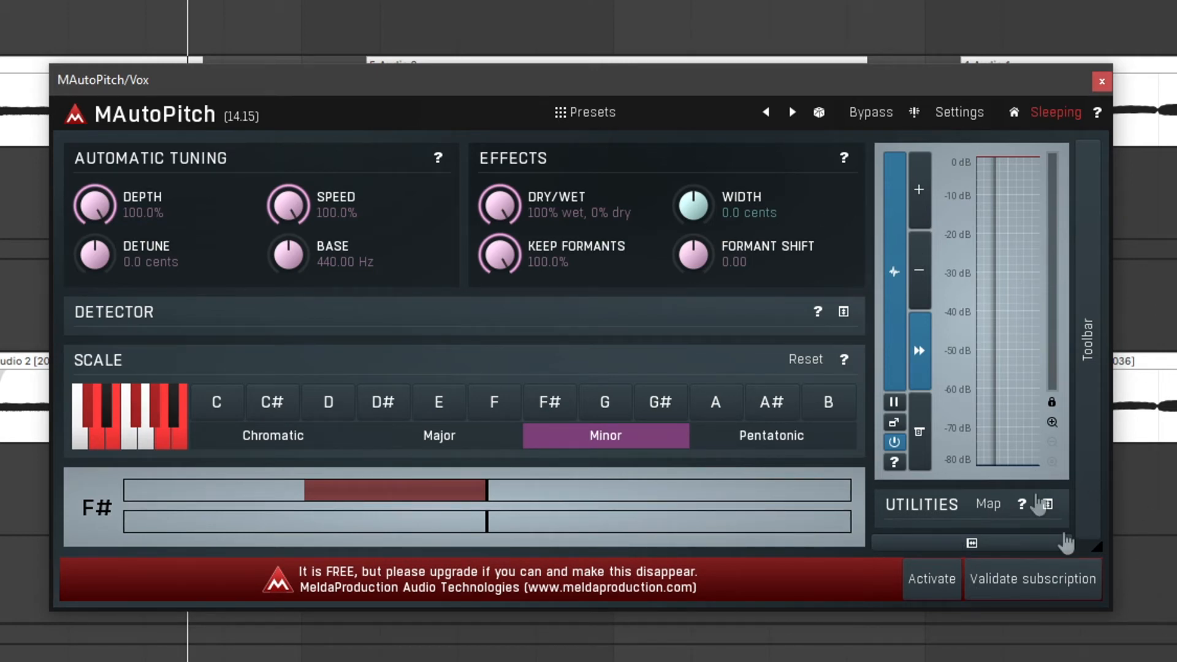
mouse_move(973, 481)
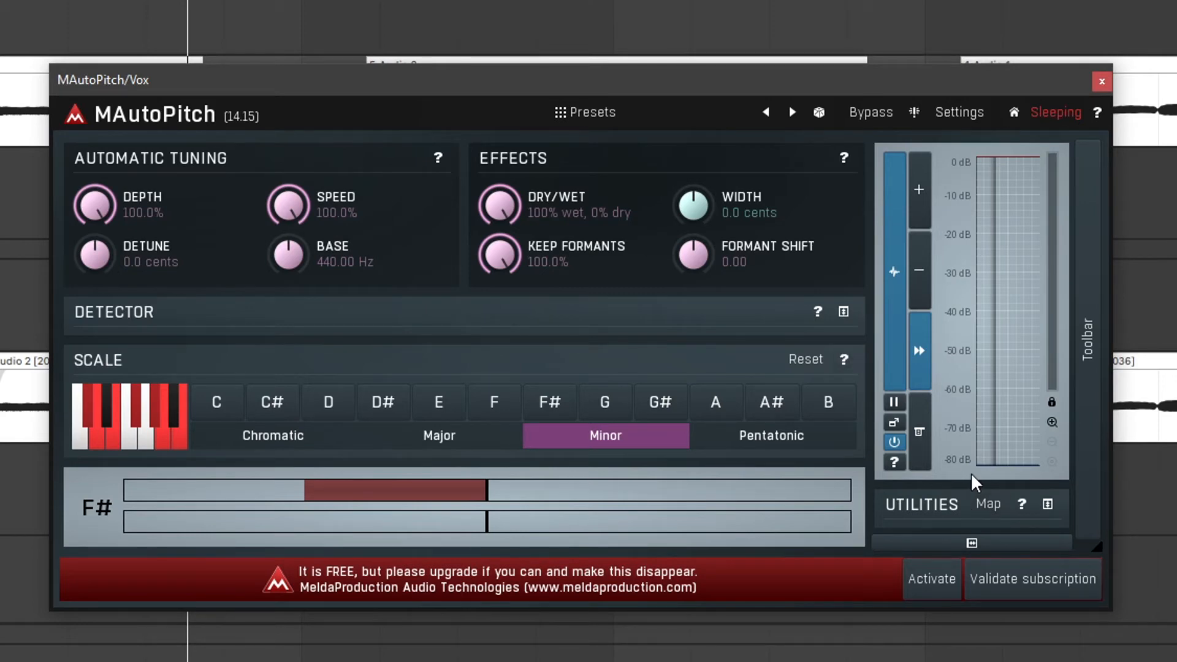
mouse_move(959, 116)
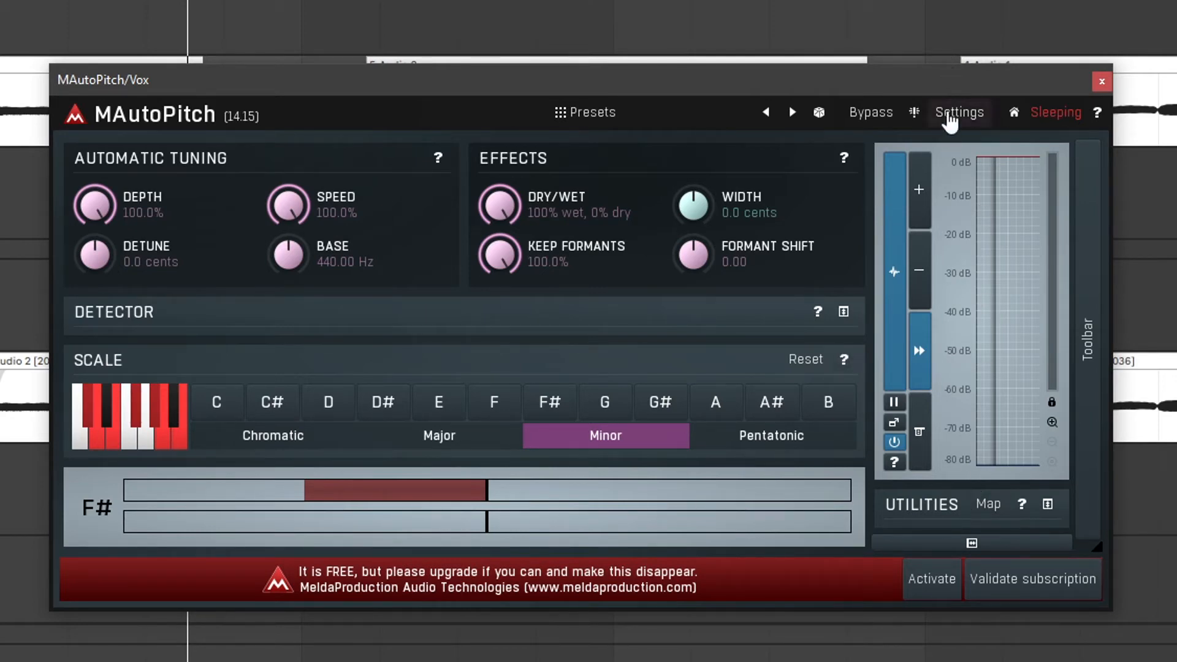
- Set the interface style to background 1F1F1F with bright green 37FF00 highlights
left_click(959, 112)
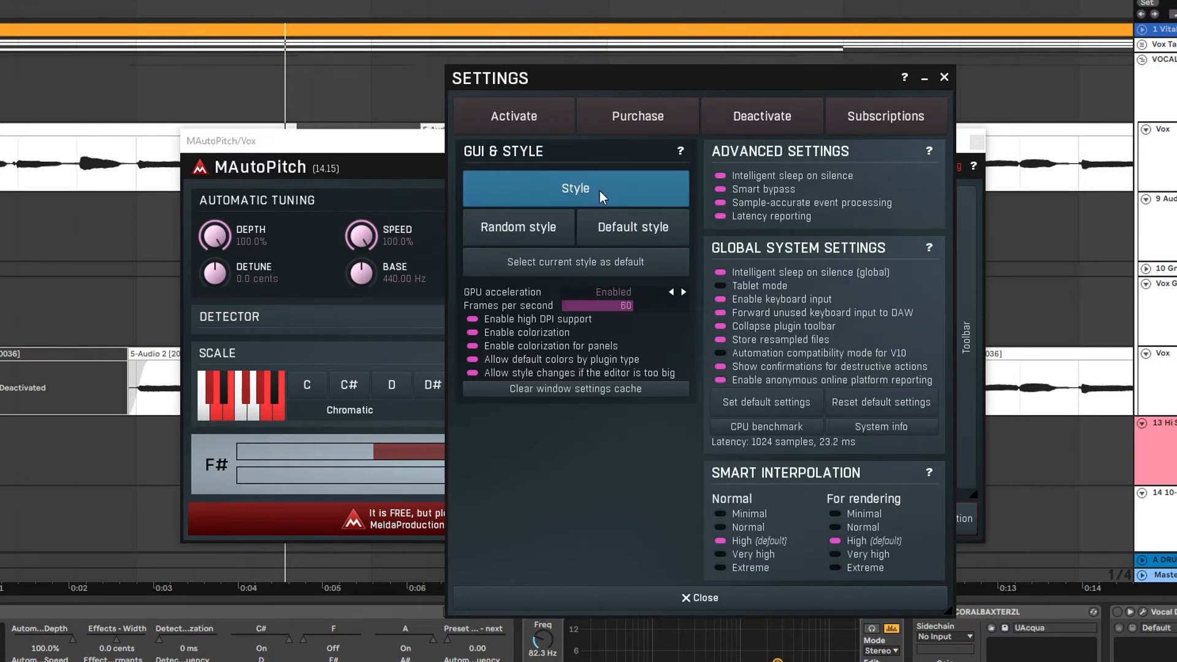
left_click(575, 189)
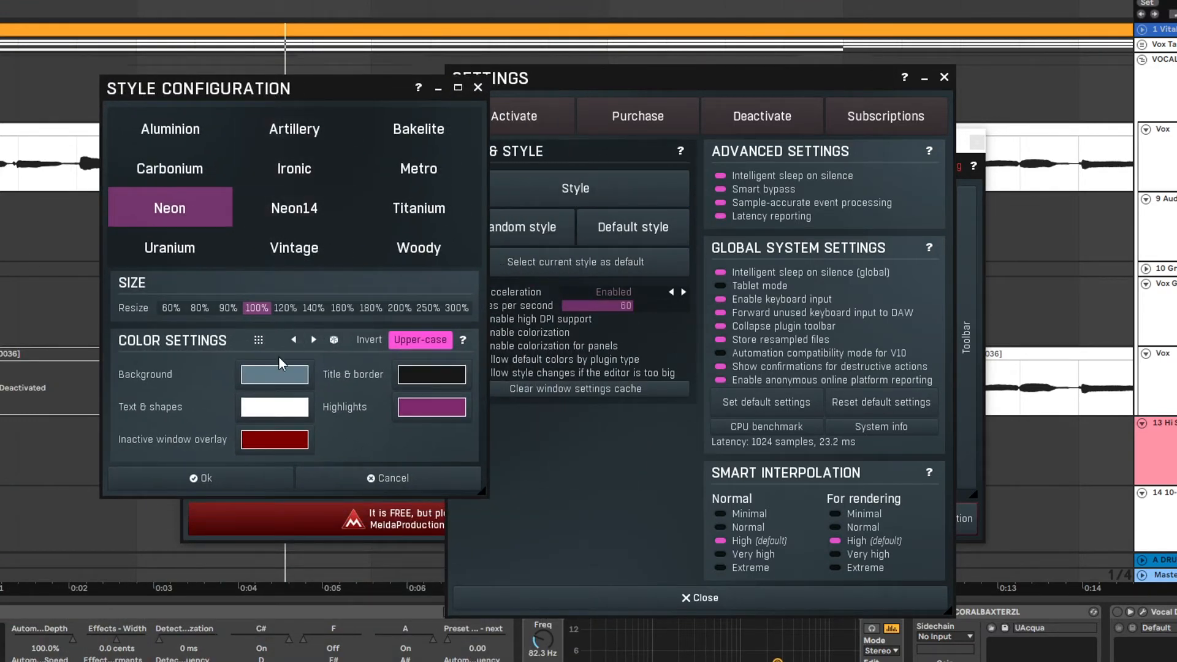
mouse_move(275, 384)
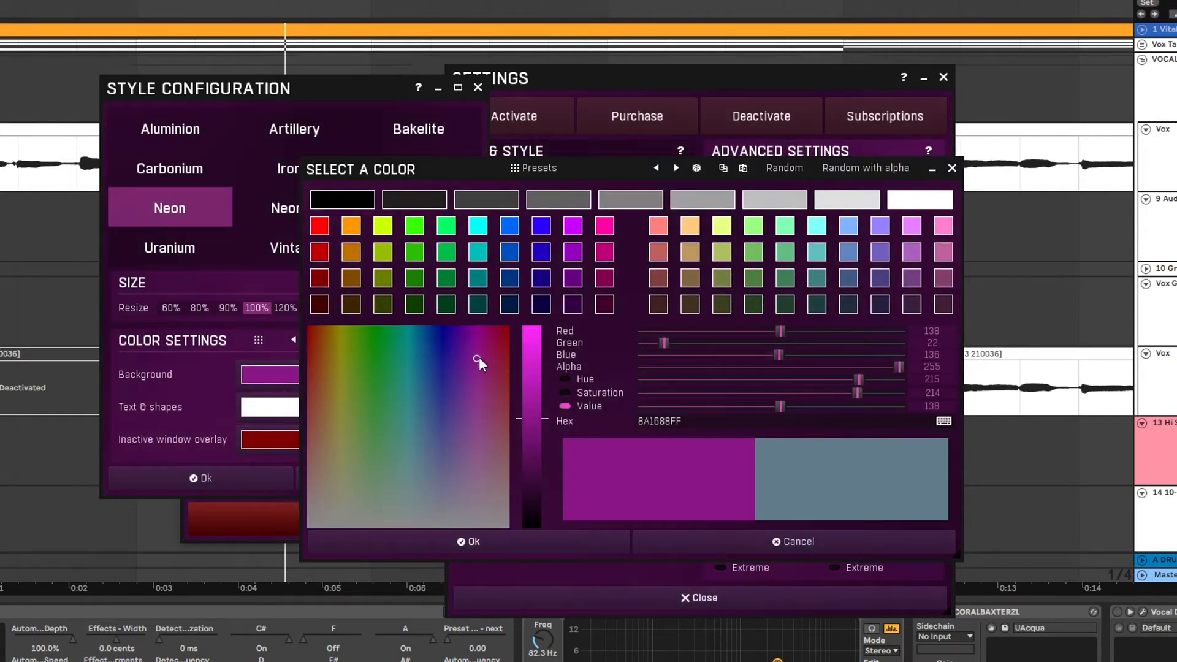
left_click(477, 252)
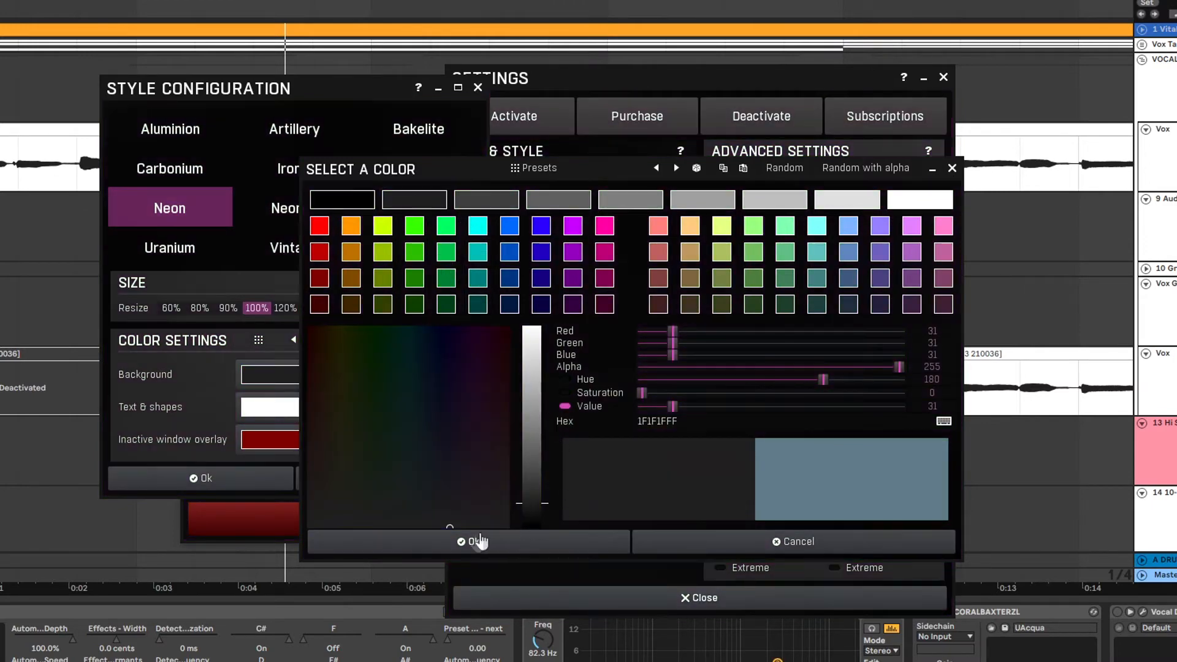
left_click(475, 541)
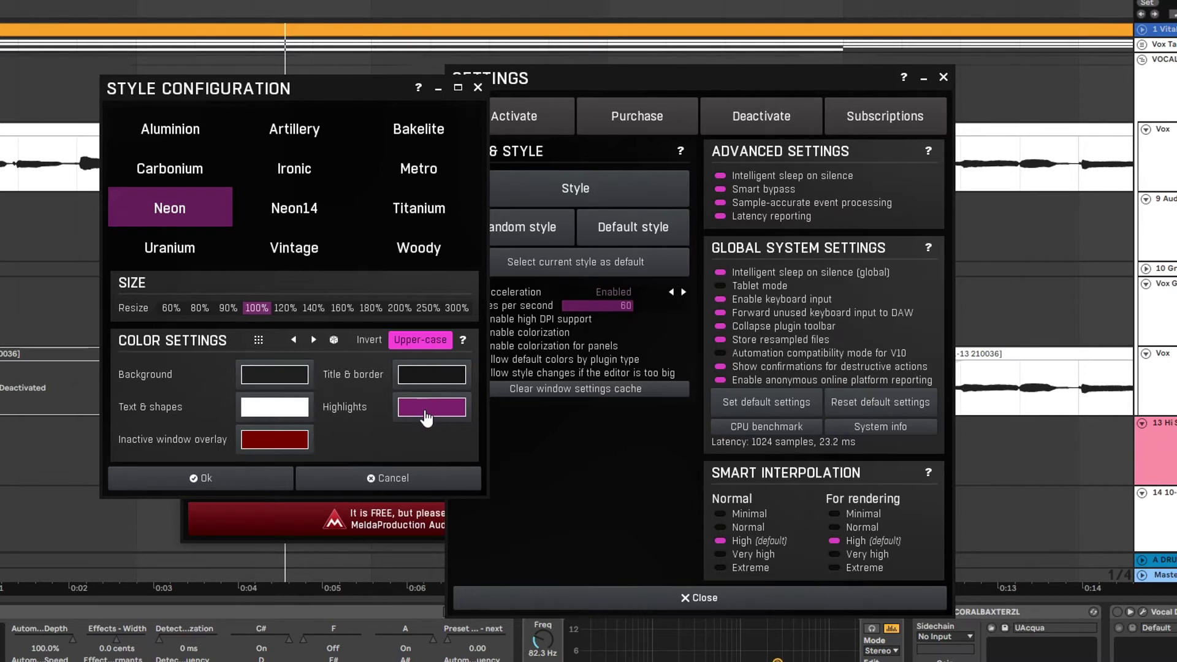
left_click(431, 407)
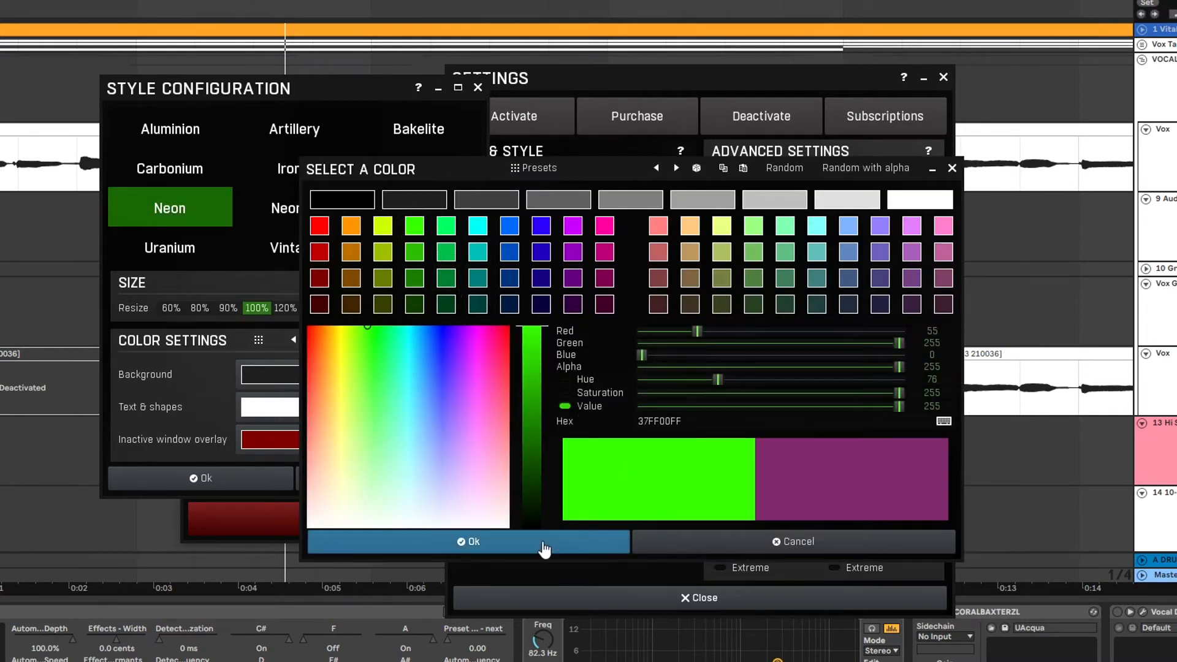
left_click(469, 541)
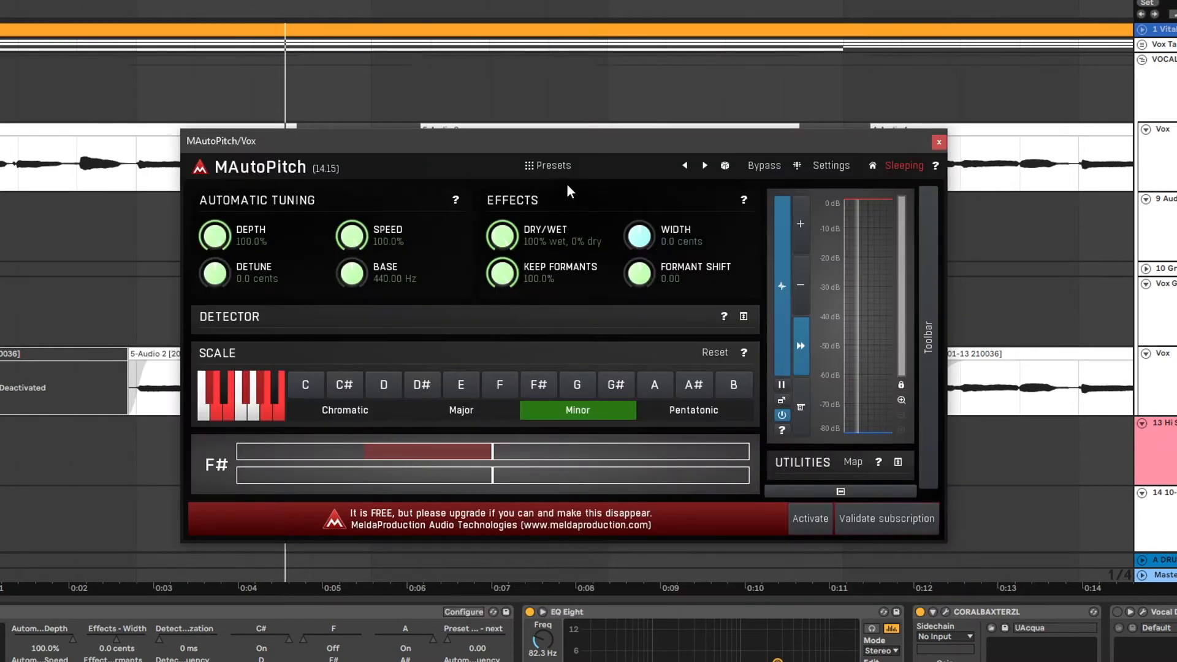
mouse_move(533, 169)
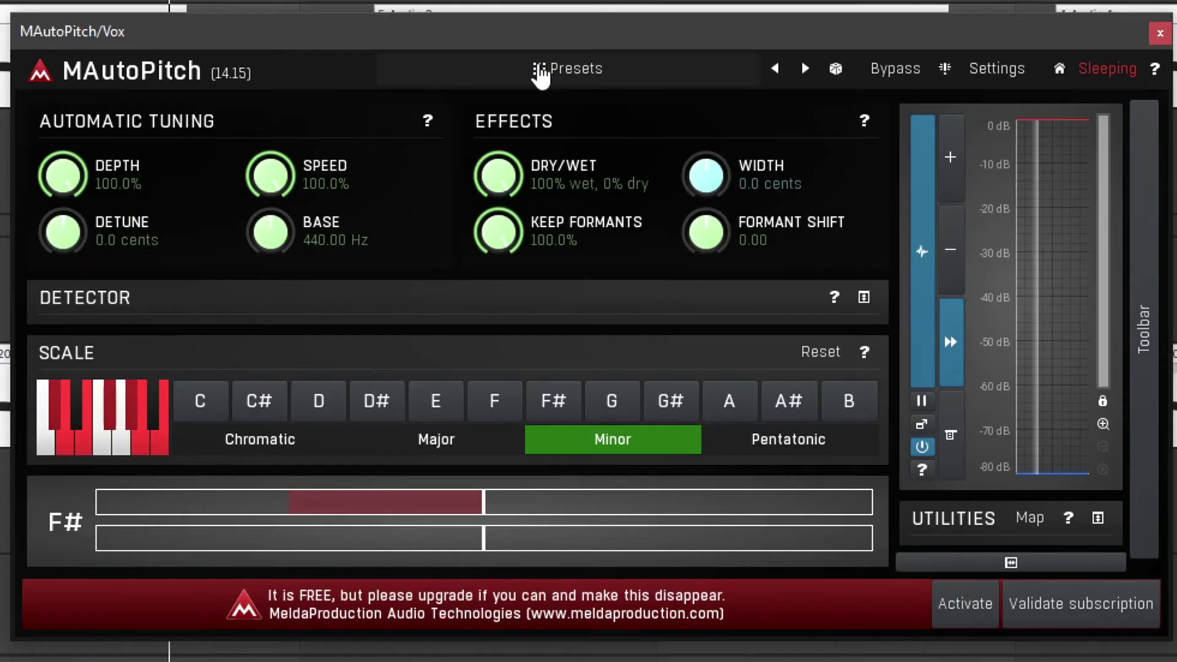
mouse_move(854, 251)
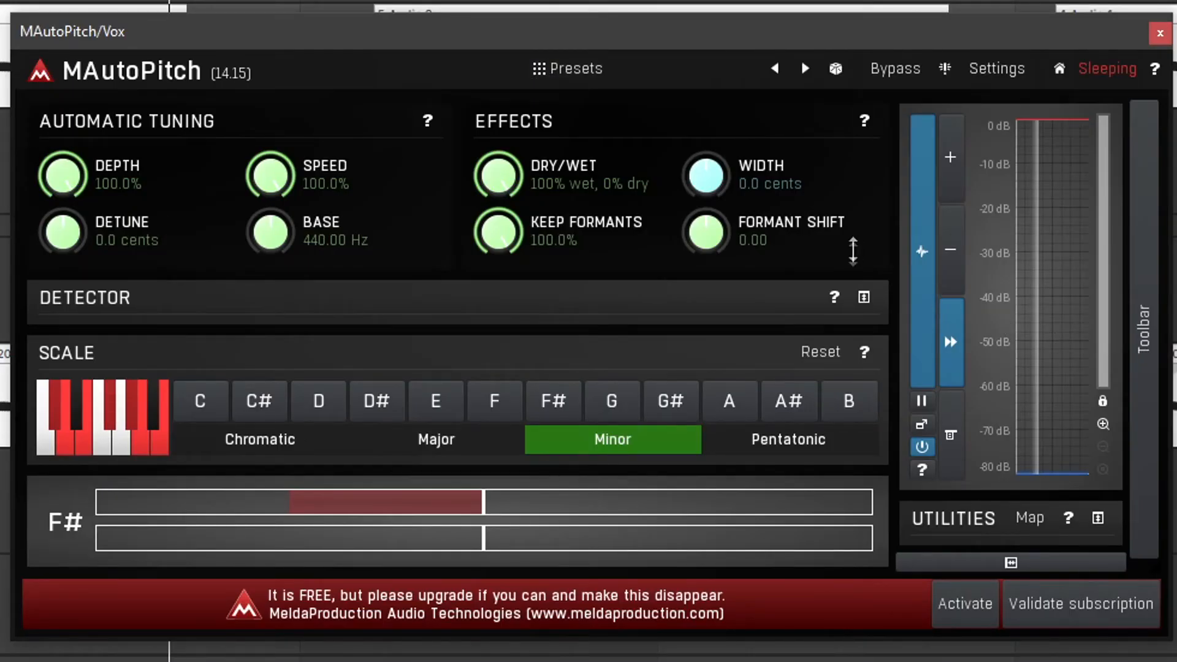
mouse_move(762, 237)
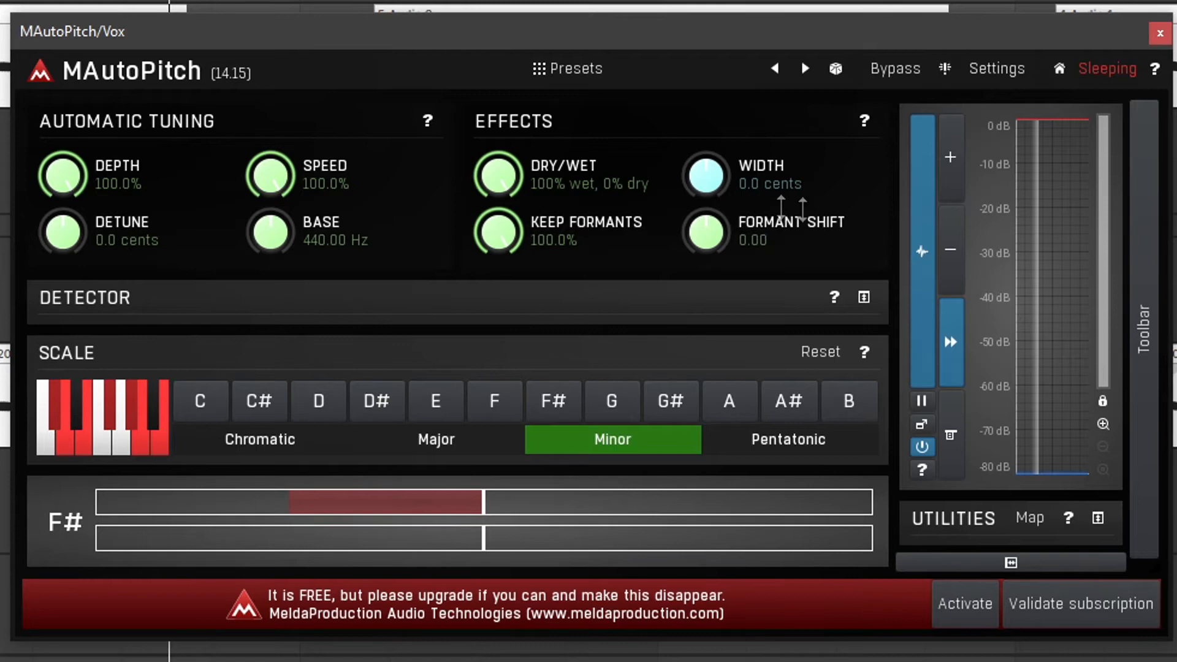
mouse_move(1013, 581)
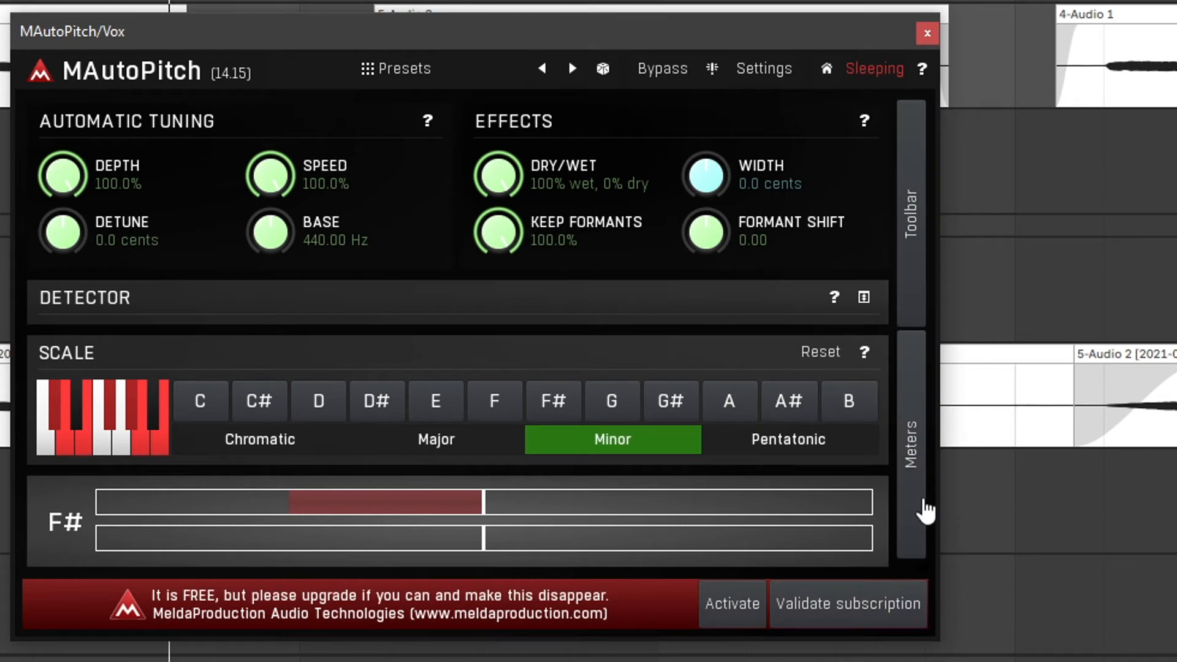
mouse_move(909, 255)
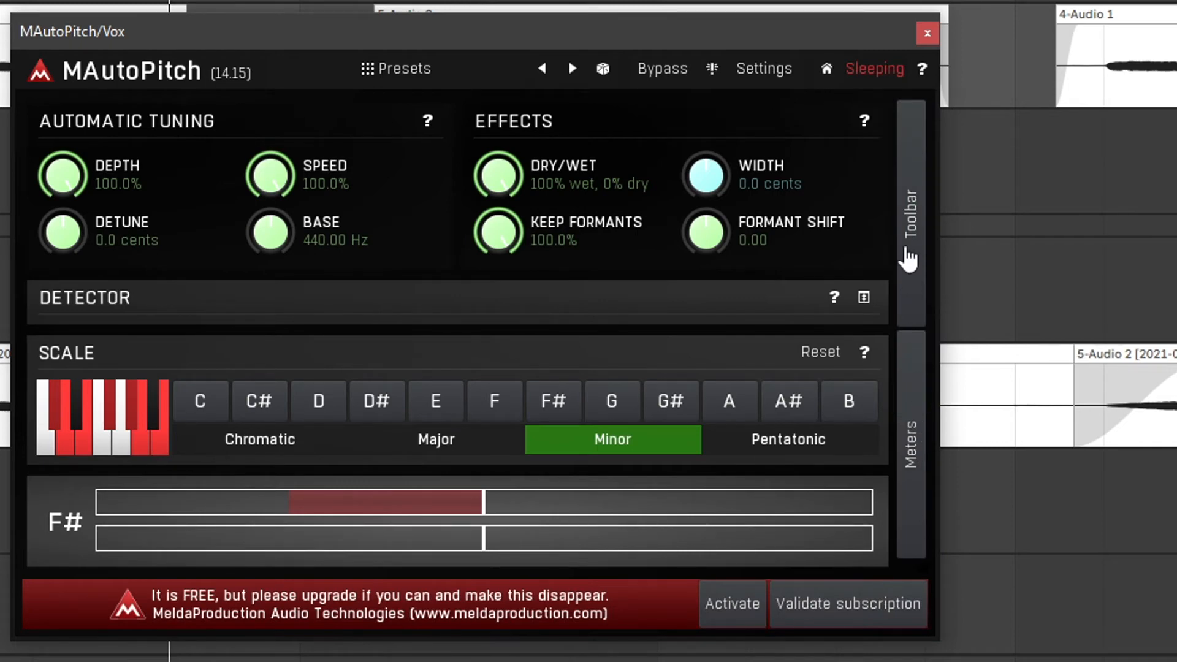
mouse_move(931, 400)
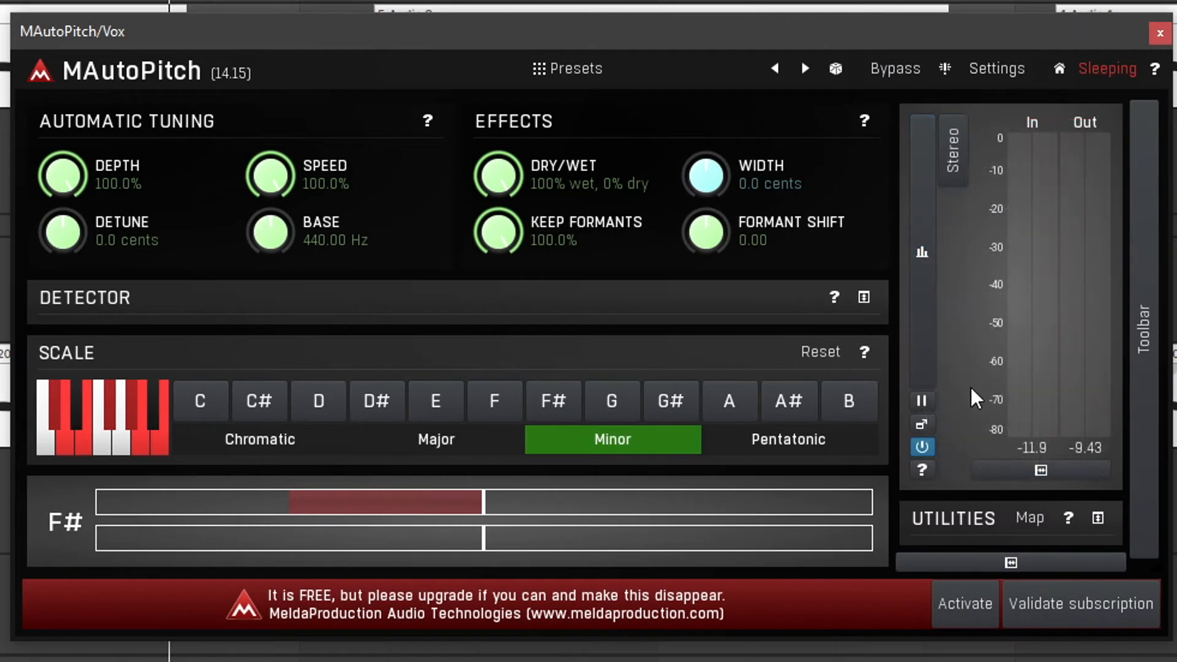
mouse_move(1029, 351)
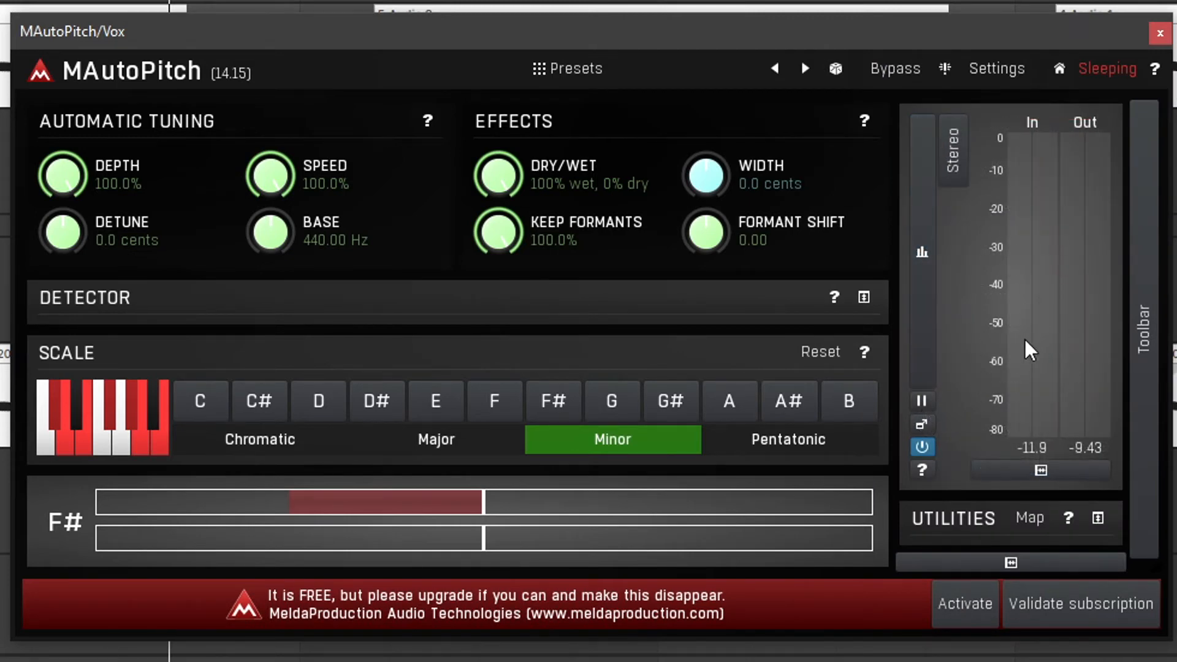
mouse_move(1104, 255)
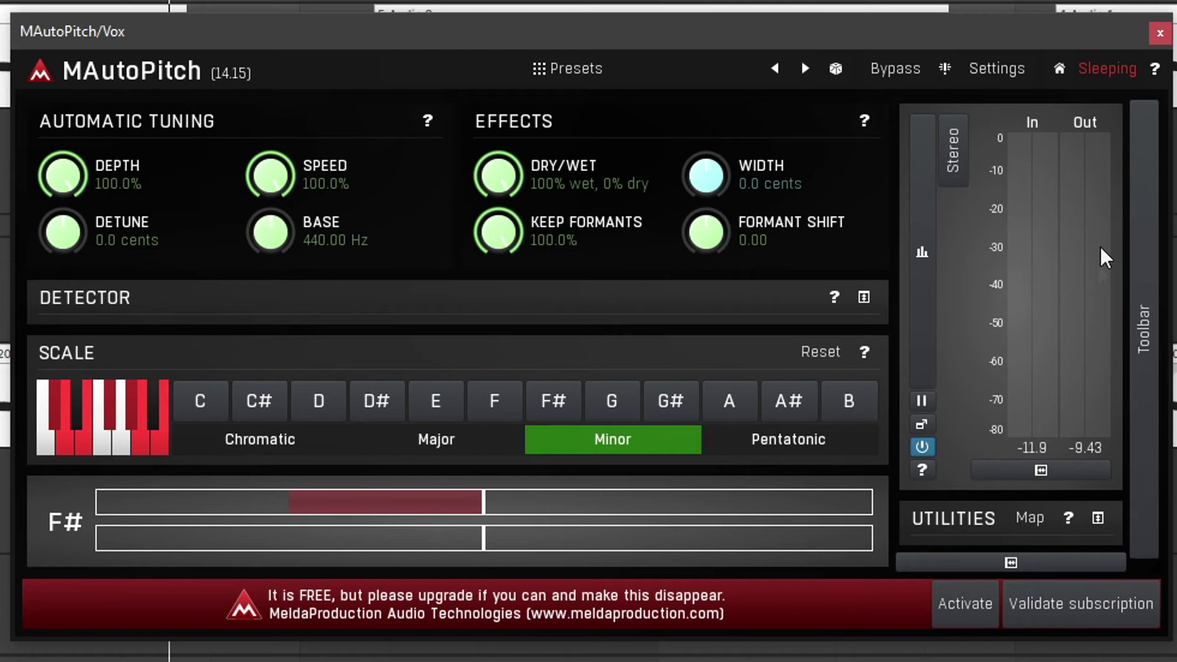
mouse_move(976, 246)
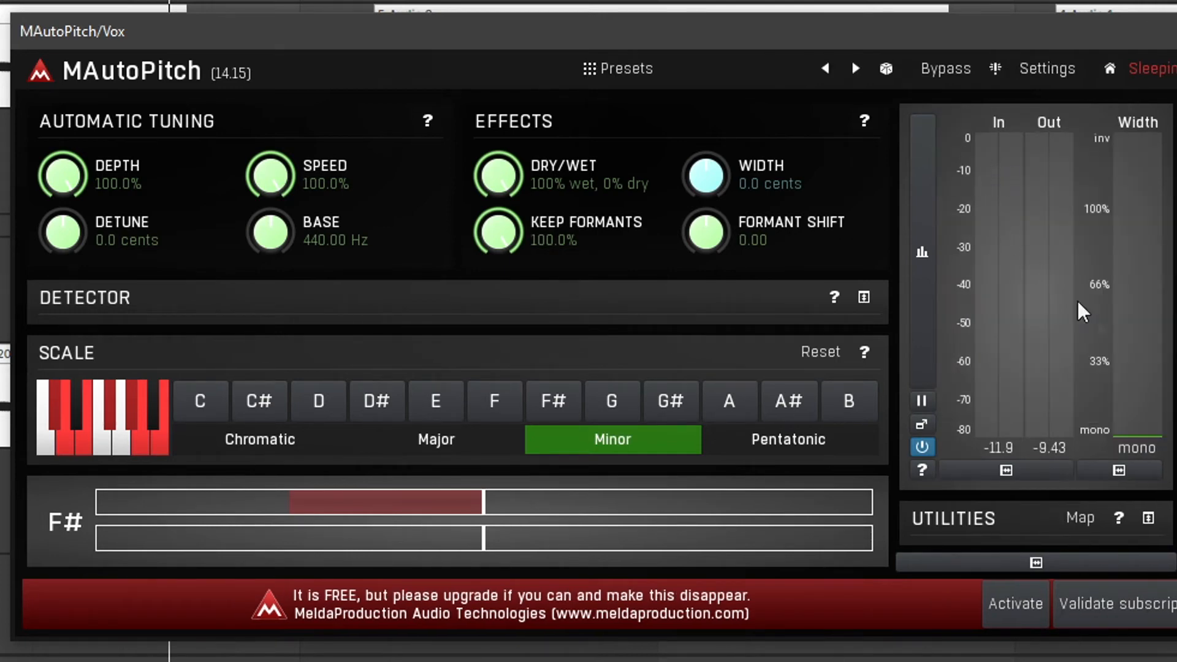
mouse_move(1145, 237)
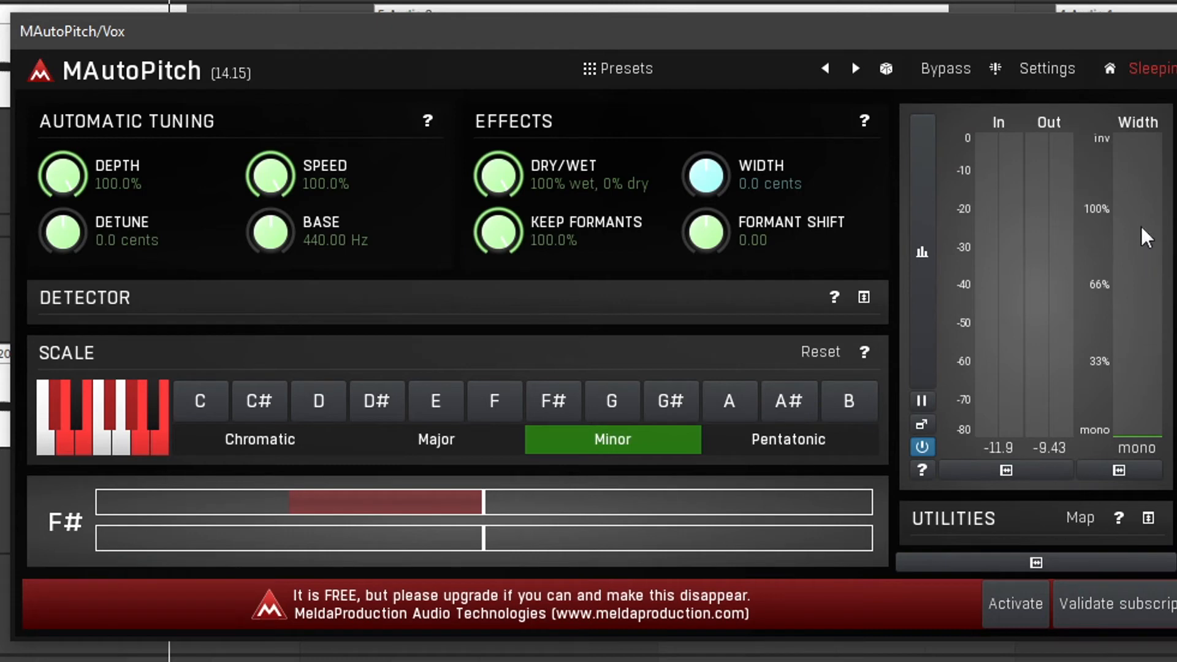
mouse_move(1142, 319)
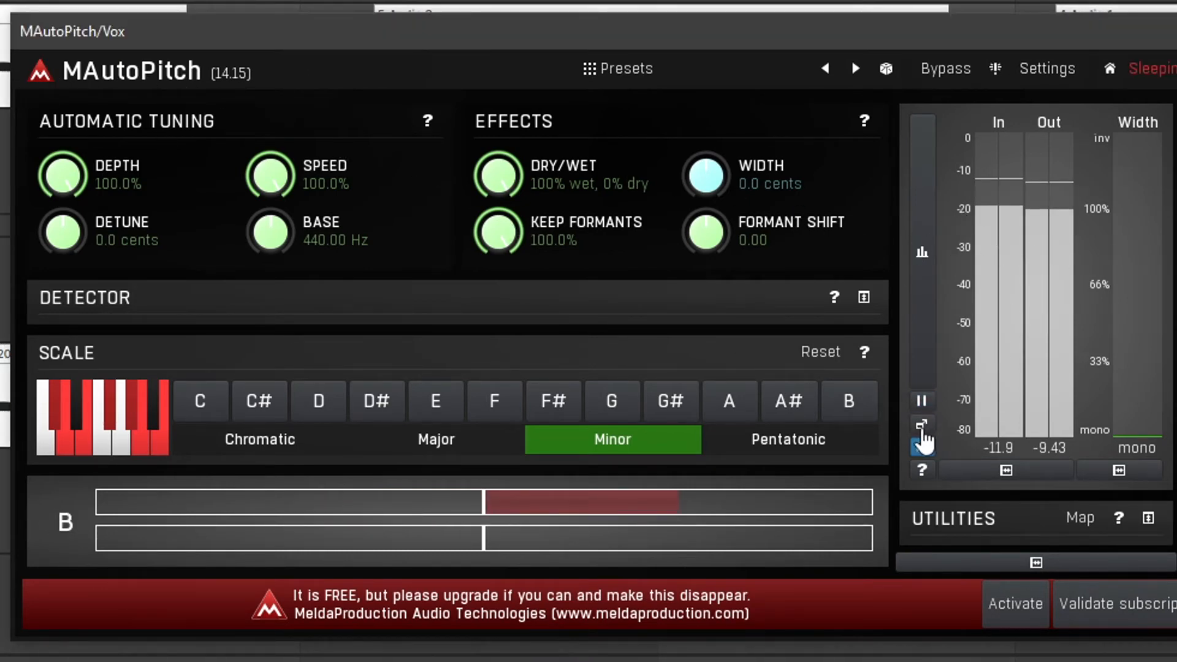
- Expand the meters panel to show In/Out levels and the Width meter
left_click(922, 425)
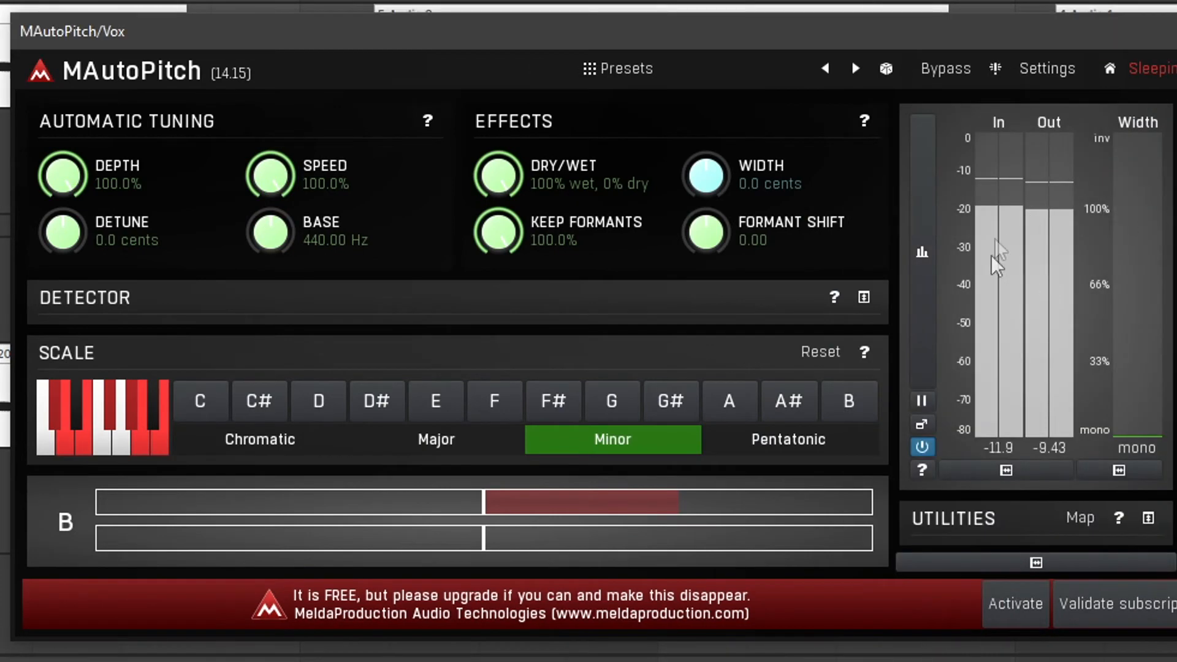
mouse_move(925, 333)
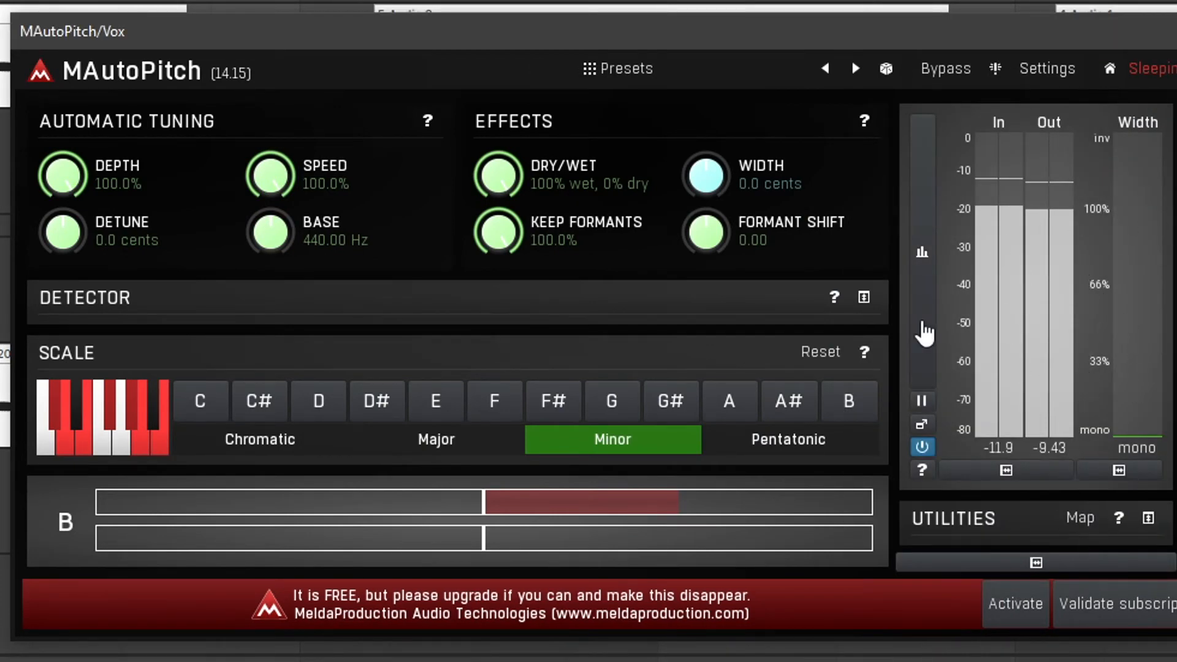
mouse_move(1006, 184)
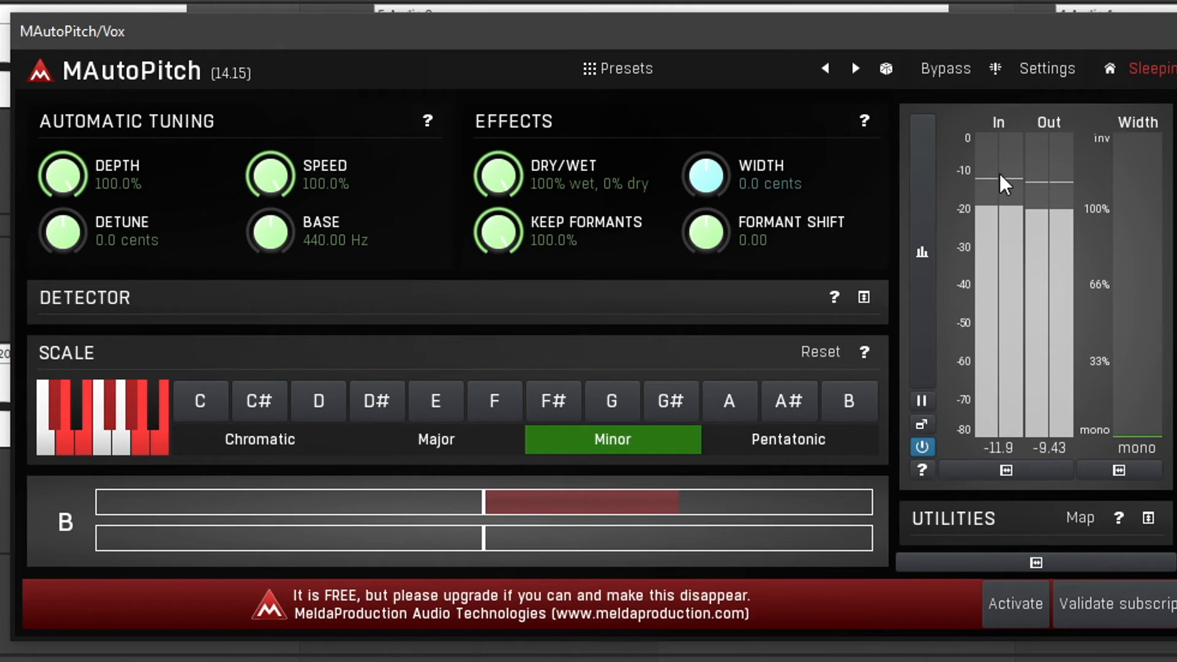
- Switch the meters to the spectrum analyzer view and bring up the time-graph settings
left_click(922, 251)
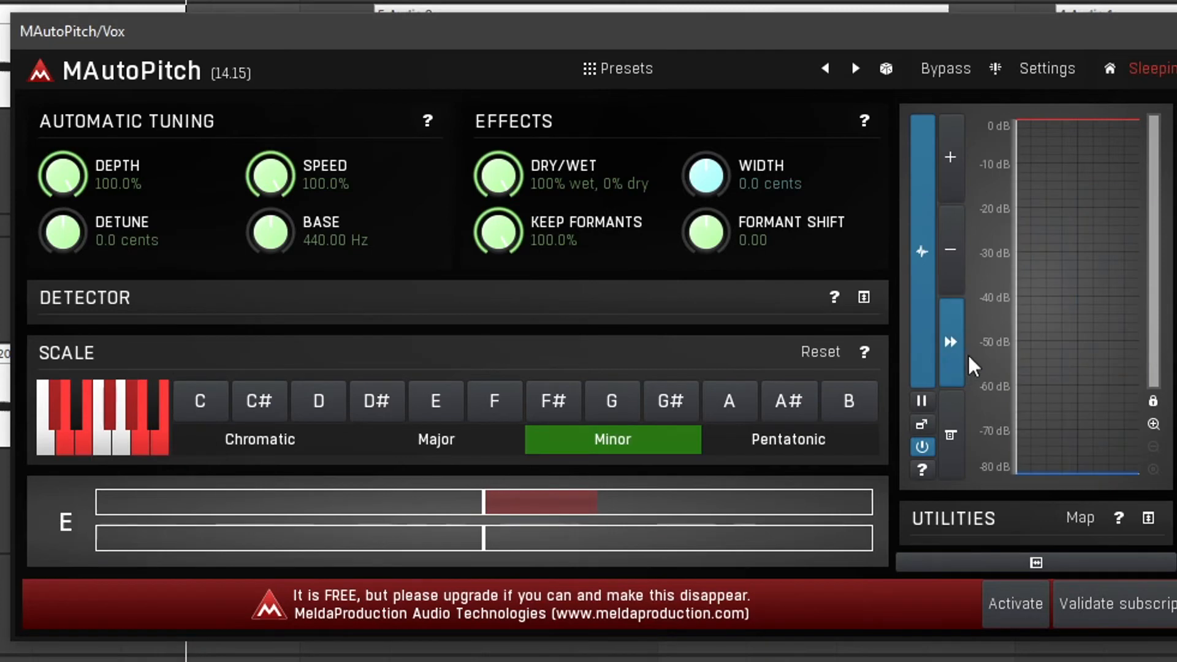
mouse_move(975, 372)
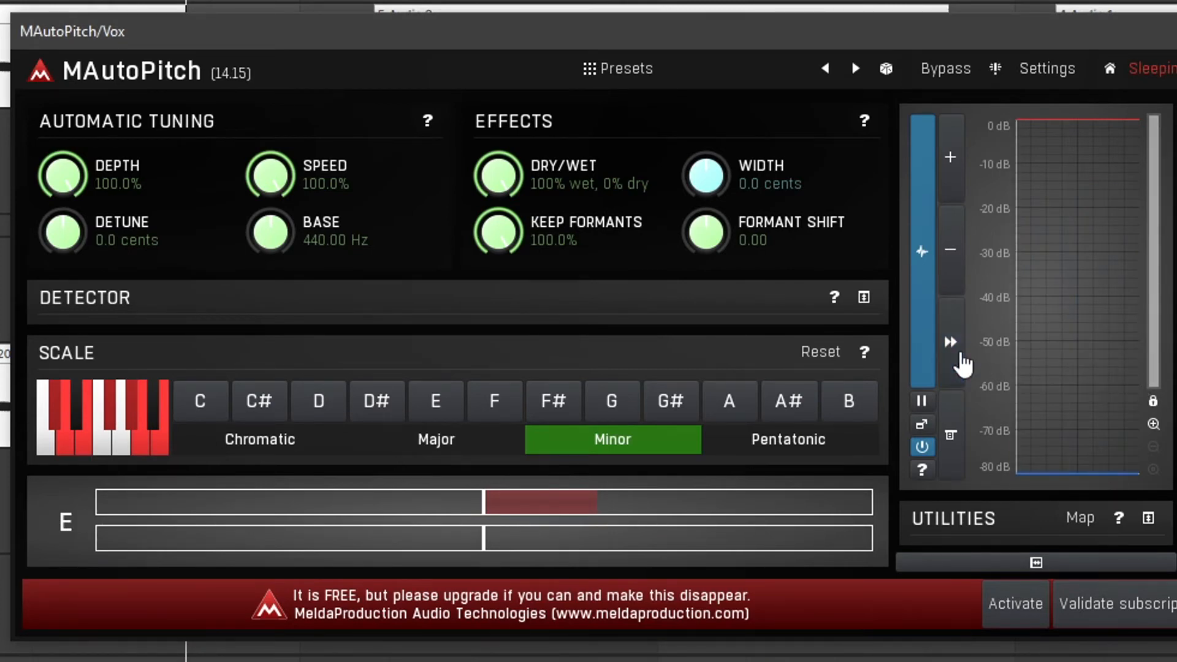
mouse_move(952, 154)
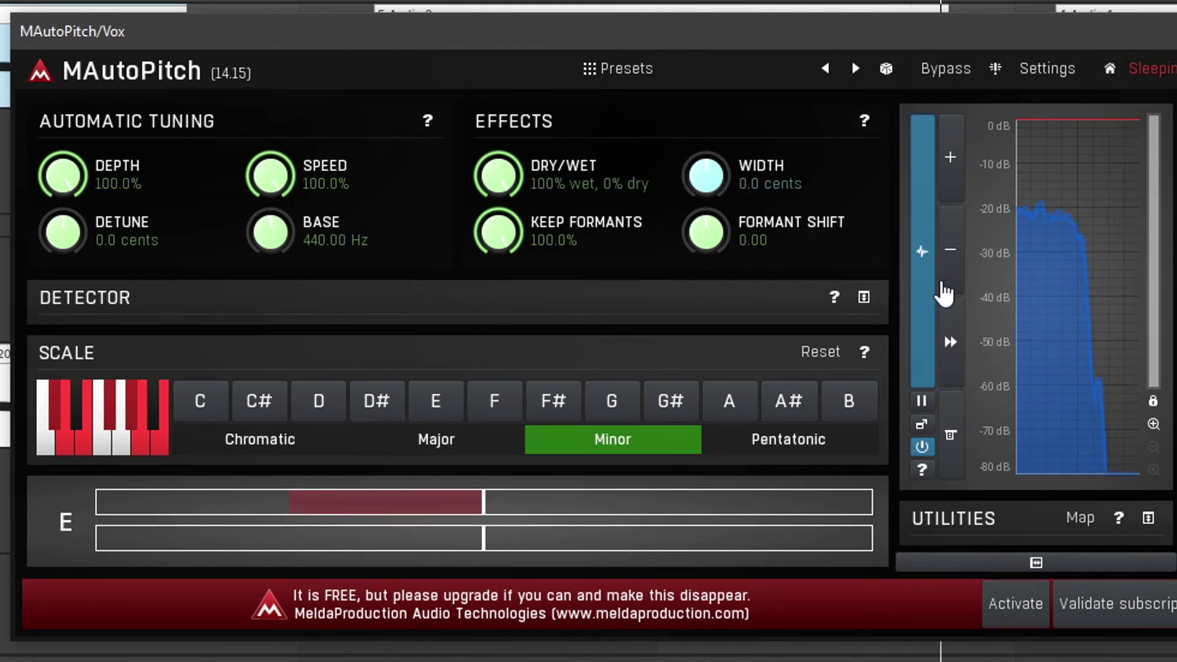
mouse_move(1036, 261)
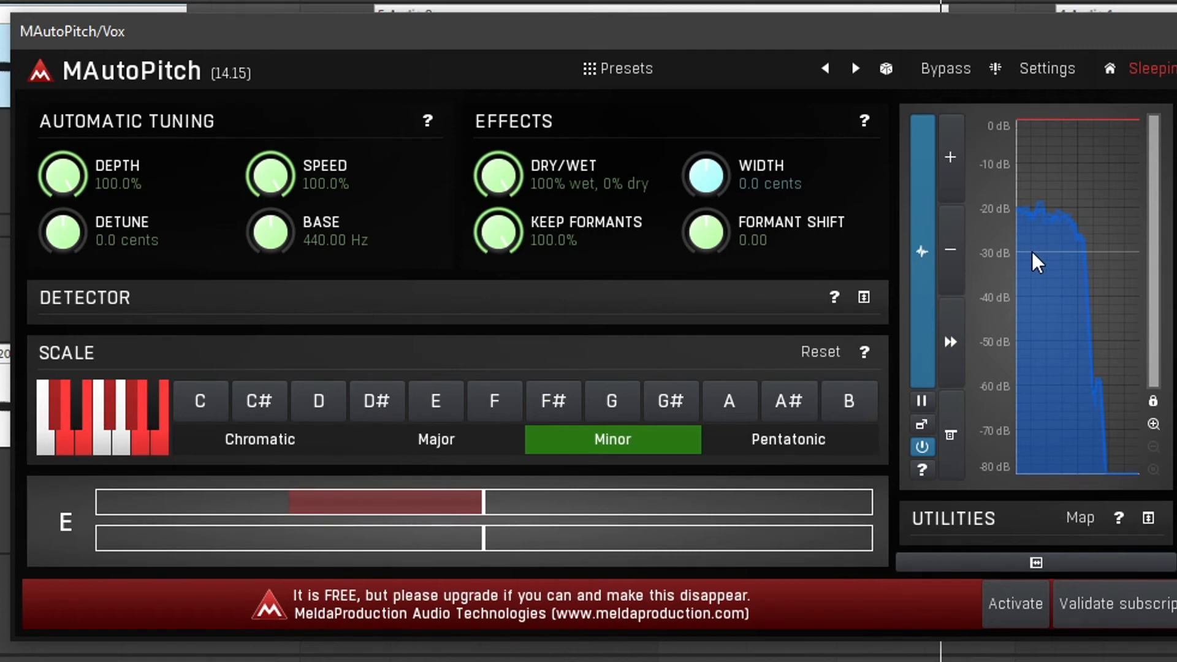
mouse_move(949, 435)
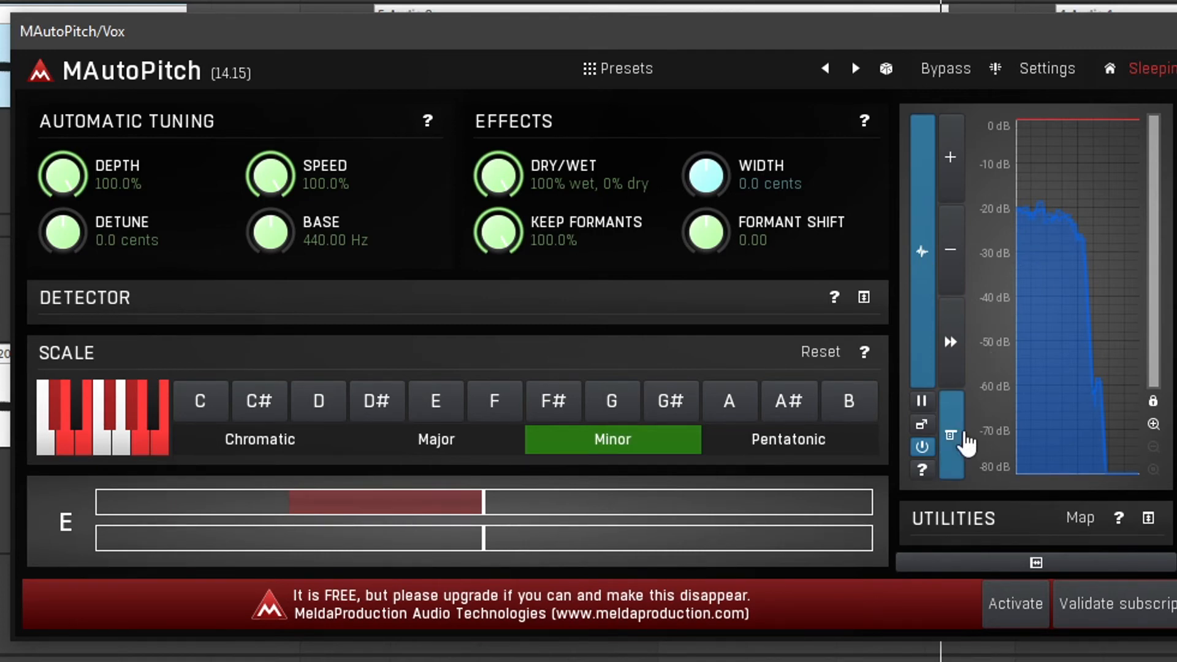
left_click(952, 436)
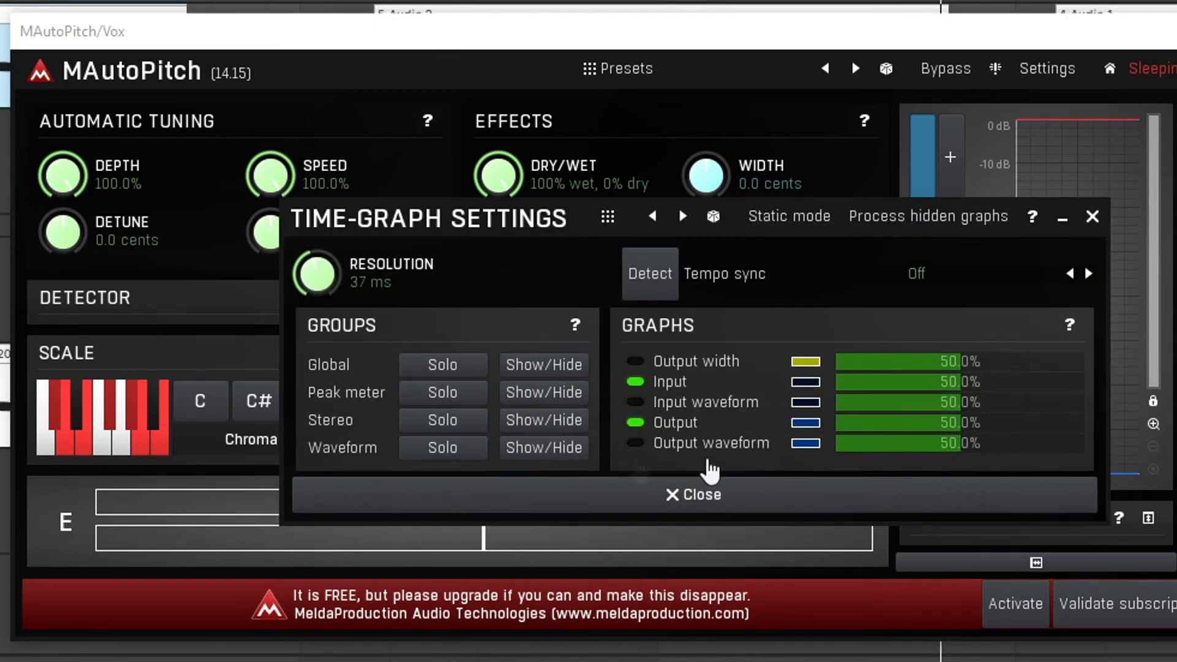
mouse_move(627, 336)
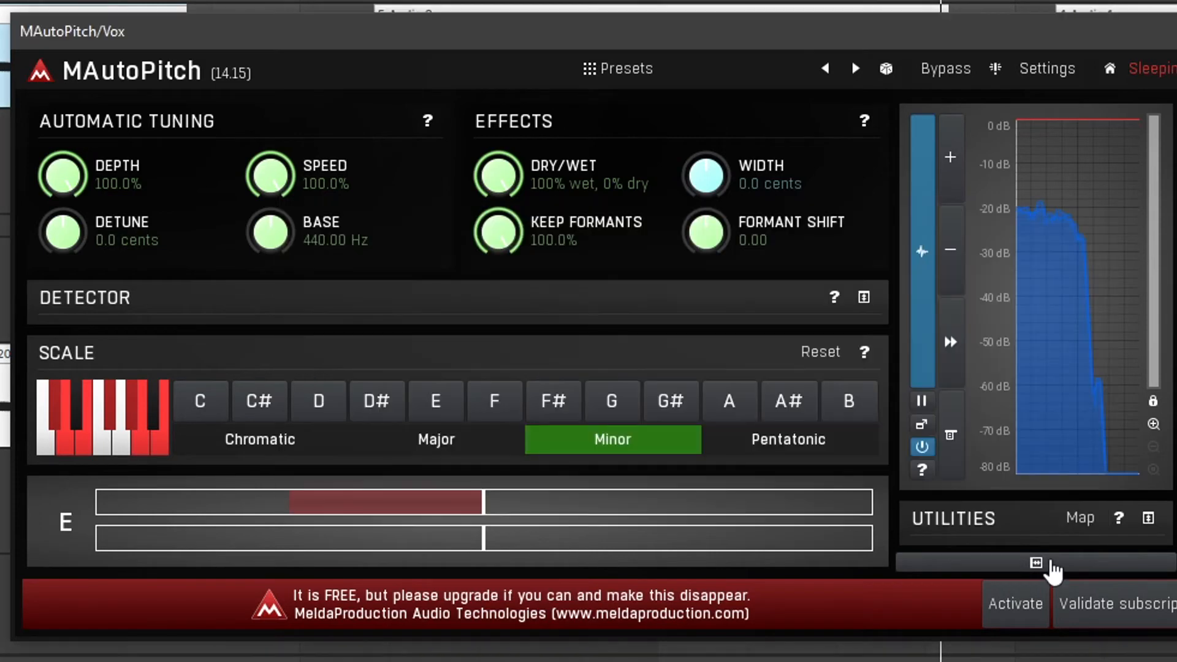
mouse_move(987, 511)
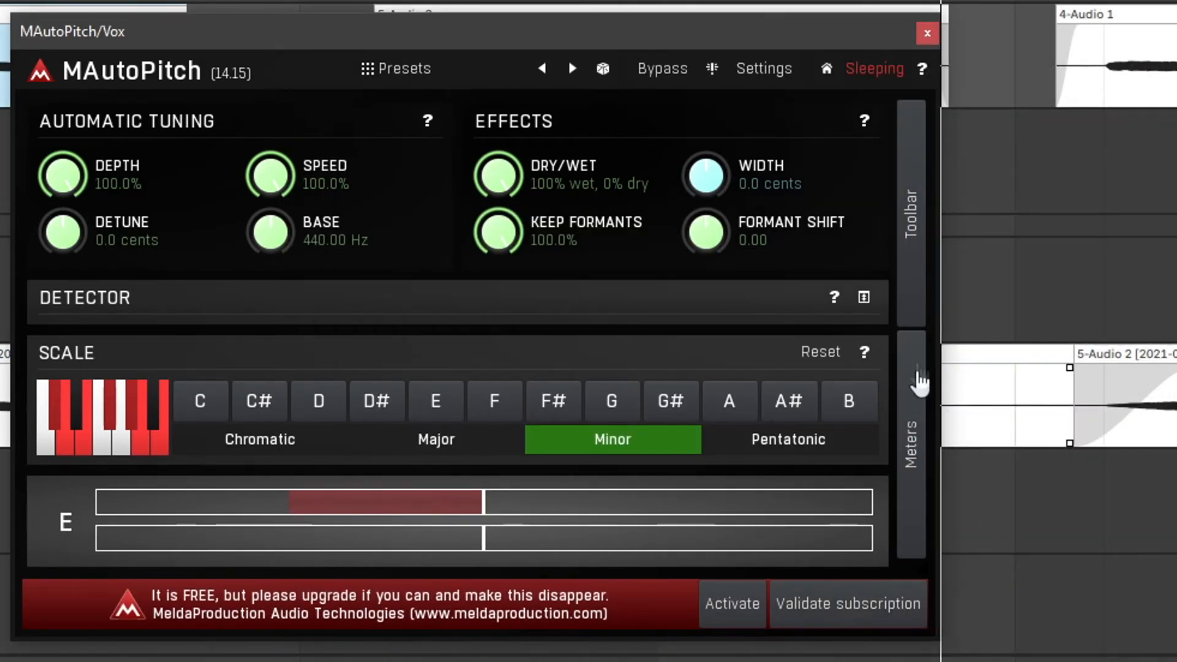
mouse_move(1035, 569)
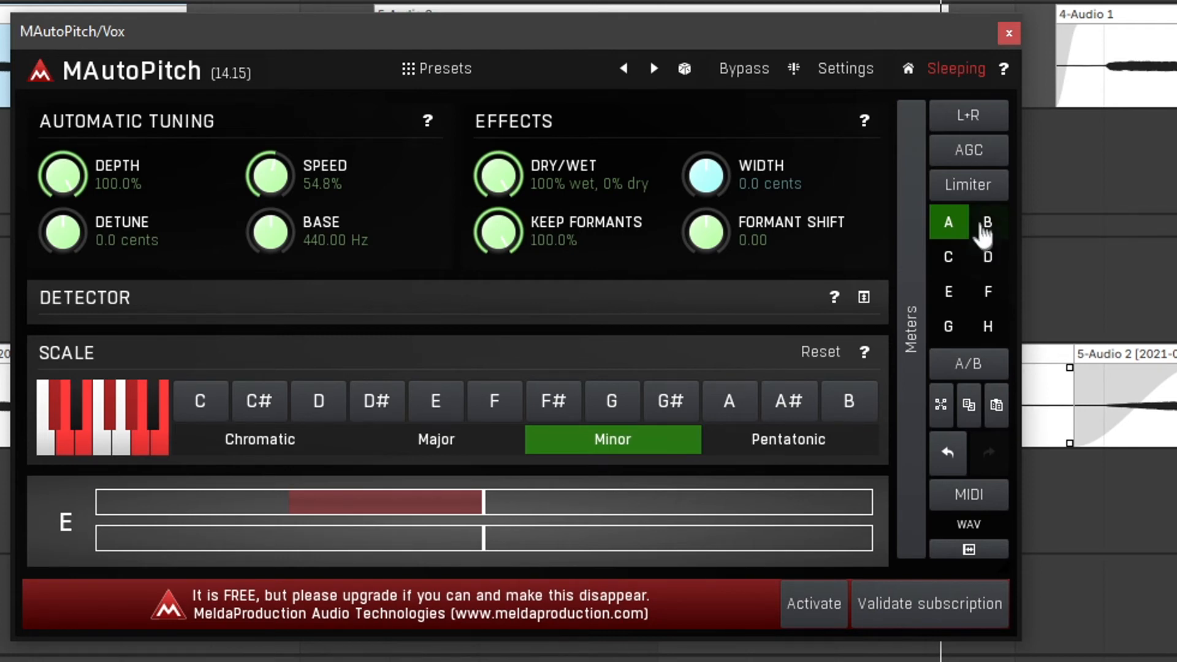
mouse_move(988, 254)
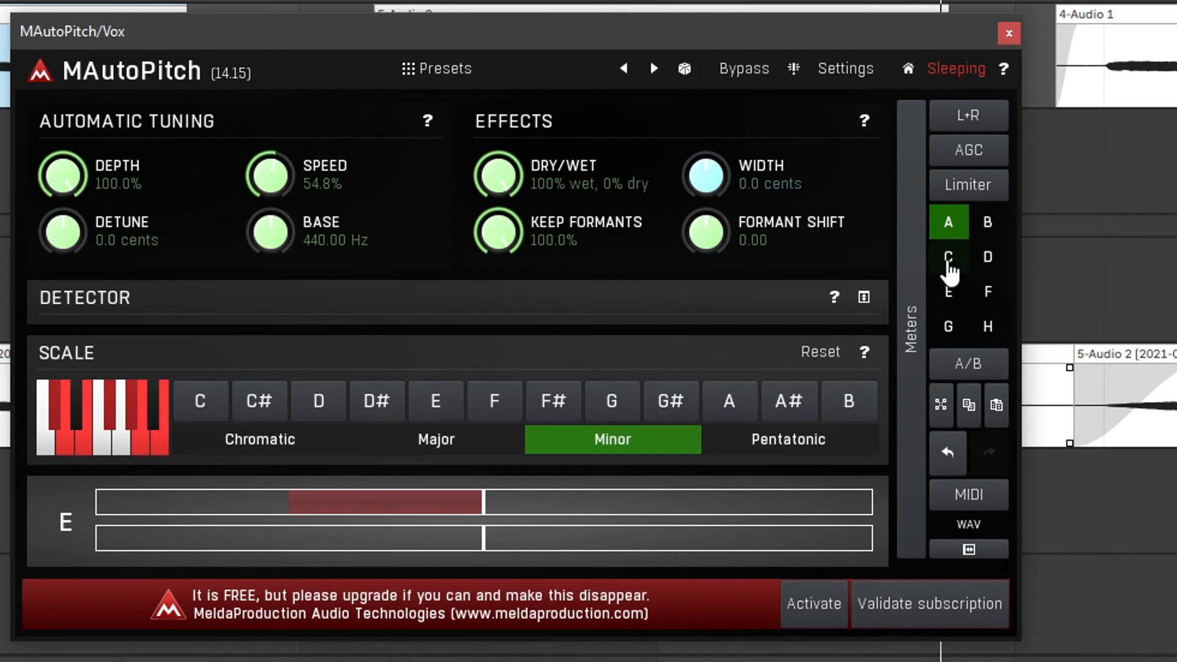
mouse_move(703, 150)
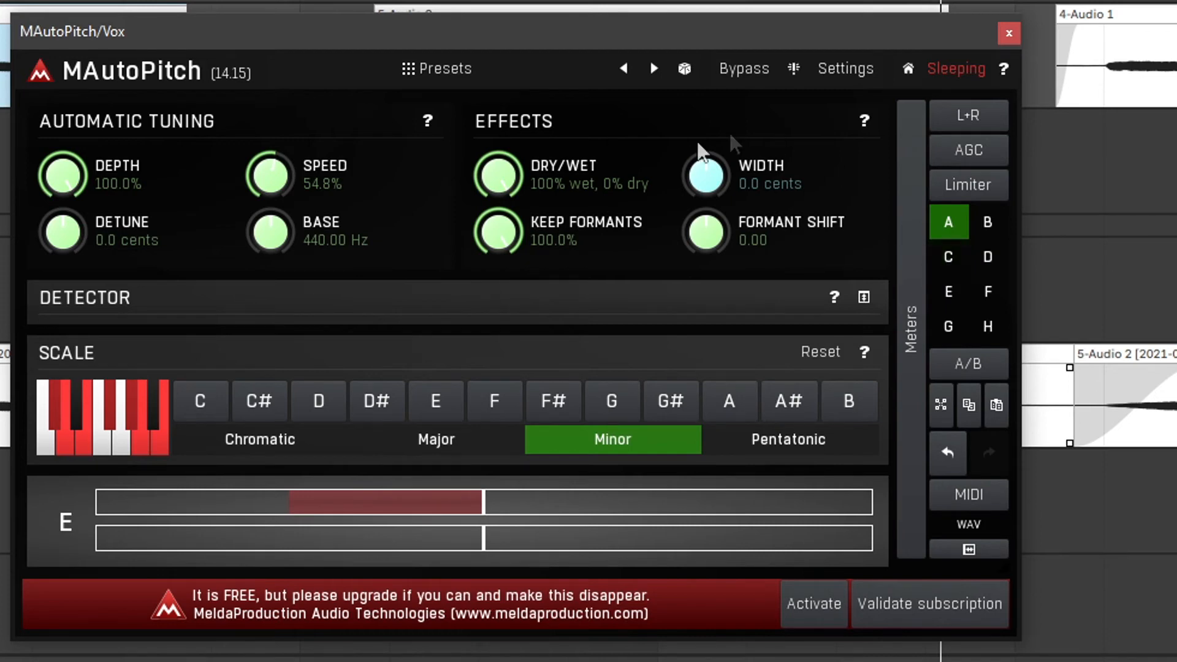
mouse_move(222, 601)
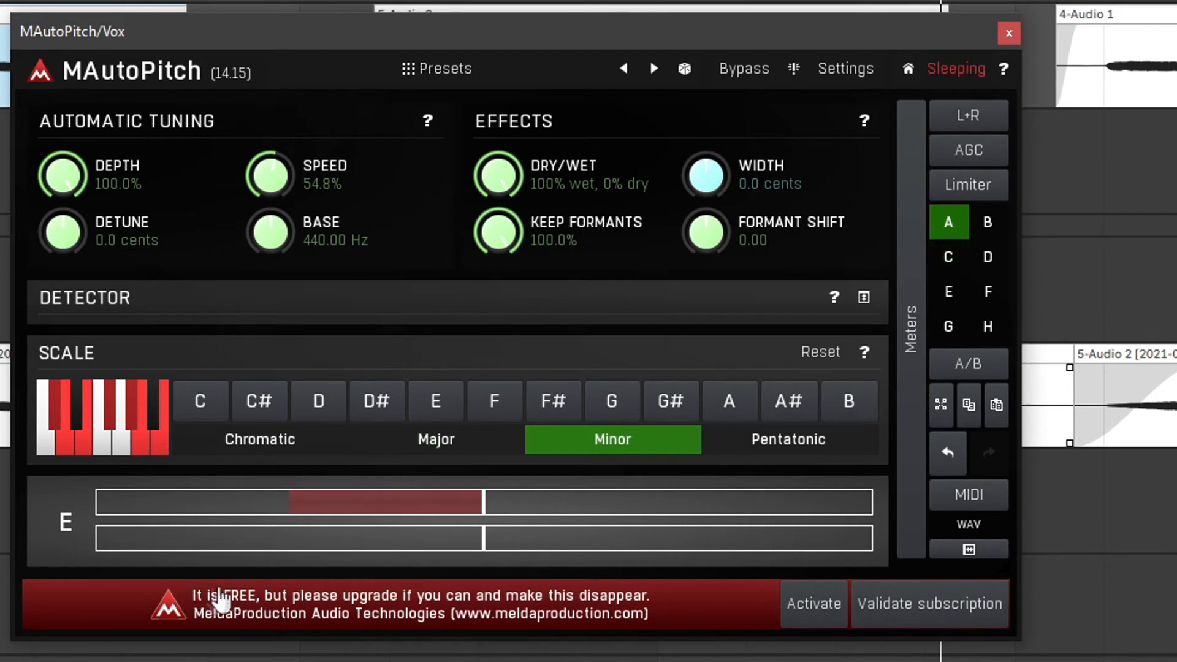
mouse_move(799, 483)
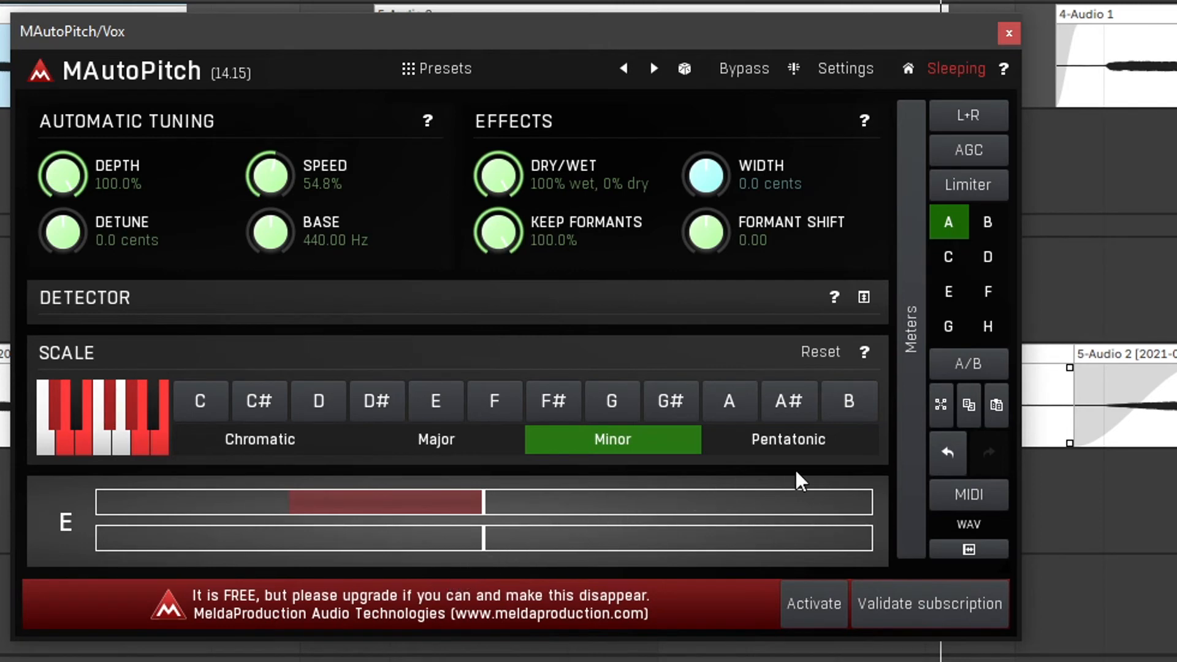
mouse_move(872, 604)
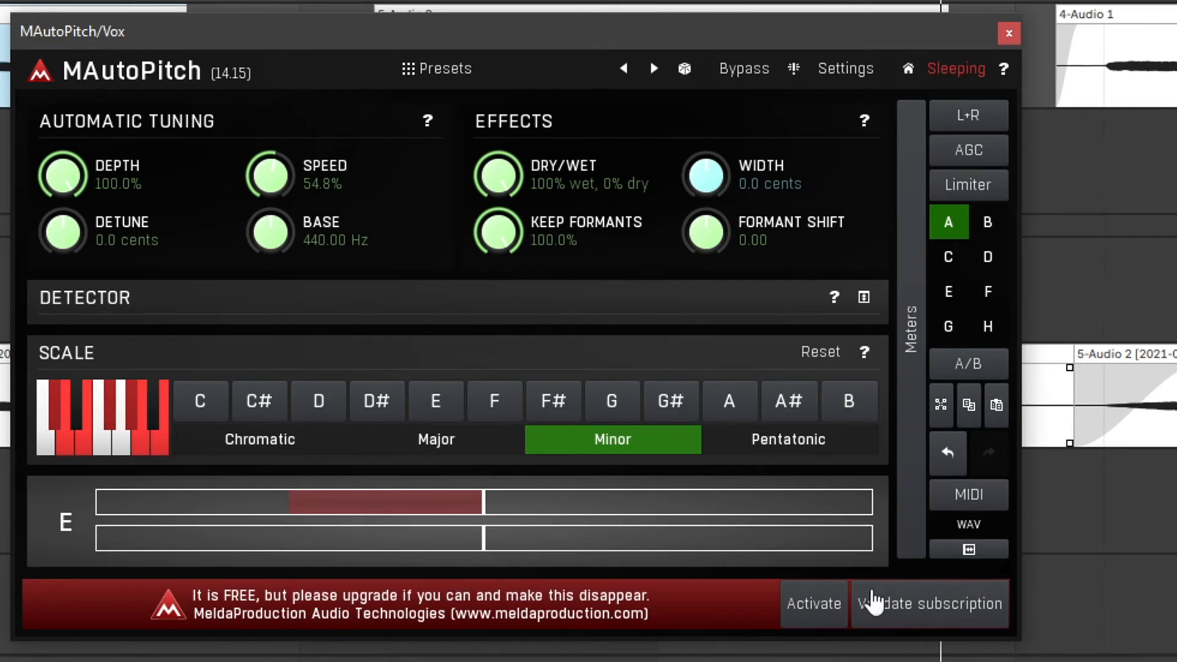
mouse_move(687, 551)
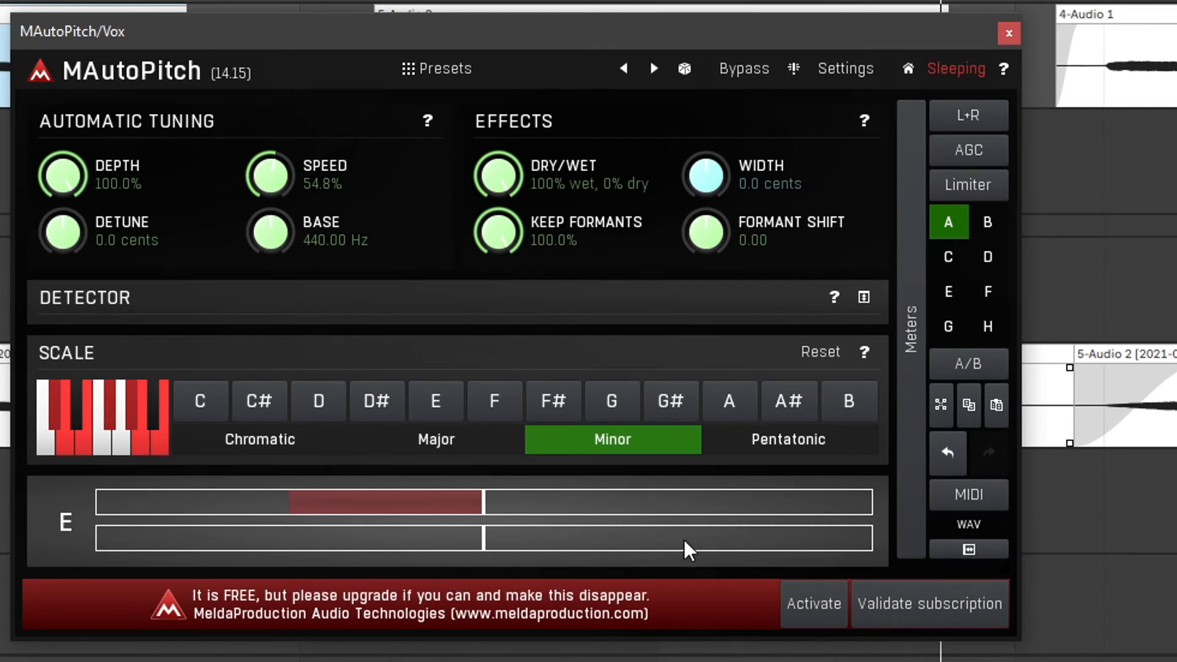
mouse_move(590, 518)
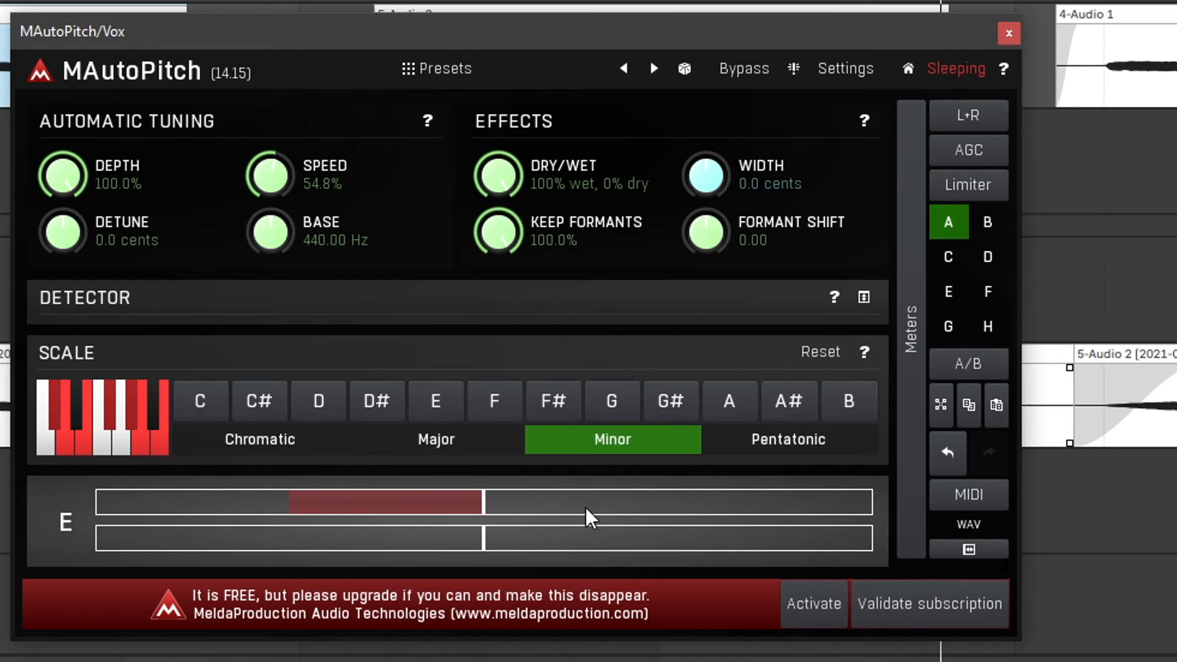
mouse_move(976, 382)
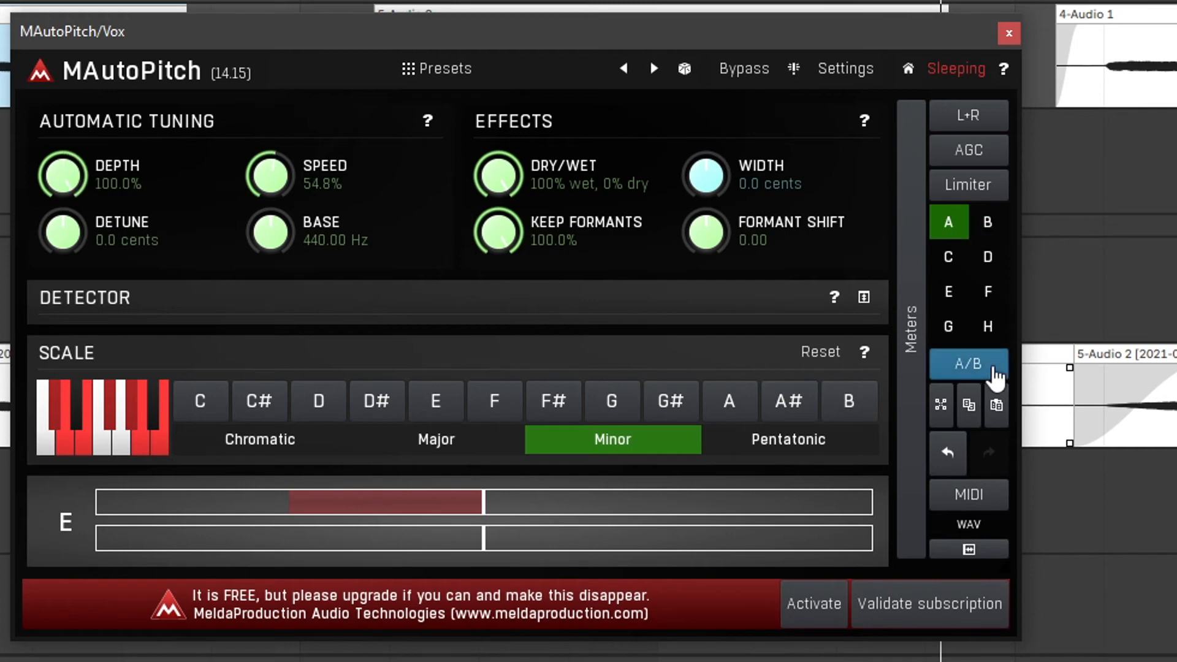
- Compare slot D's default Chromatic settings, then recall slot A's Minor setup
left_click(987, 256)
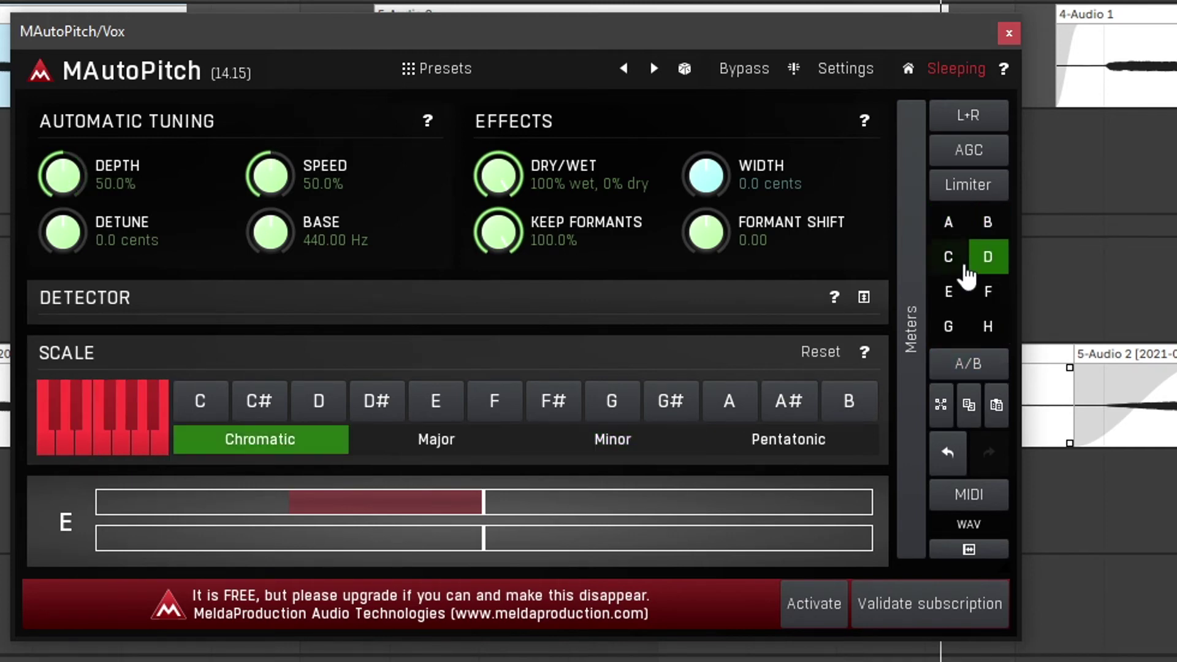
left_click(948, 222)
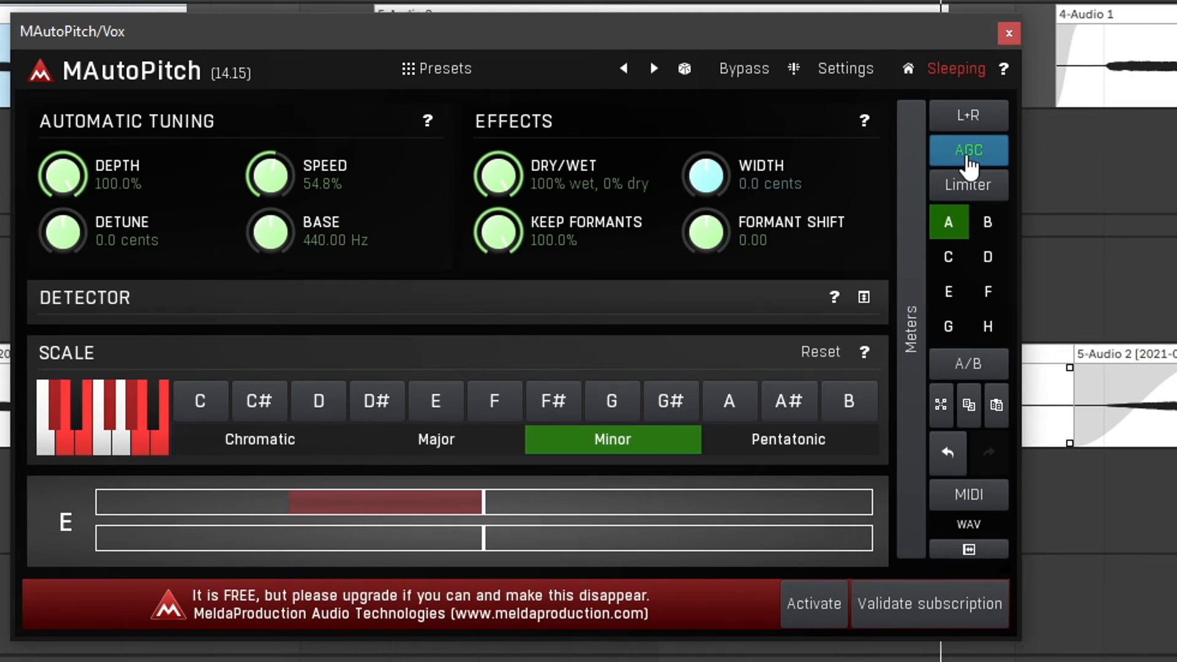
left_click(967, 150)
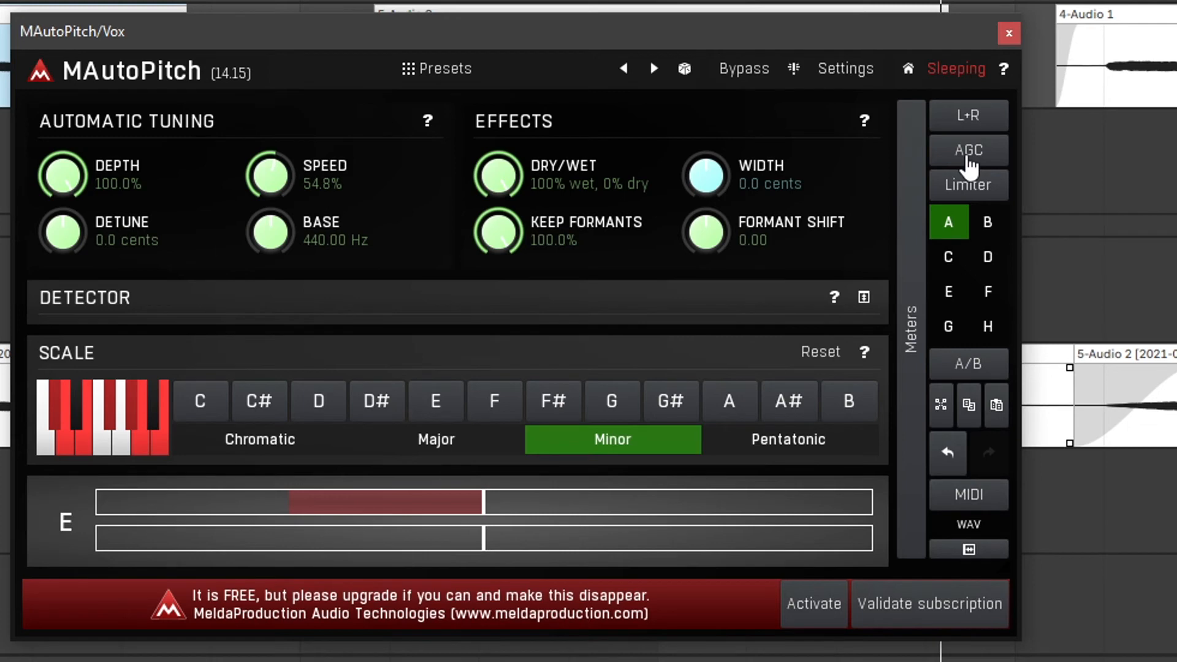
mouse_move(938, 202)
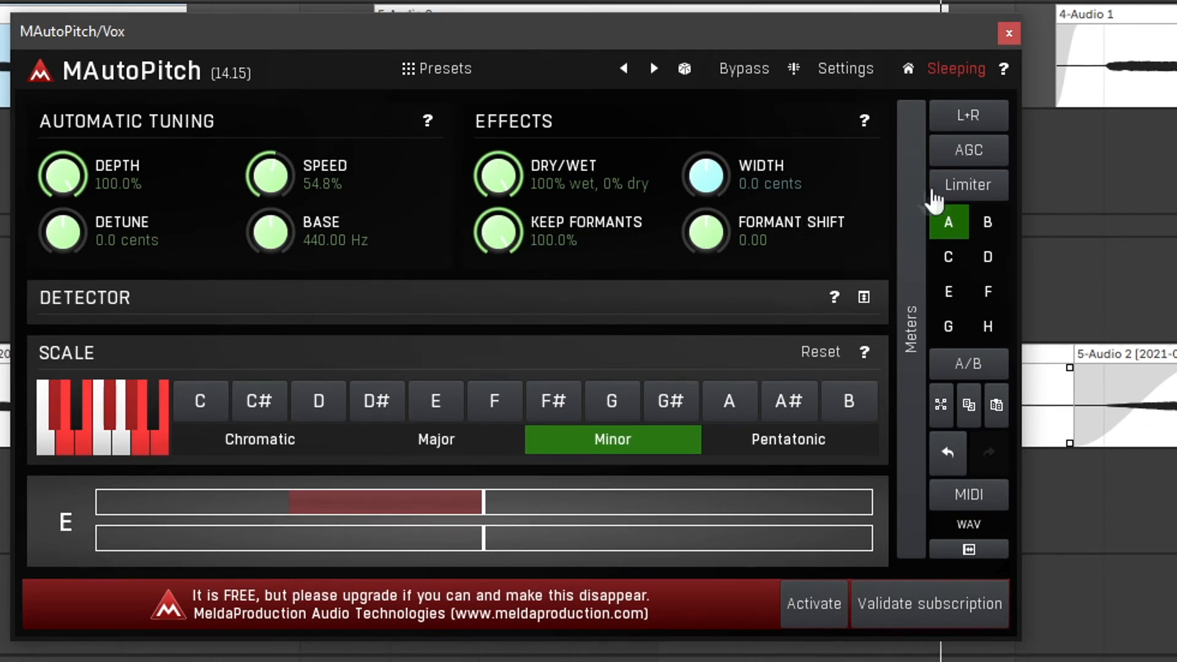
mouse_move(975, 138)
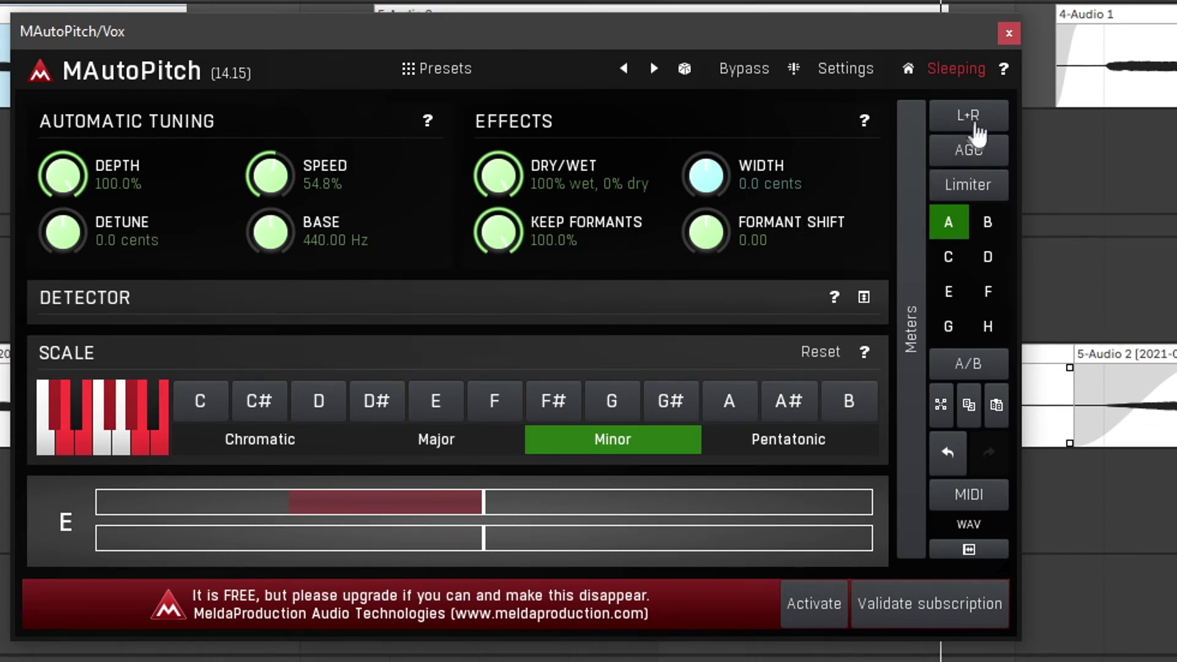
left_click(968, 116)
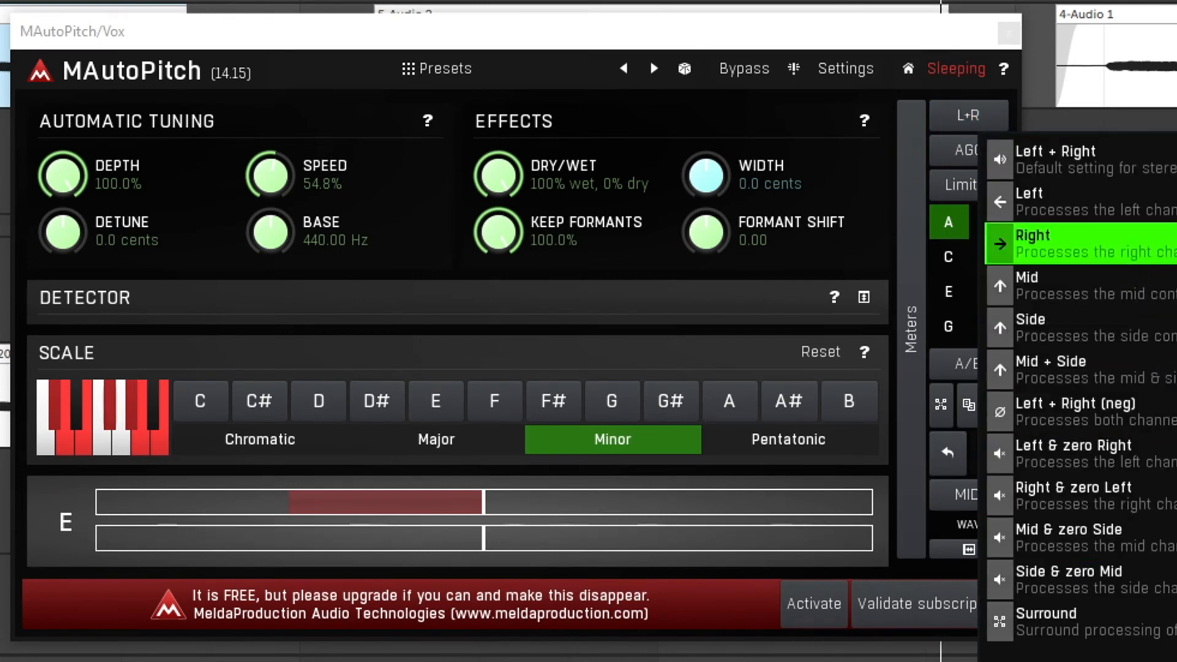
mouse_move(1089, 580)
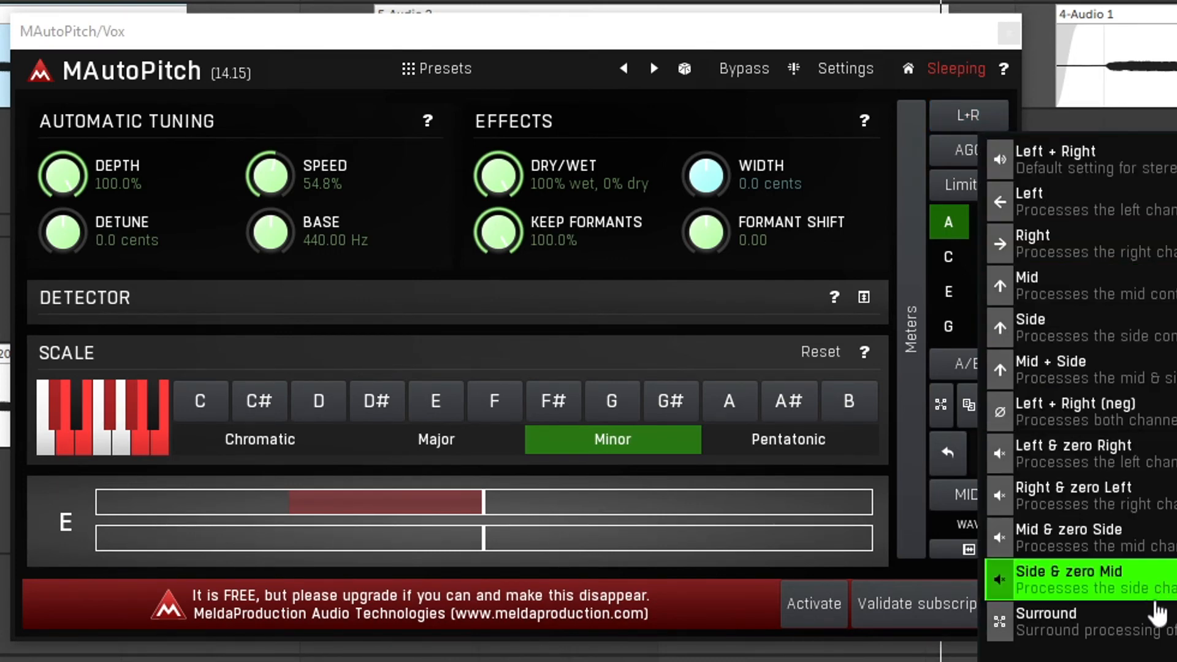
mouse_move(1082, 453)
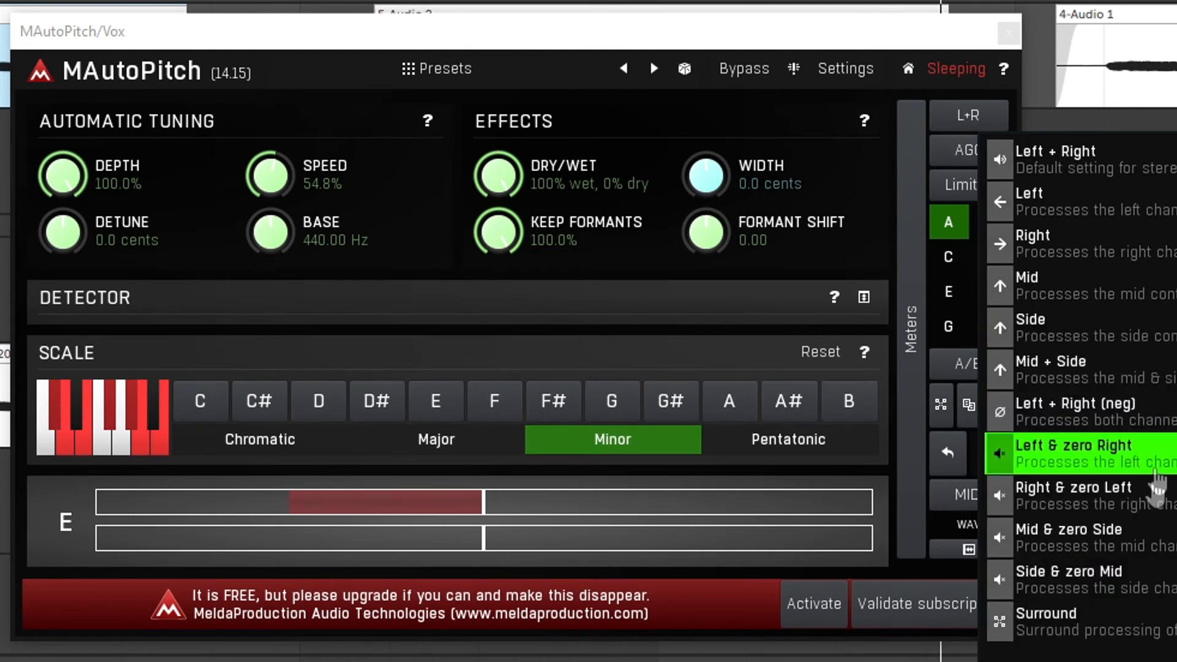
mouse_move(1081, 243)
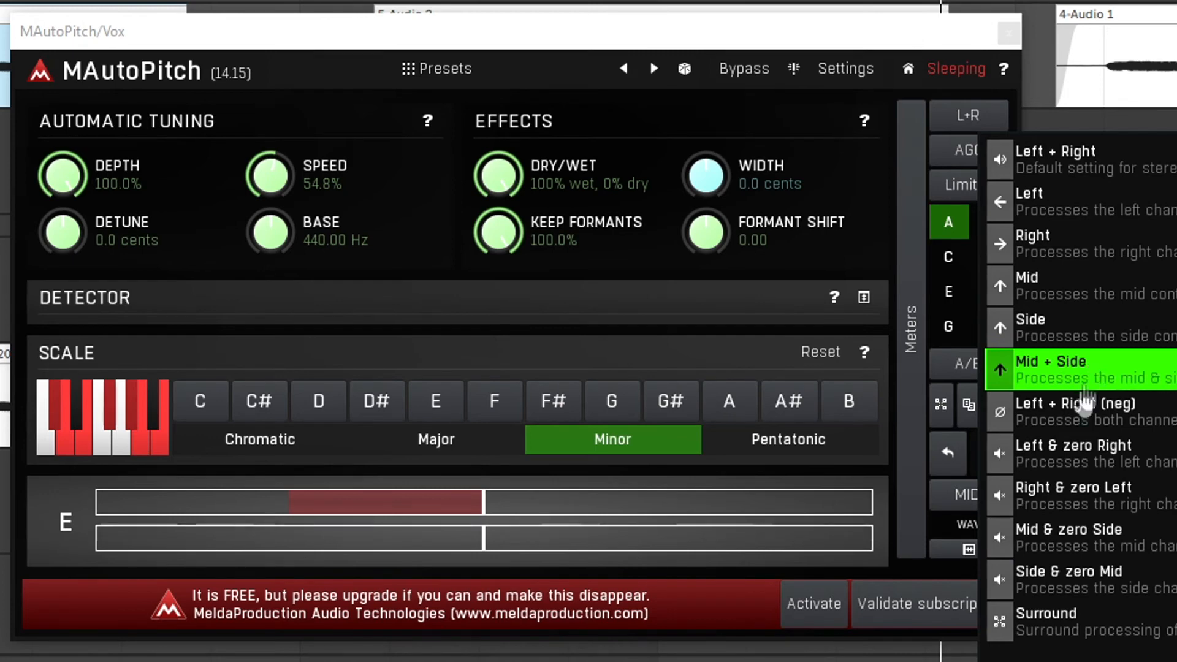
mouse_move(1089, 158)
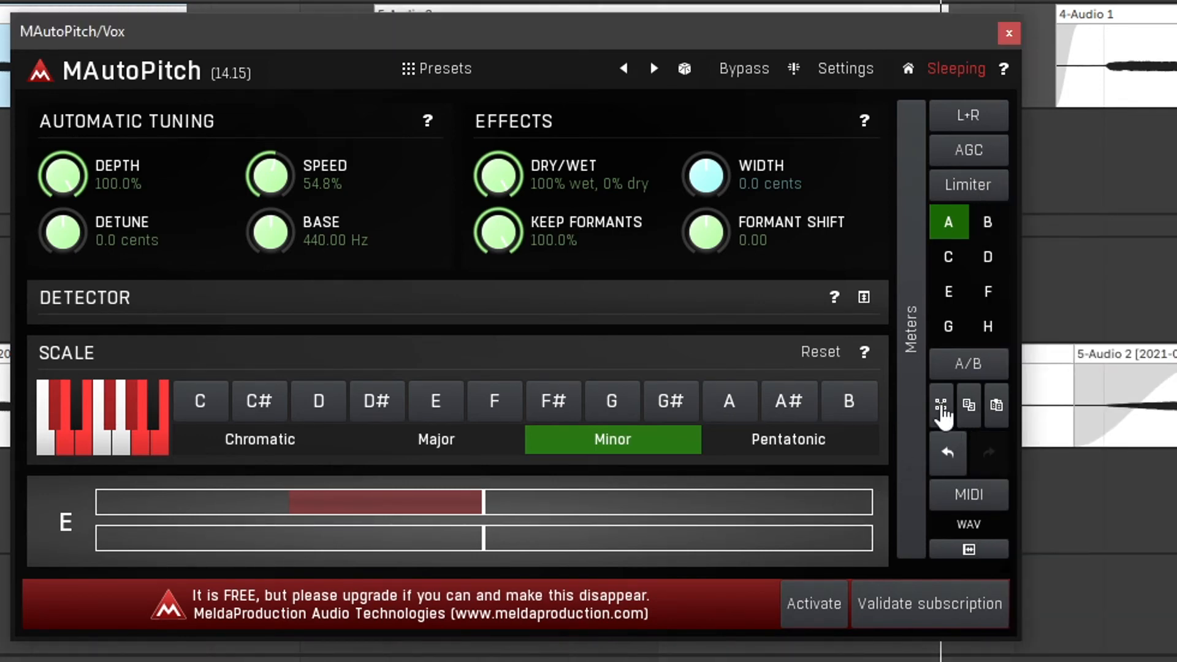
left_click(941, 406)
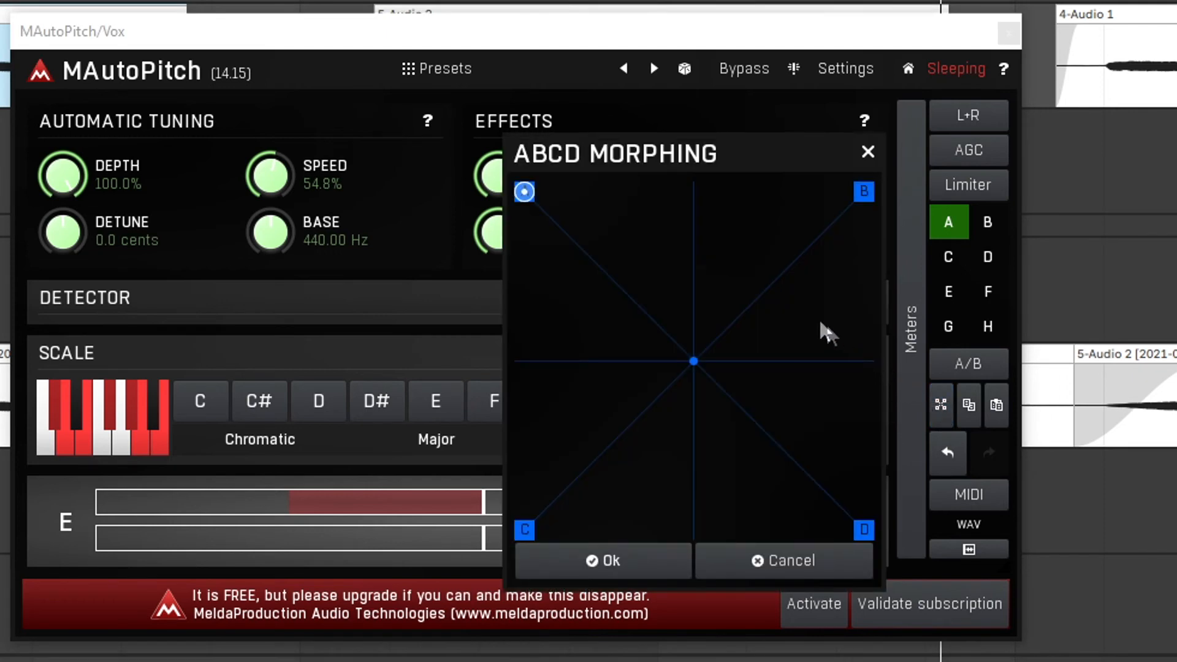
mouse_move(987, 237)
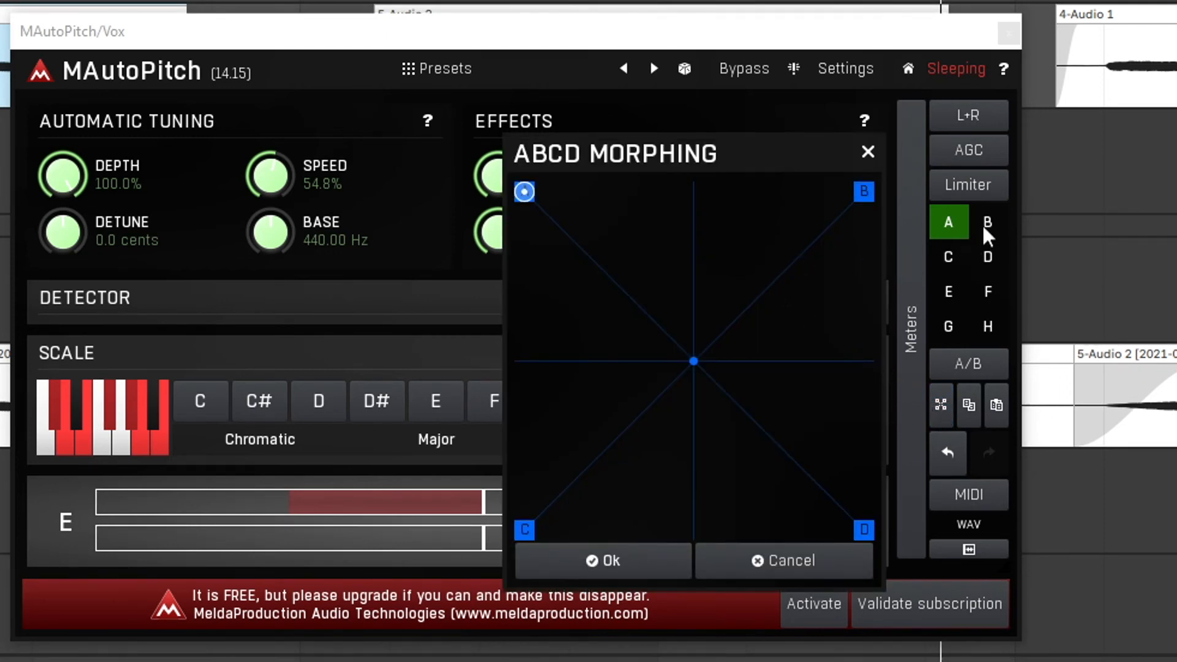
mouse_move(991, 264)
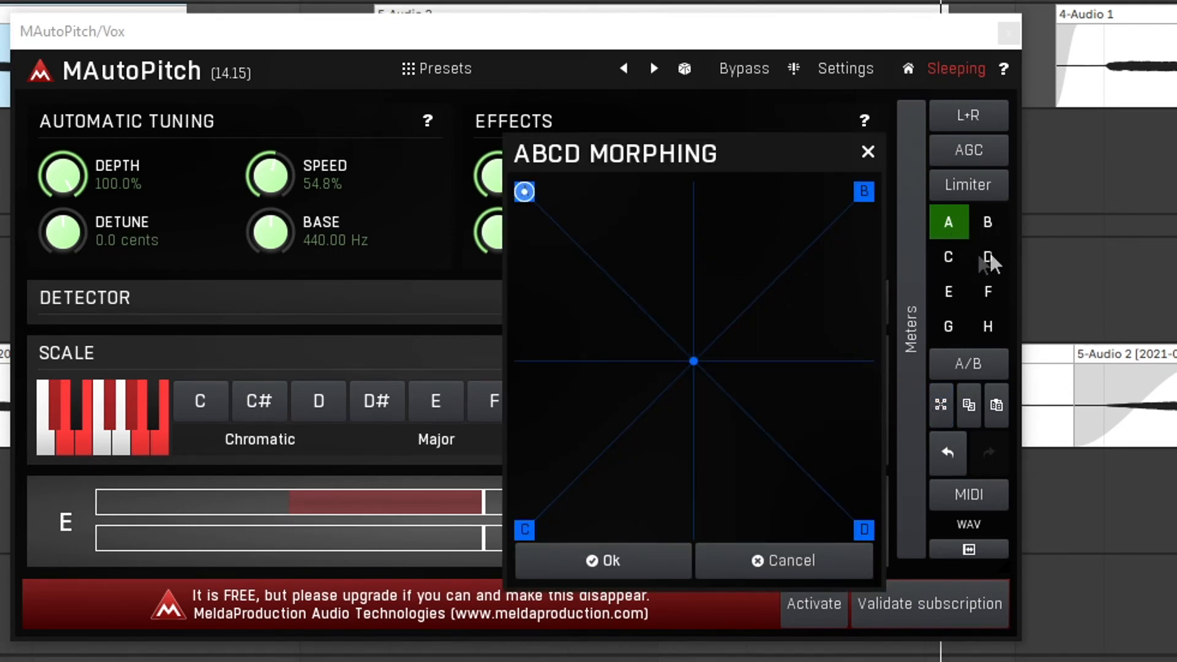
mouse_move(523, 191)
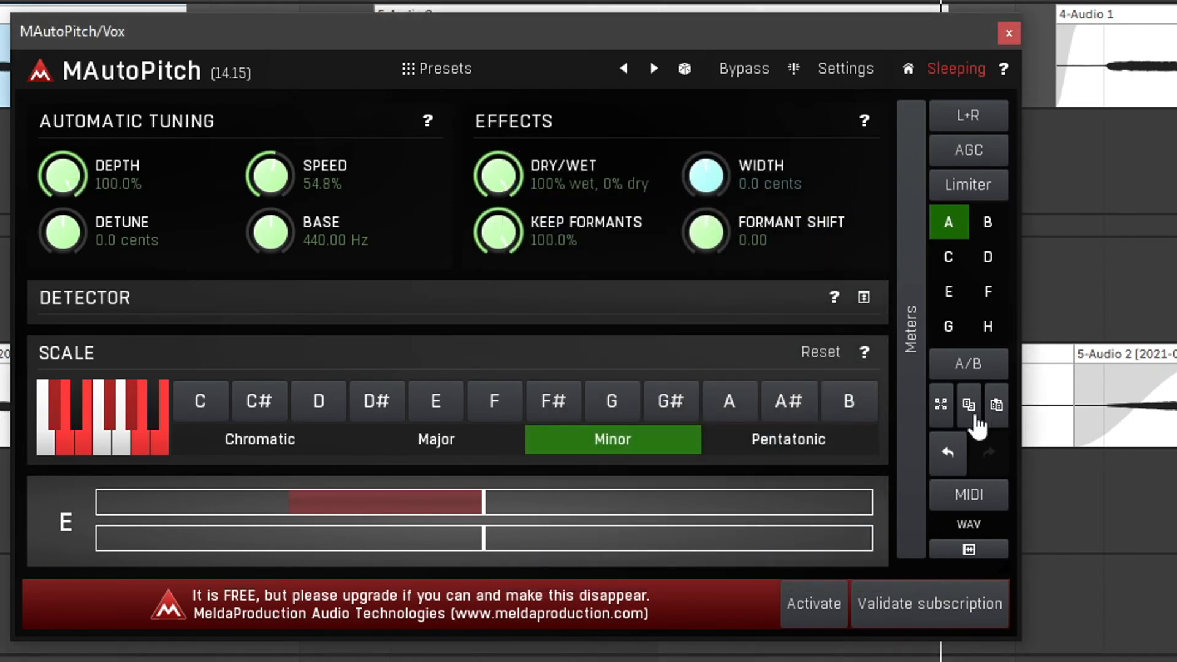
mouse_move(654, 273)
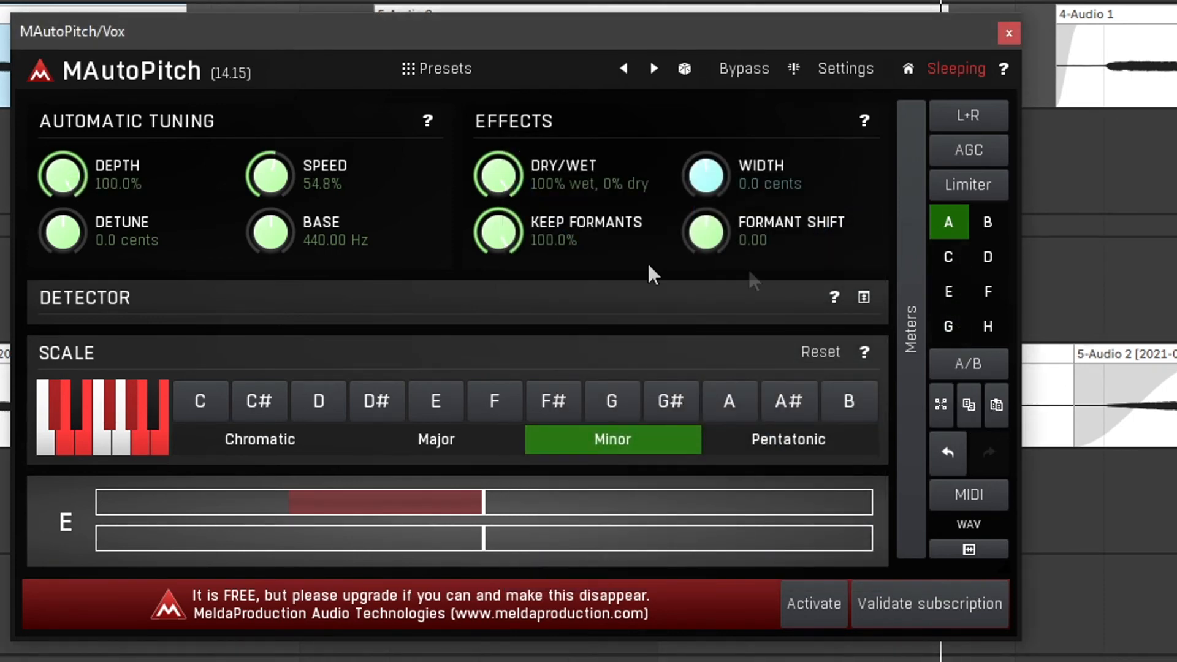
- Step through slots B and E, then settle on slot F's Chromatic, +100-cent width setup
left_click(987, 222)
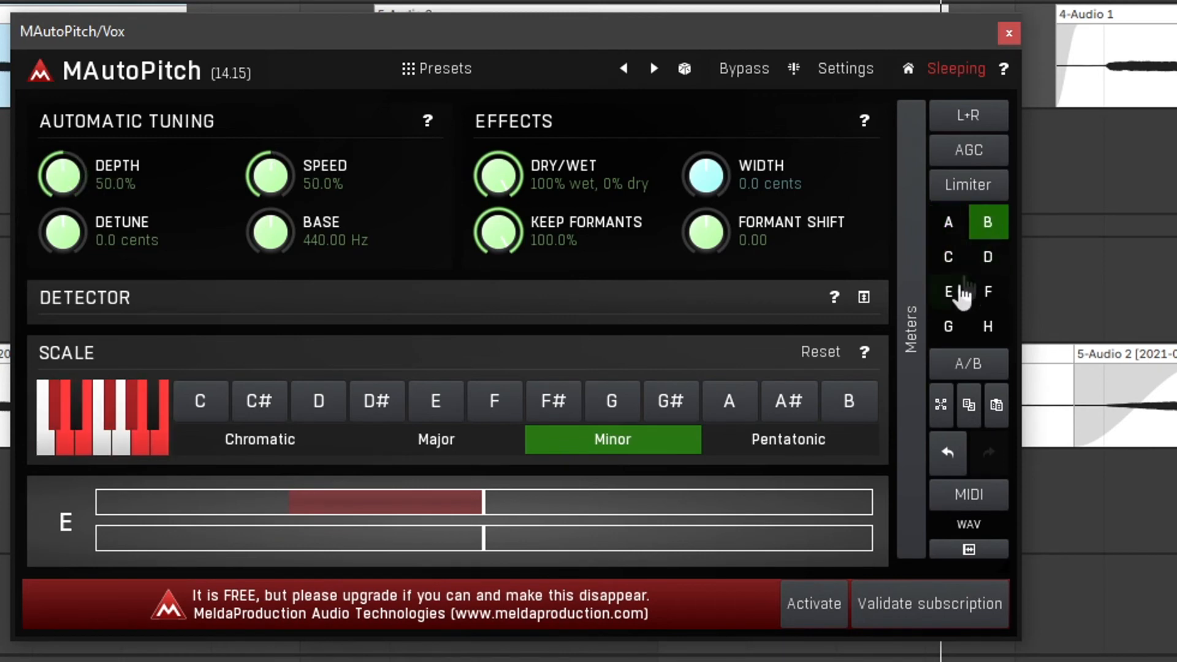
left_click(948, 292)
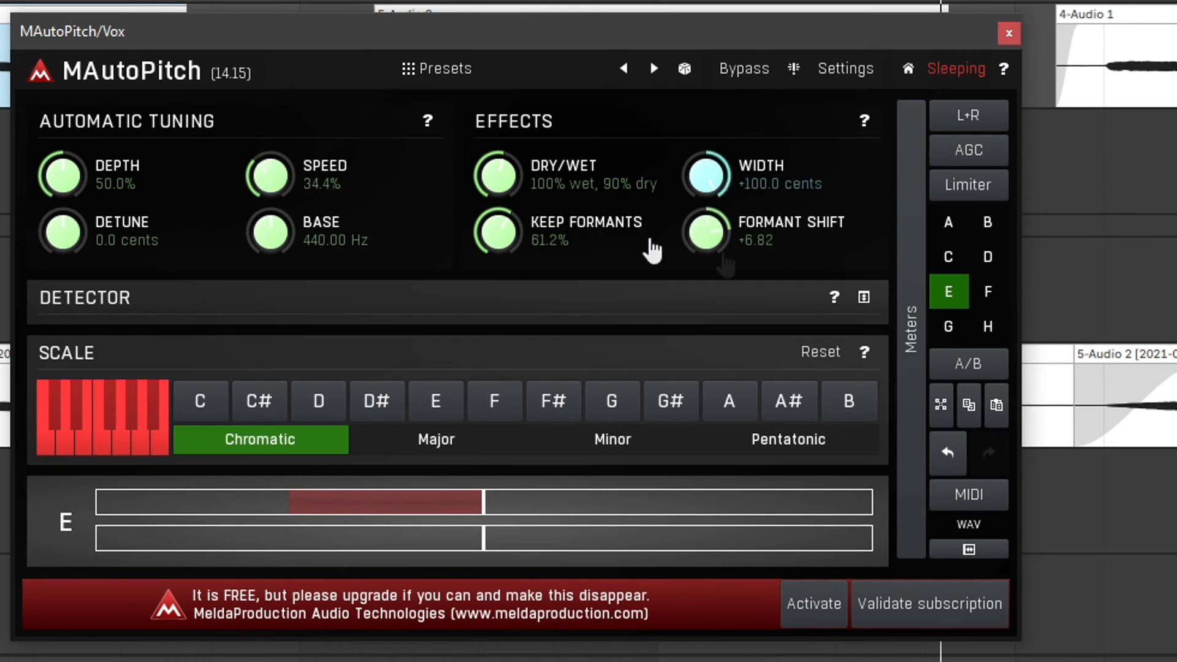
mouse_move(993, 315)
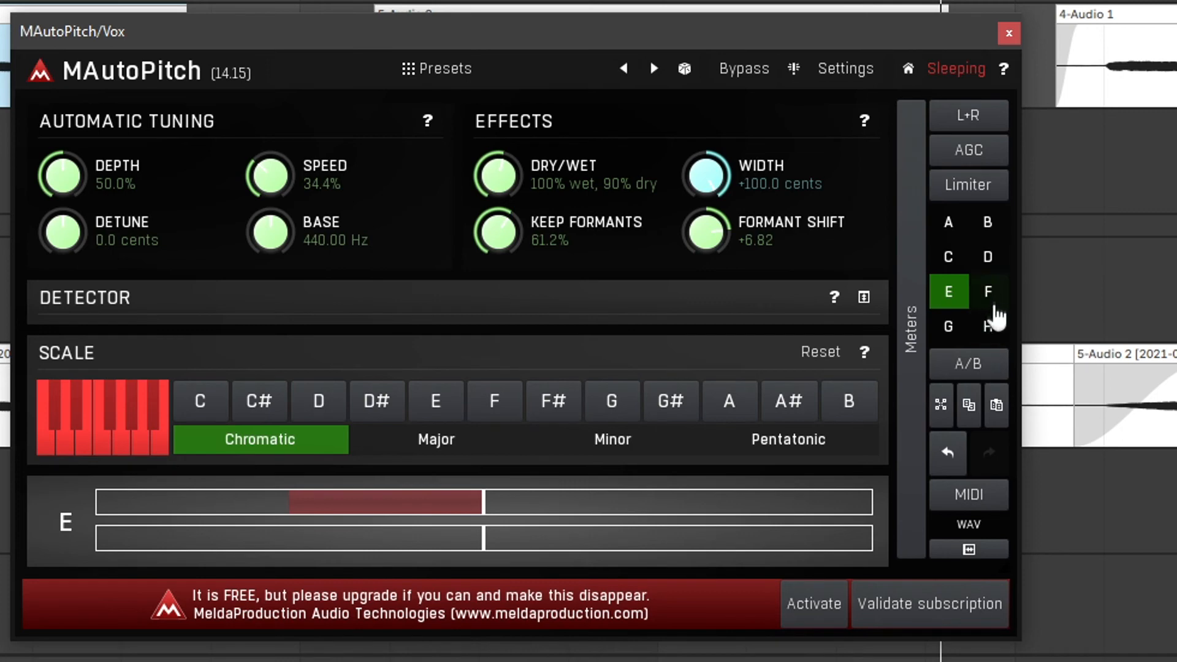
left_click(988, 292)
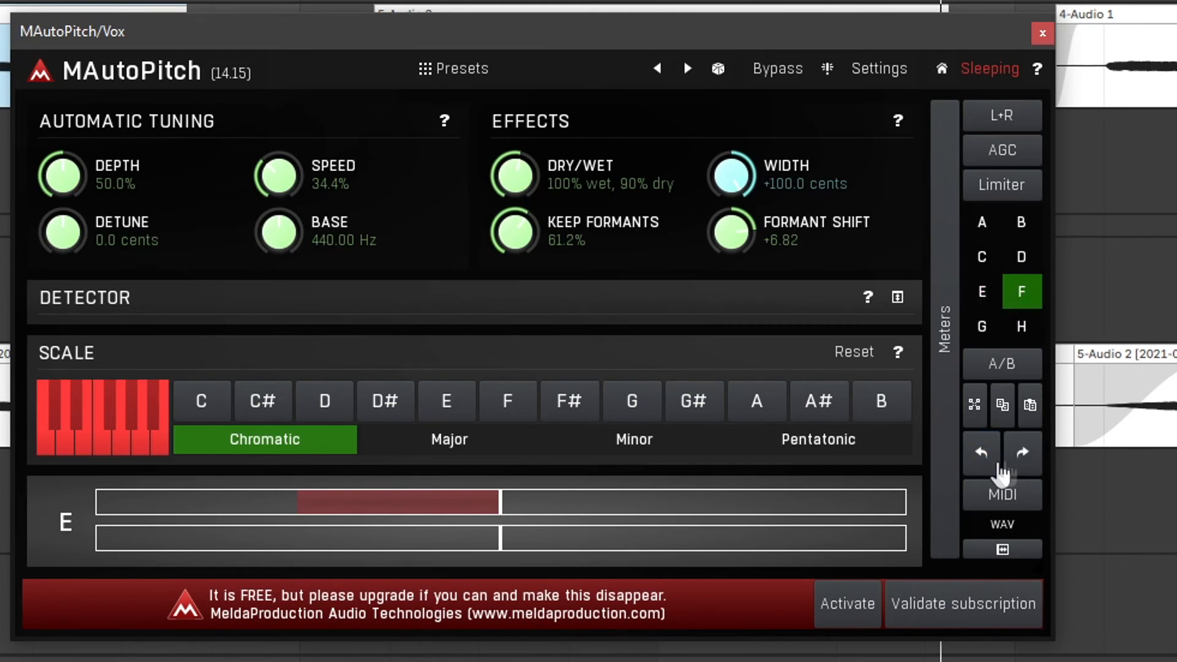
mouse_move(1021, 453)
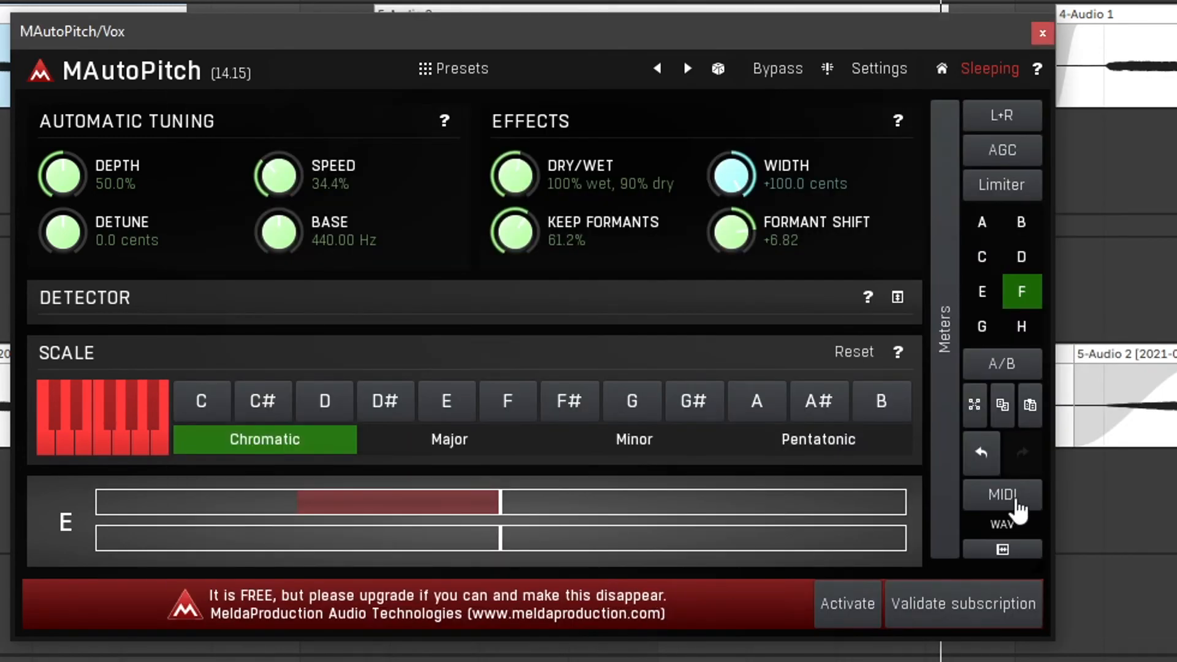
- Bring up the Process Audio File browser via the WAV button
left_click(1002, 495)
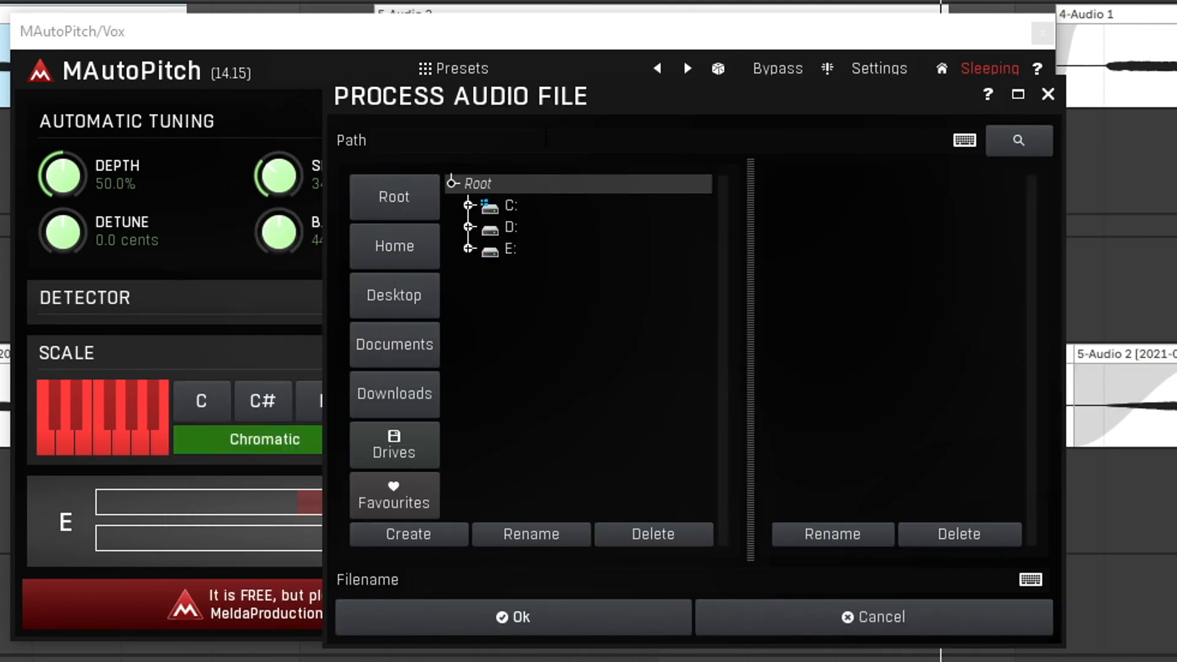
mouse_move(326, 81)
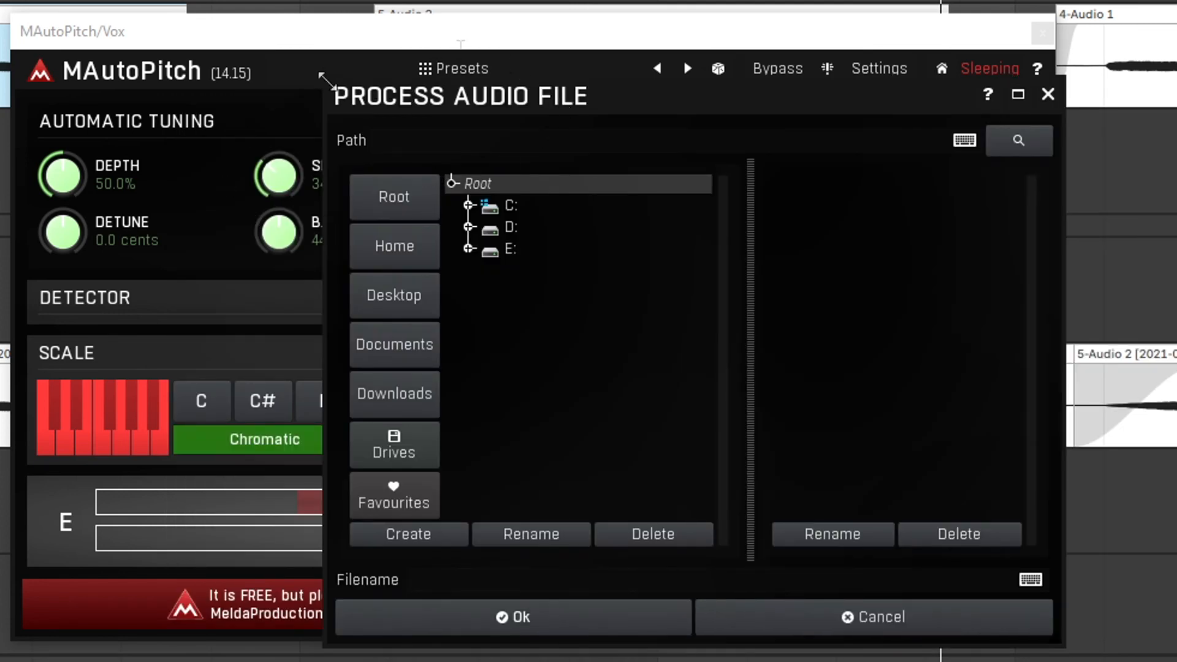
mouse_move(786, 632)
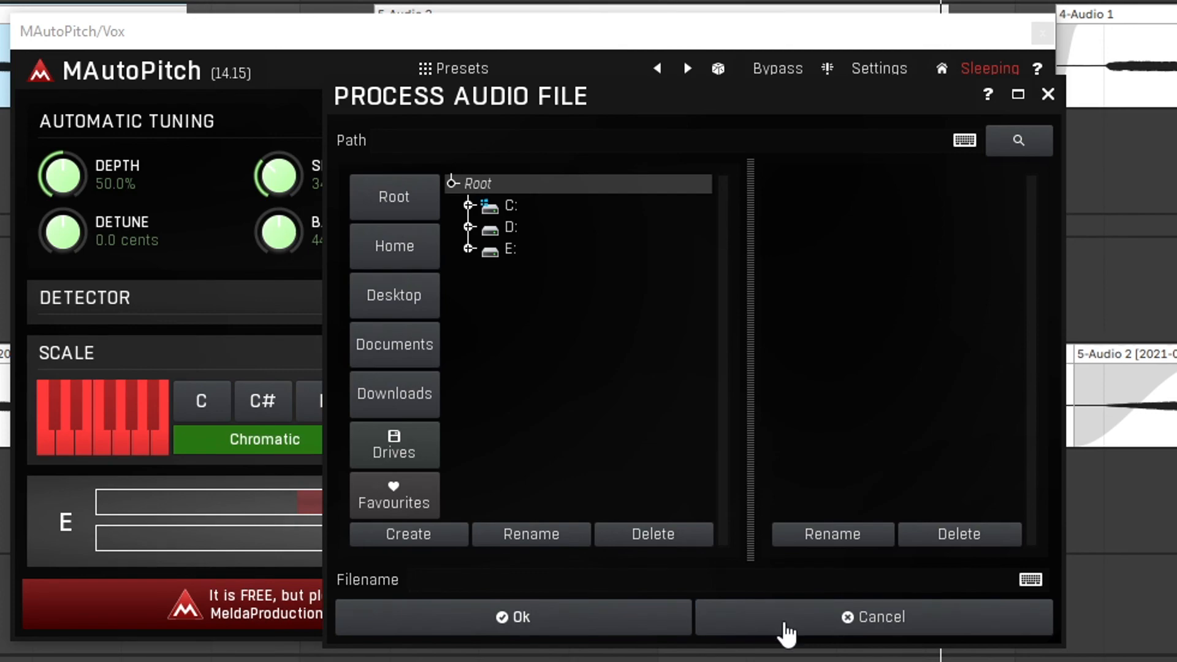
- Cancel the Process Audio File browser without processing anything
left_click(874, 617)
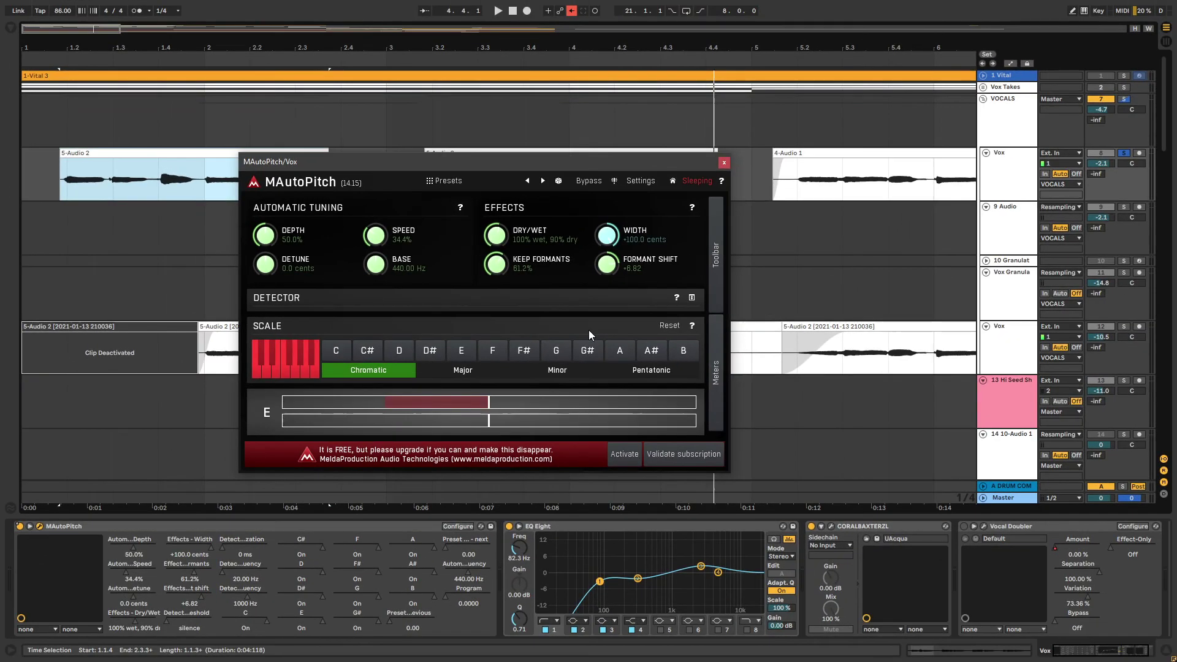